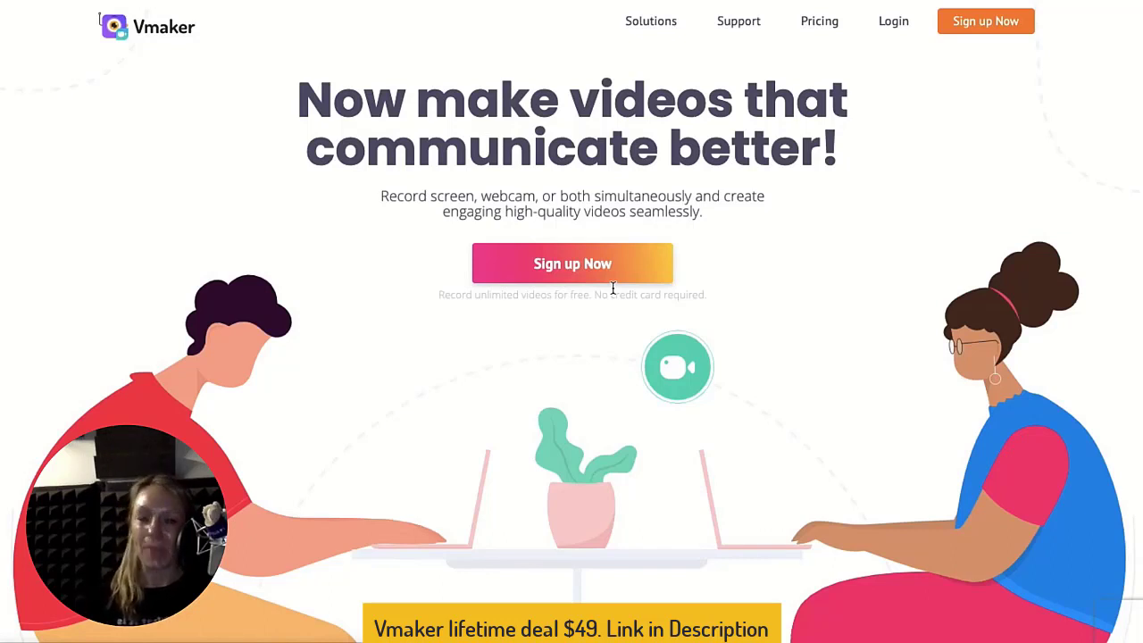
click(573, 262)
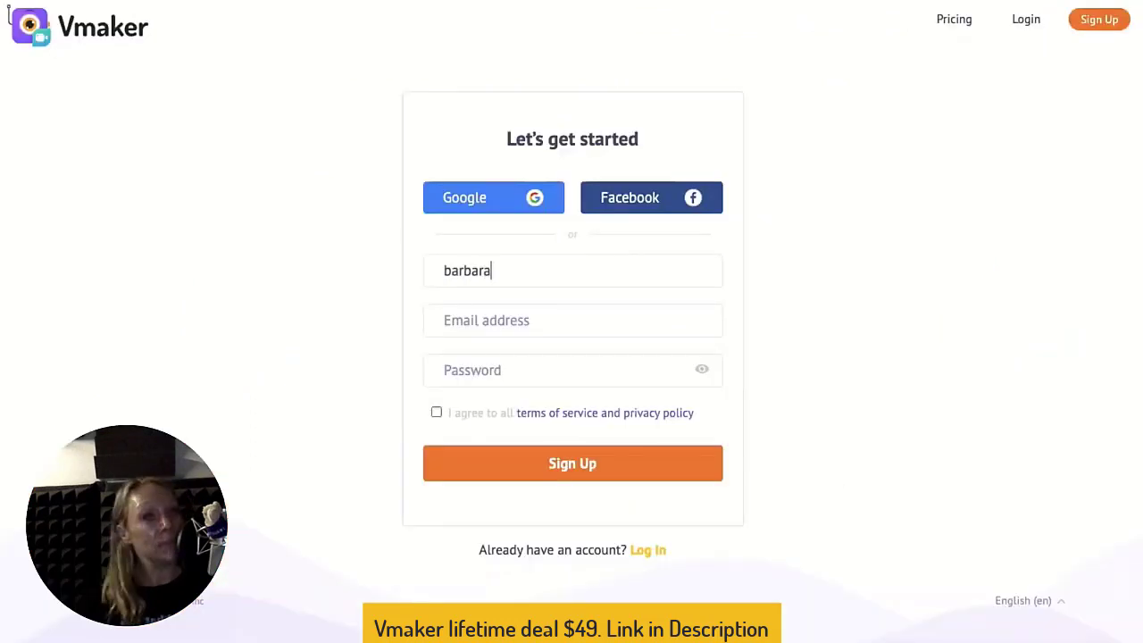
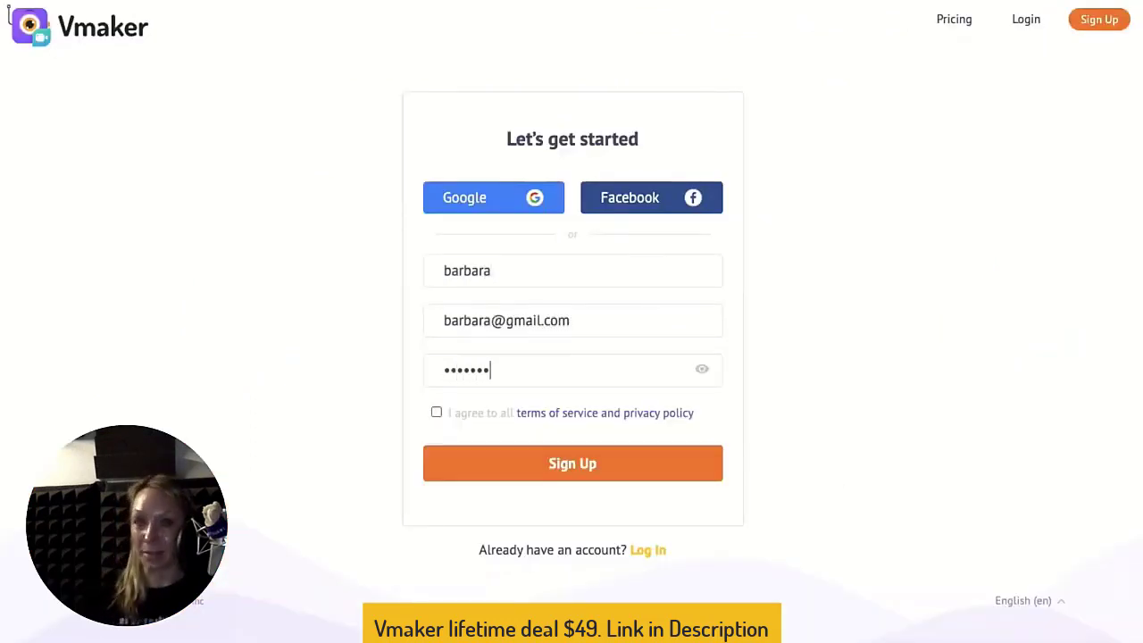
click(437, 412)
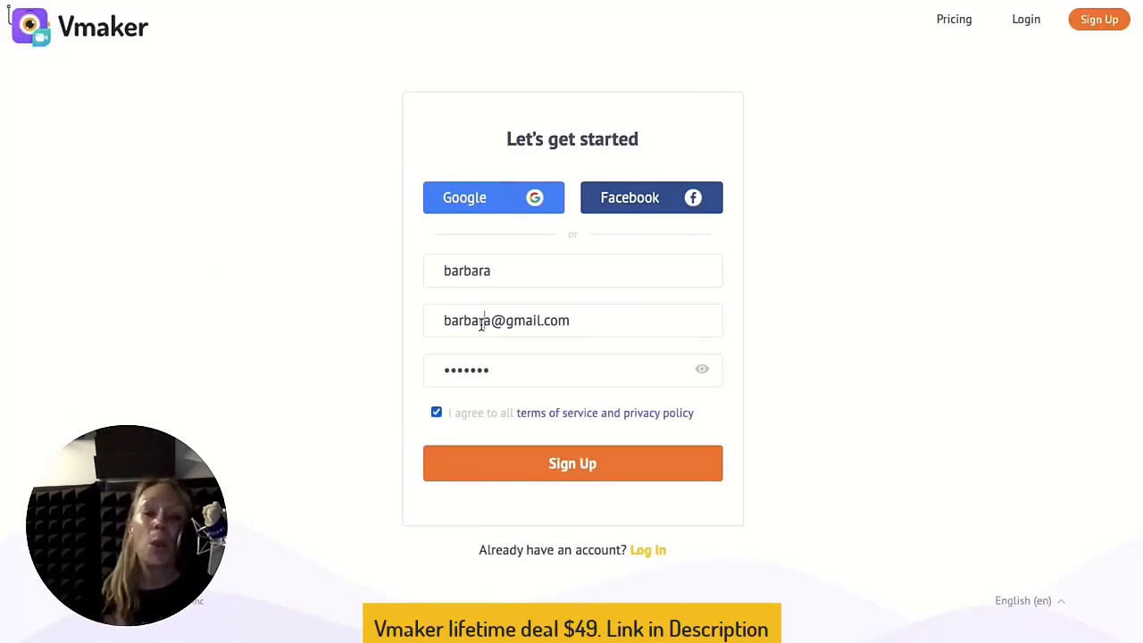
click(647, 549)
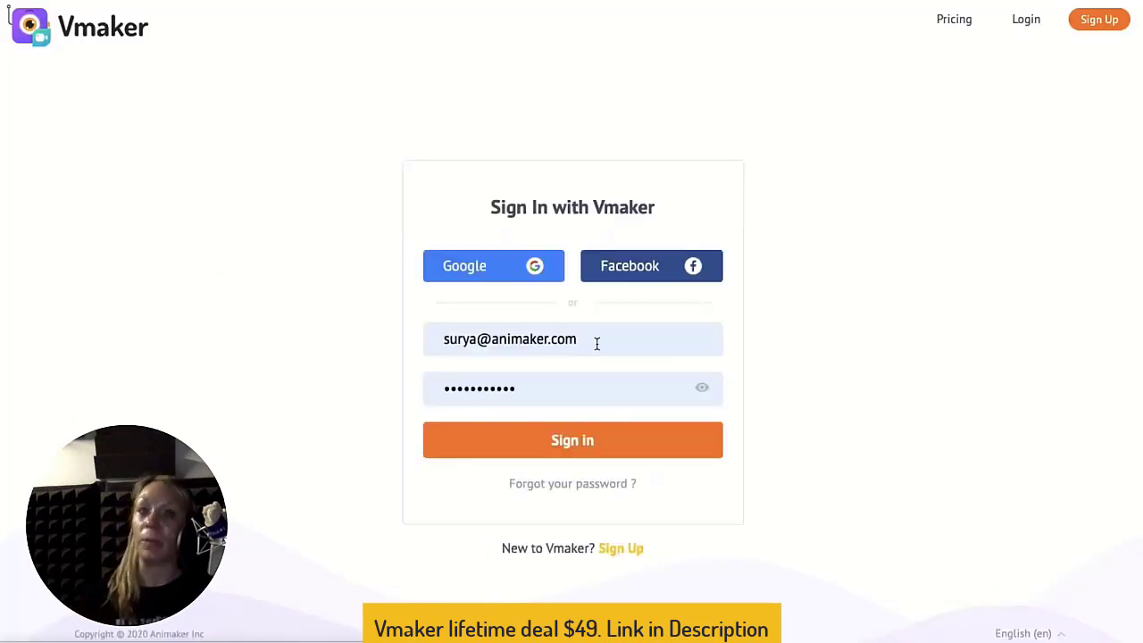
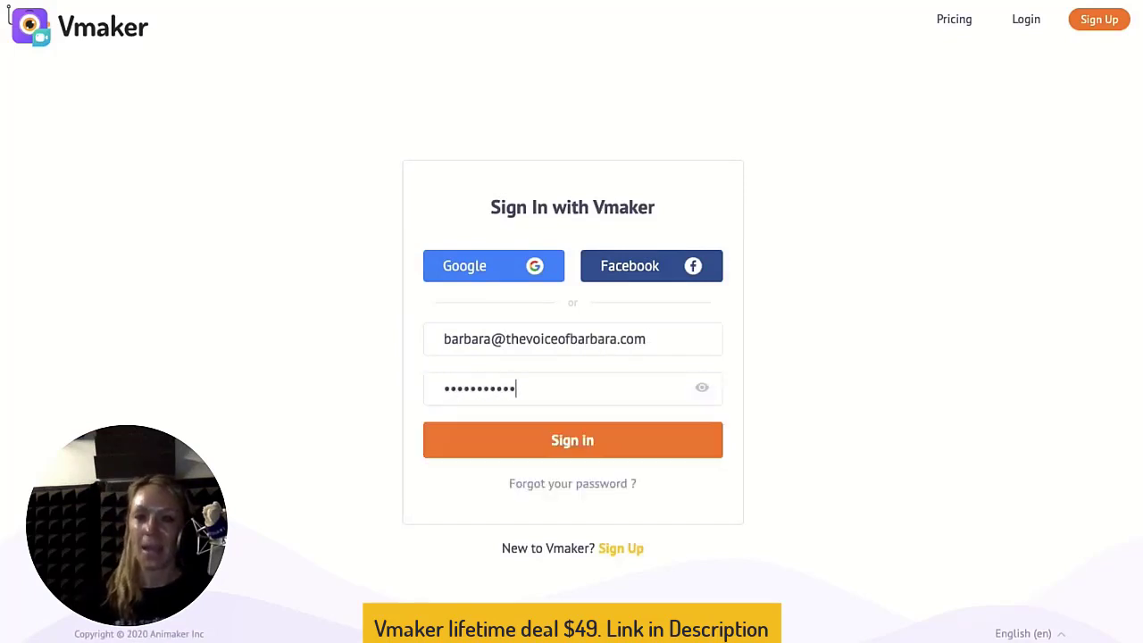
click(573, 439)
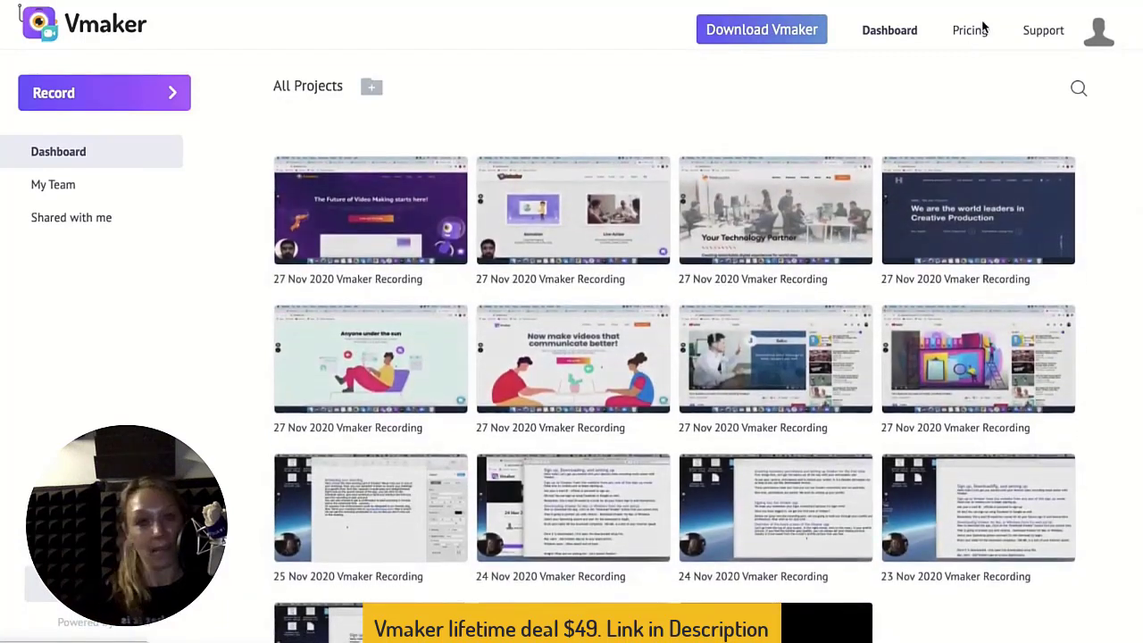
Download Vmaker for Mac and open the 1.0.11 .dmg installer
click(761, 29)
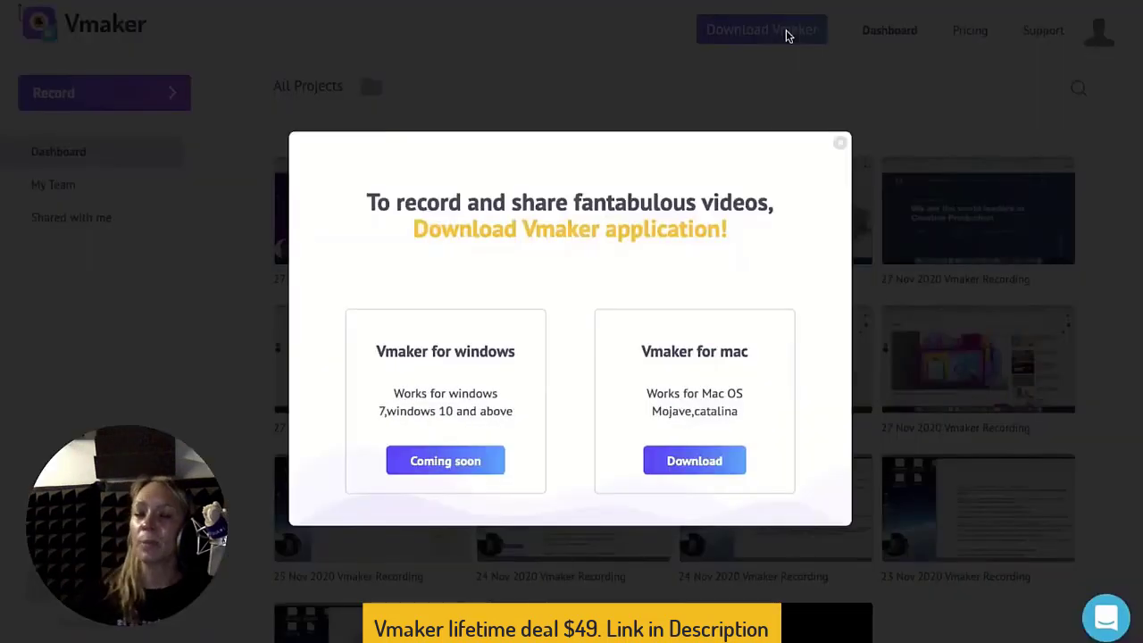
mouse_move(747, 383)
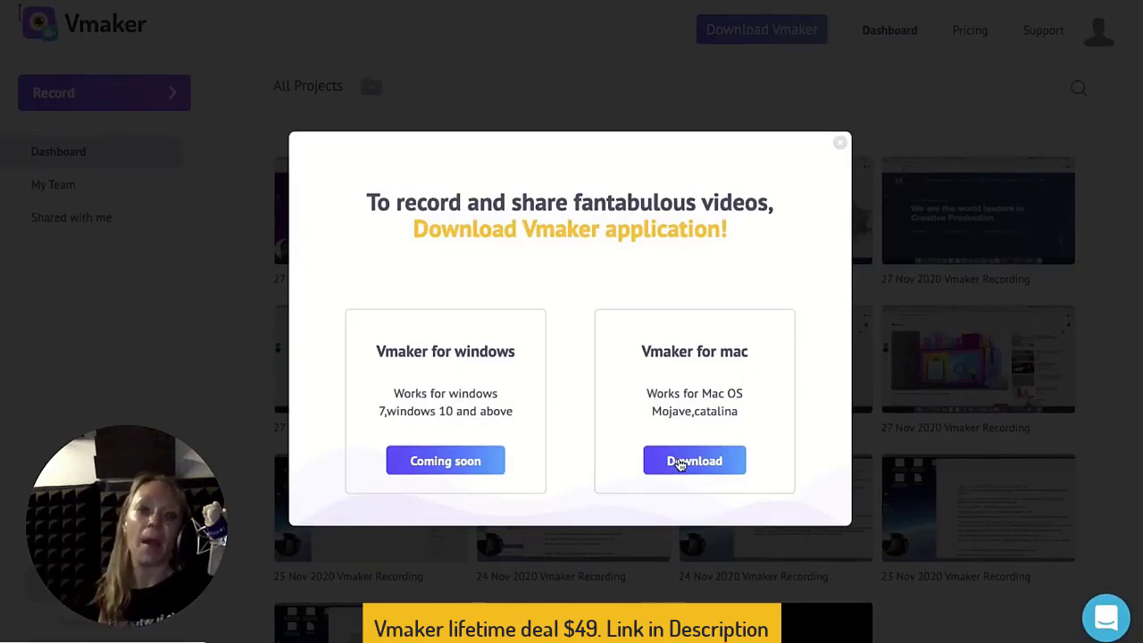
click(694, 459)
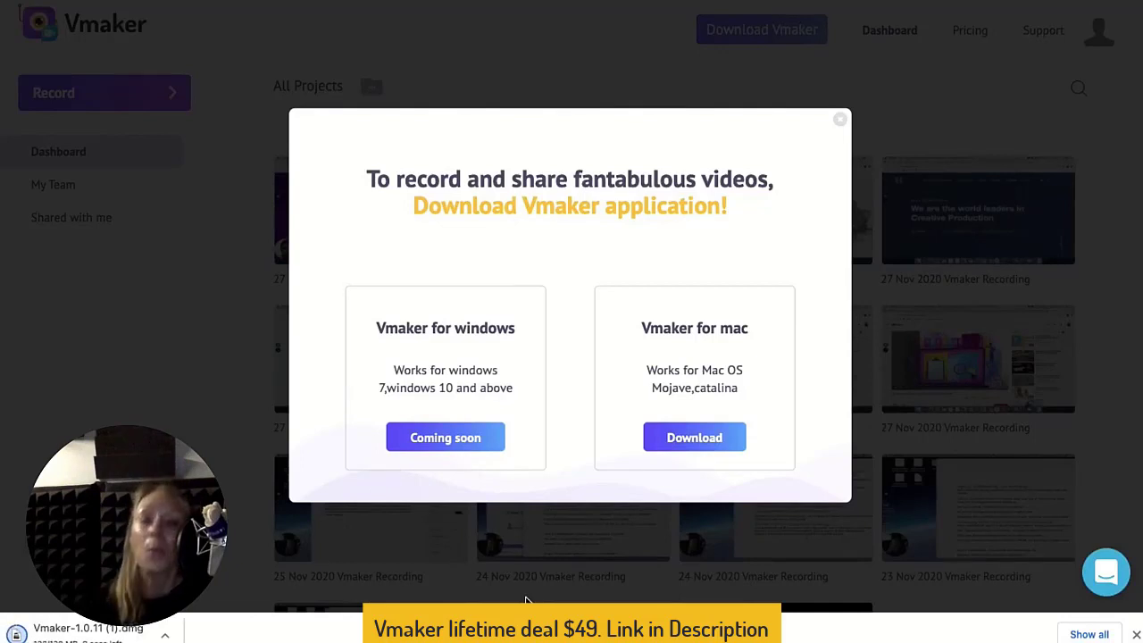
click(693, 437)
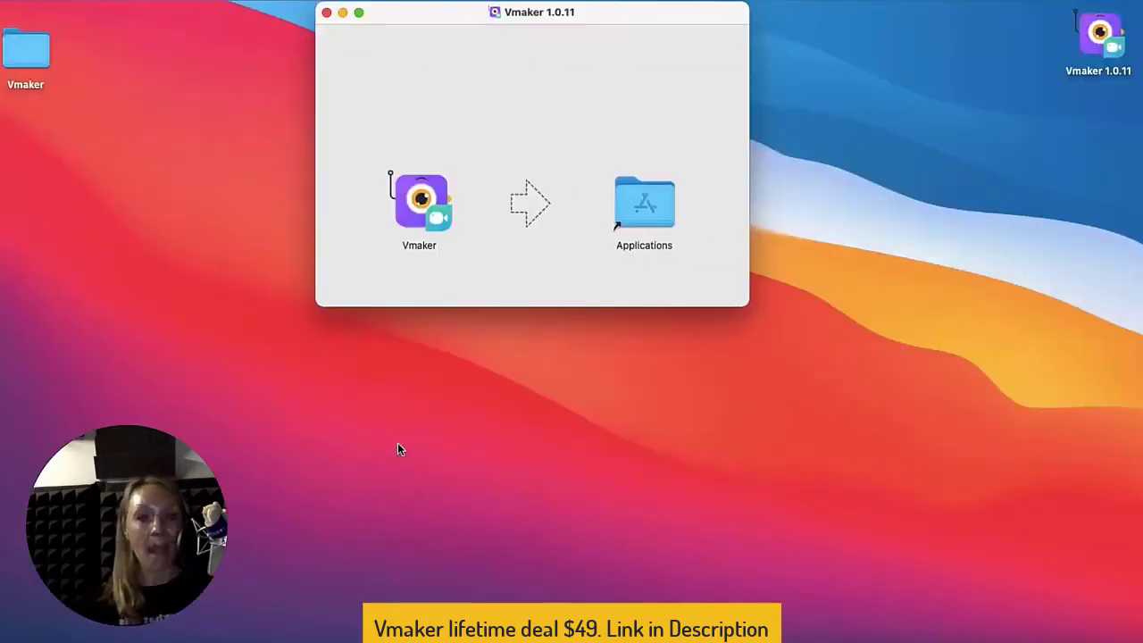
Drag the Vmaker app toward the Applications folder to install it
click(419, 203)
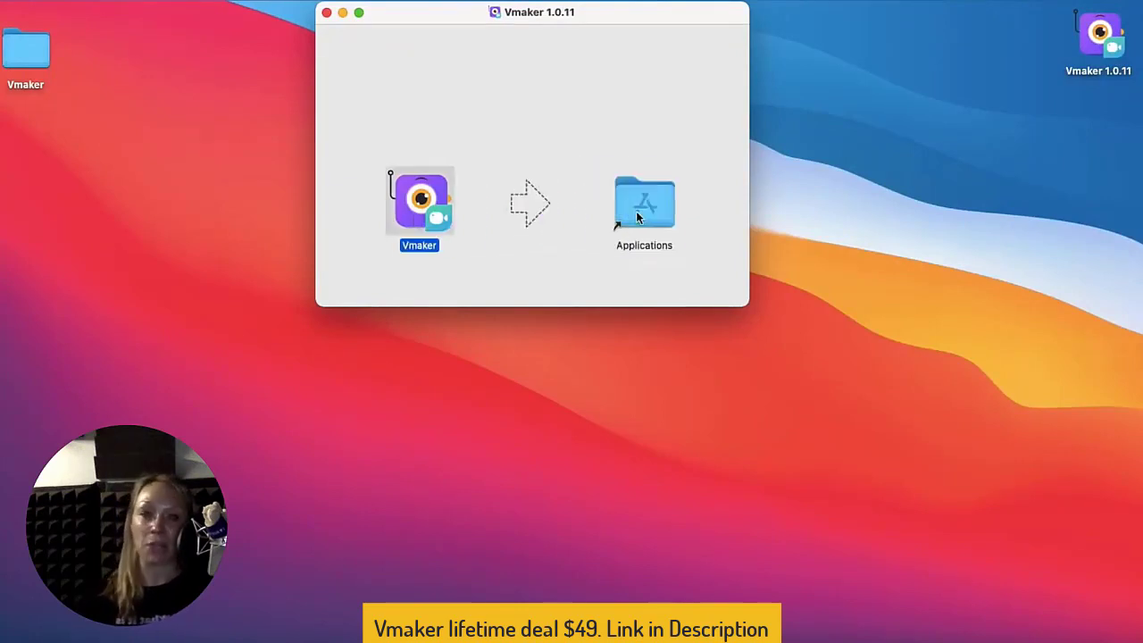
mouse_move(357, 43)
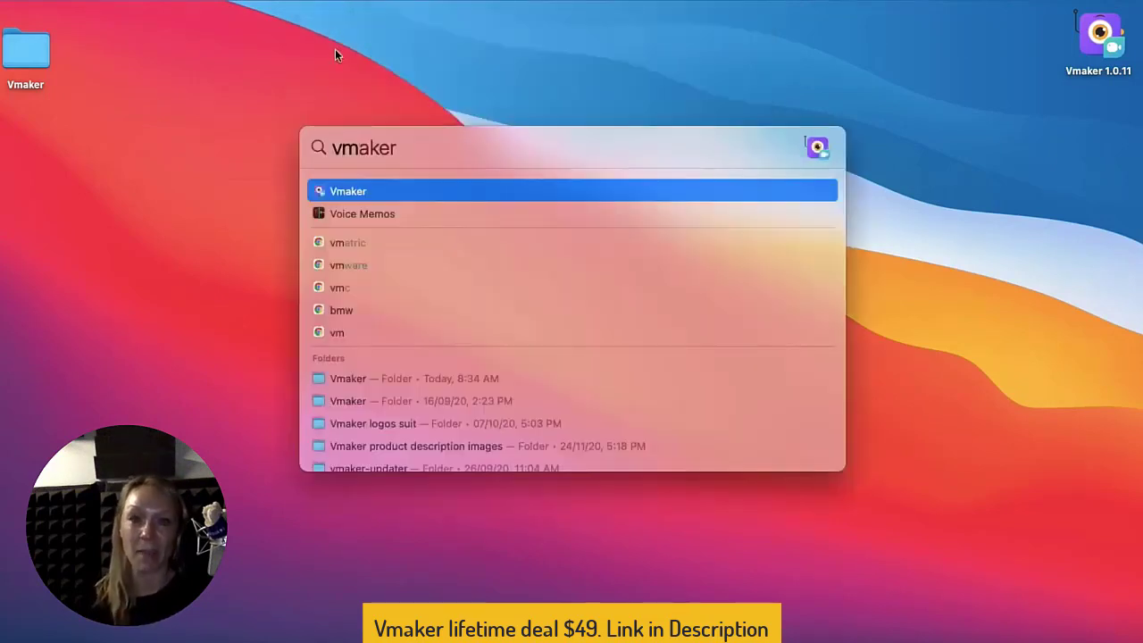
Grant Vmaker Screen Recording access in Security & Privacy, then quit and reopen it
click(348, 191)
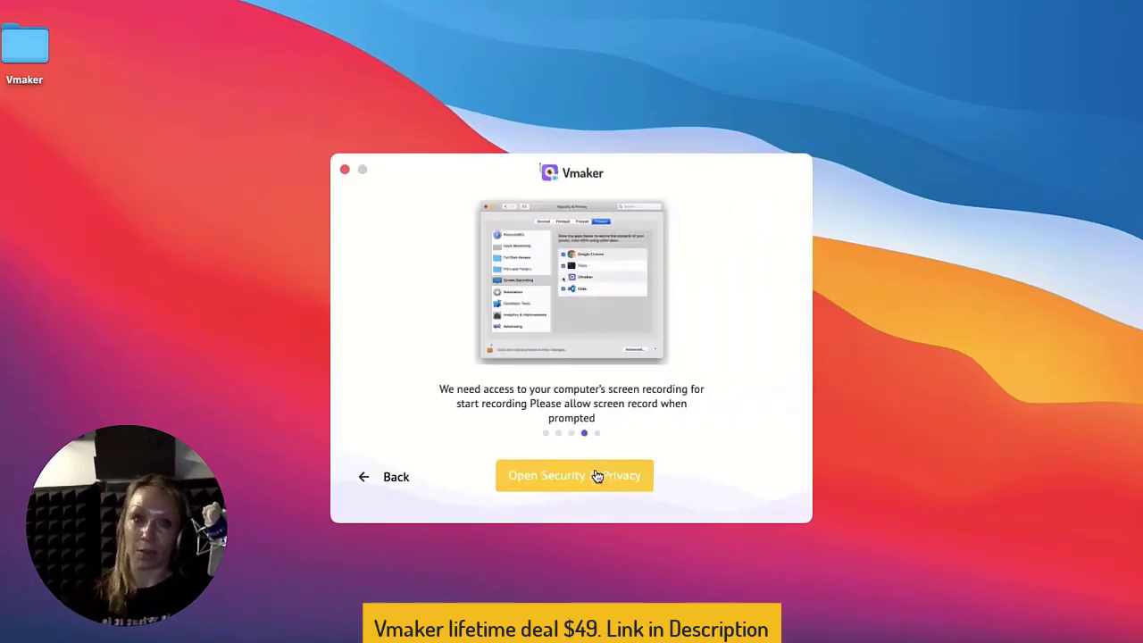
click(574, 475)
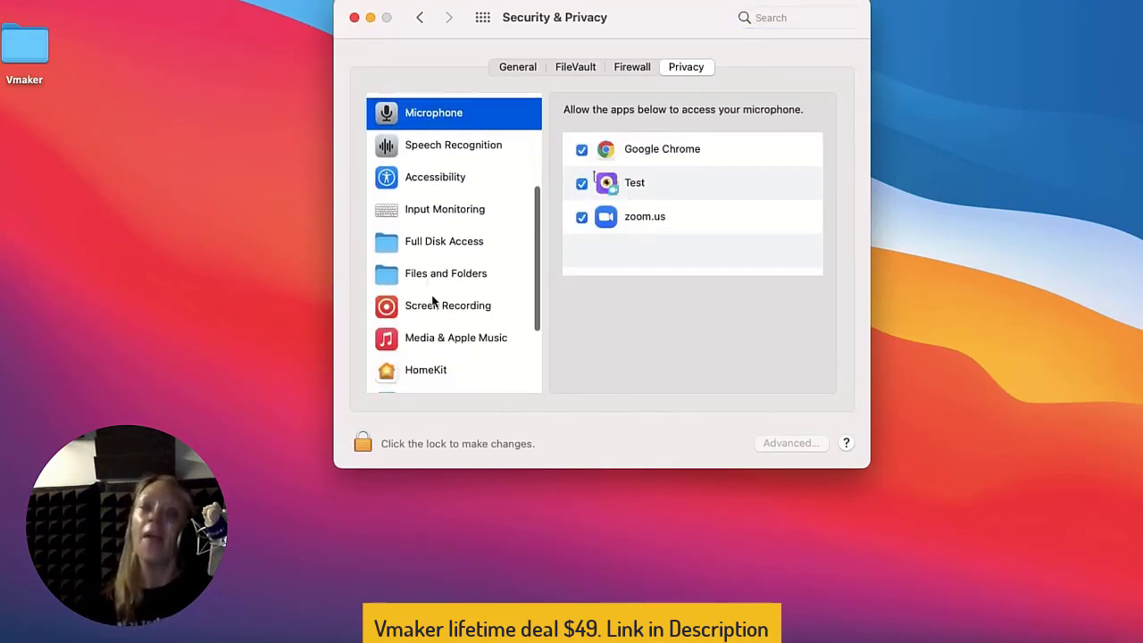
click(363, 443)
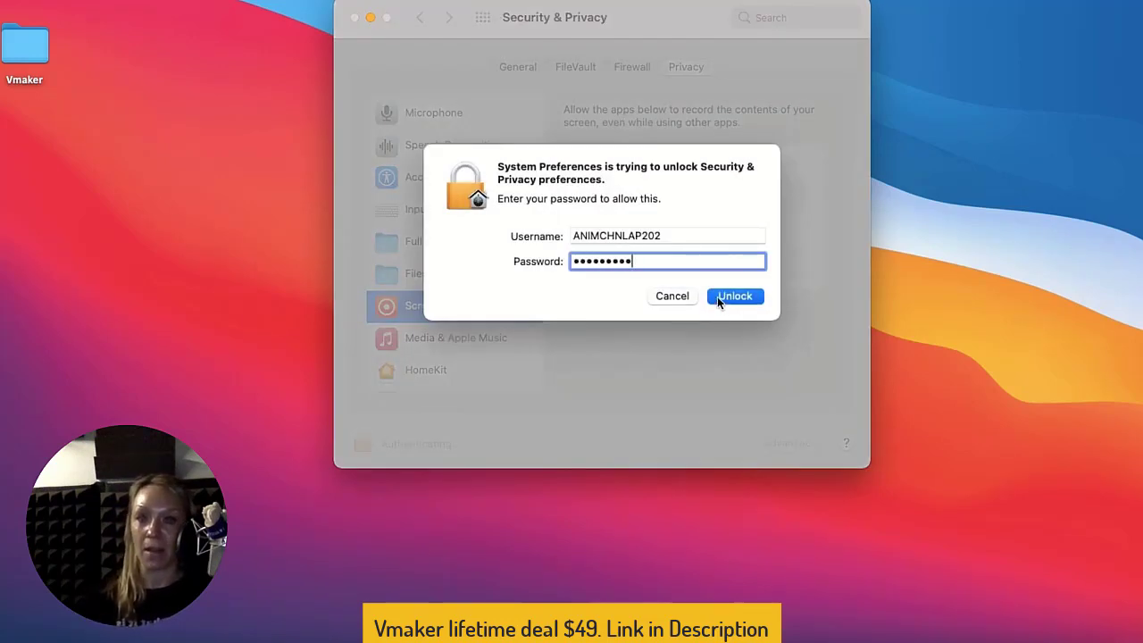
click(734, 295)
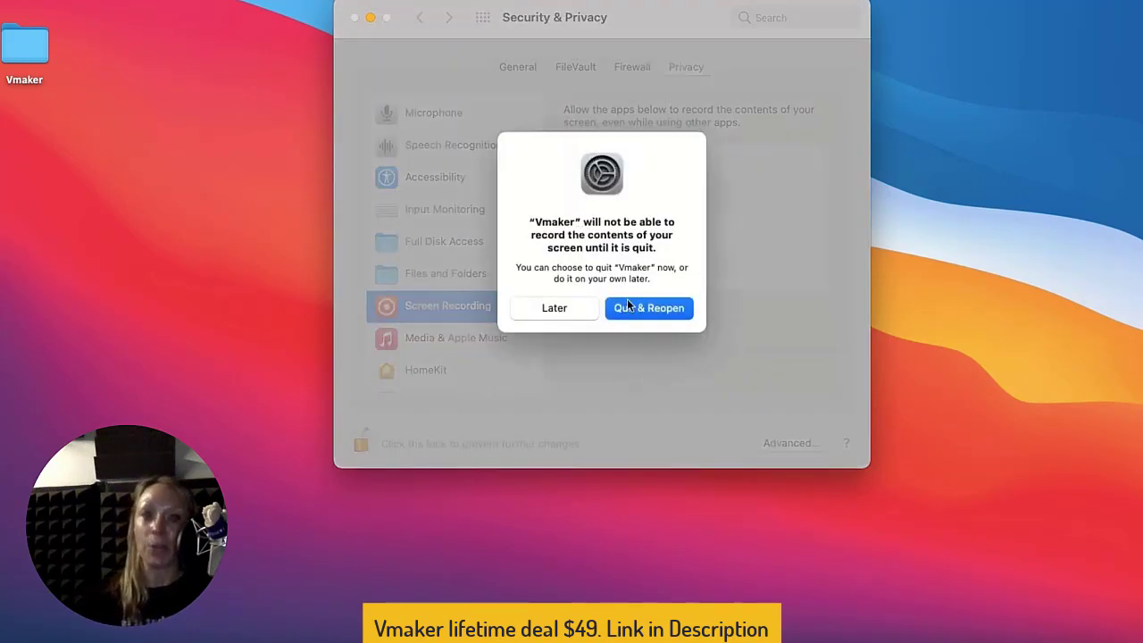
click(553, 307)
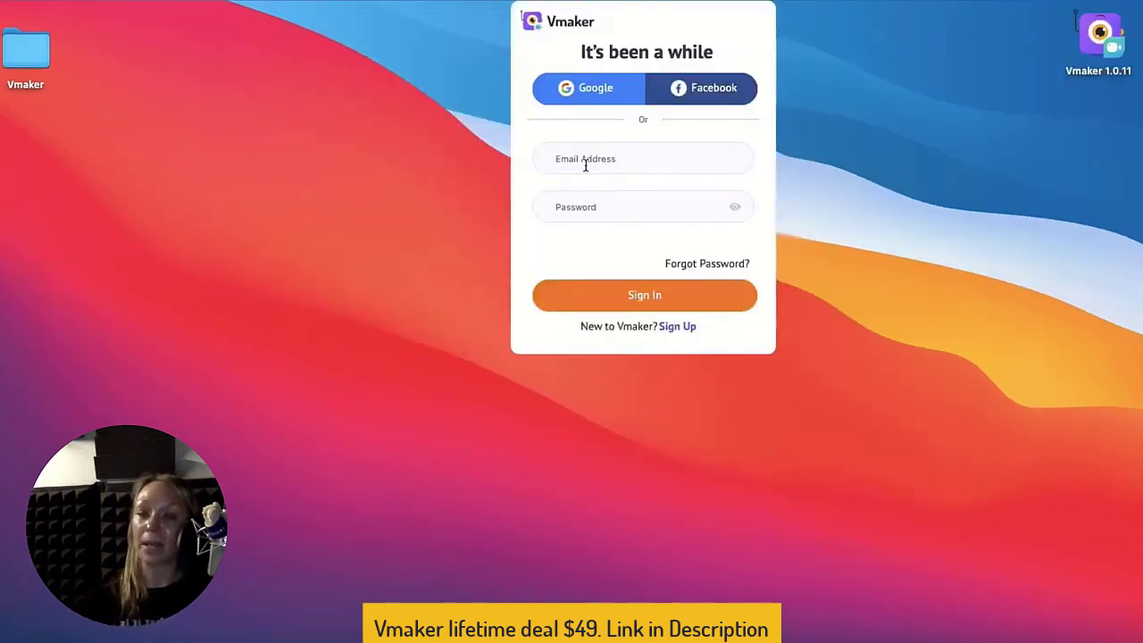
text(b)
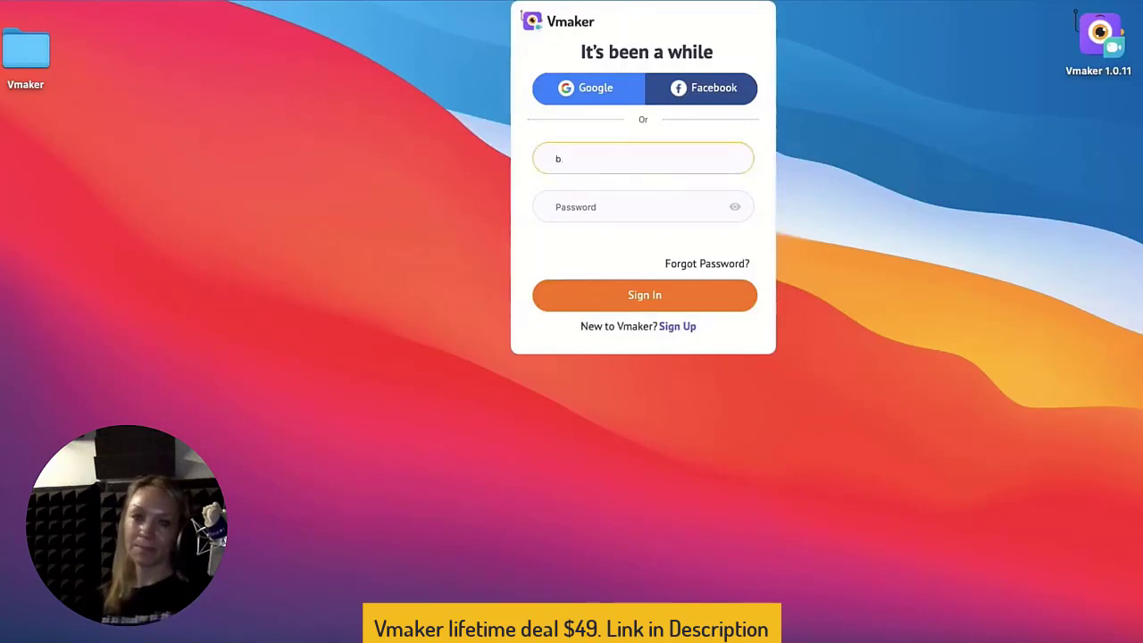
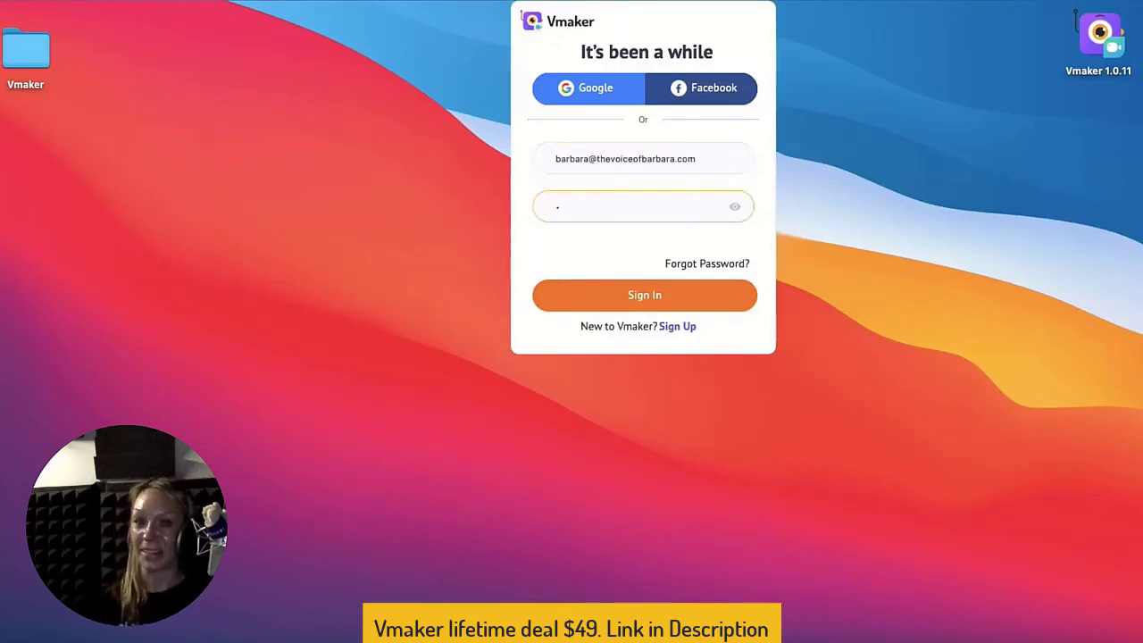
click(644, 295)
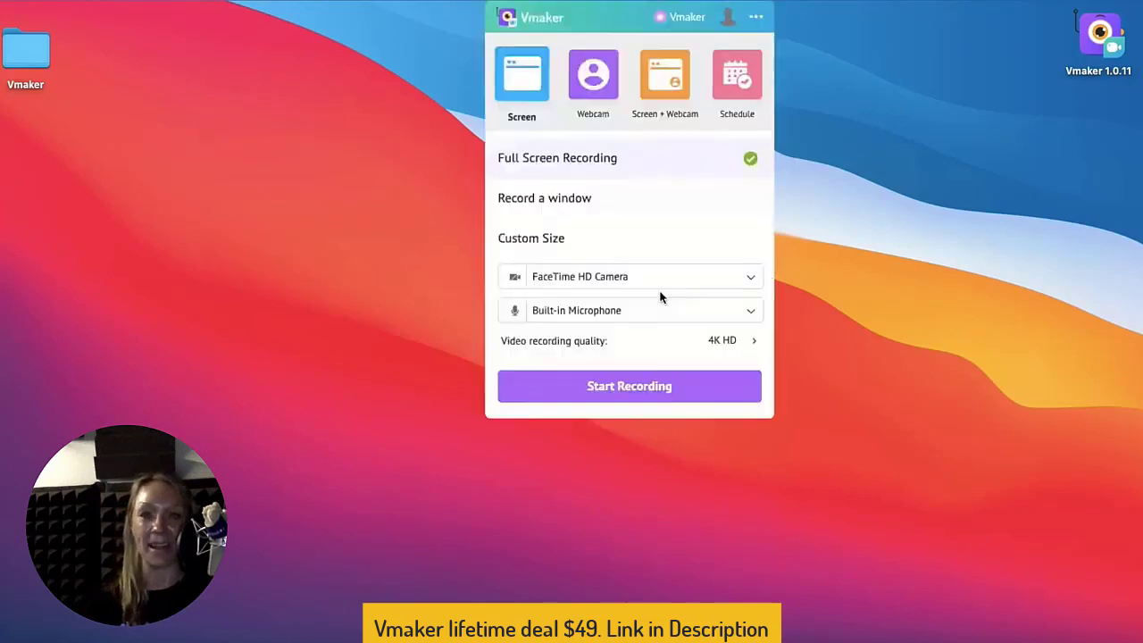
click(629, 385)
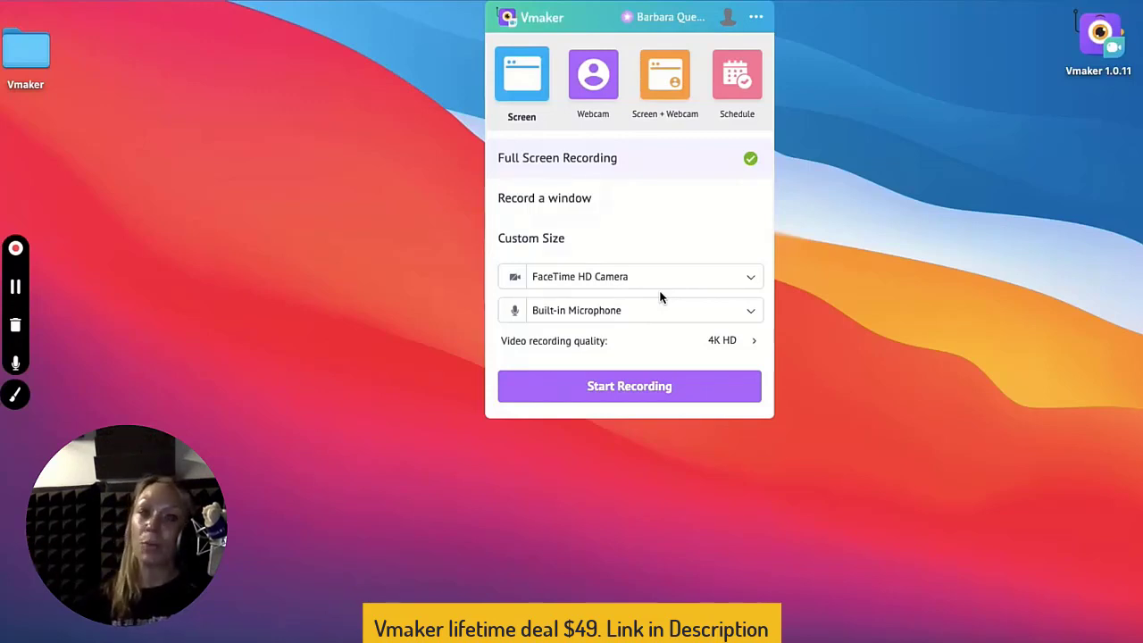
mouse_move(683, 87)
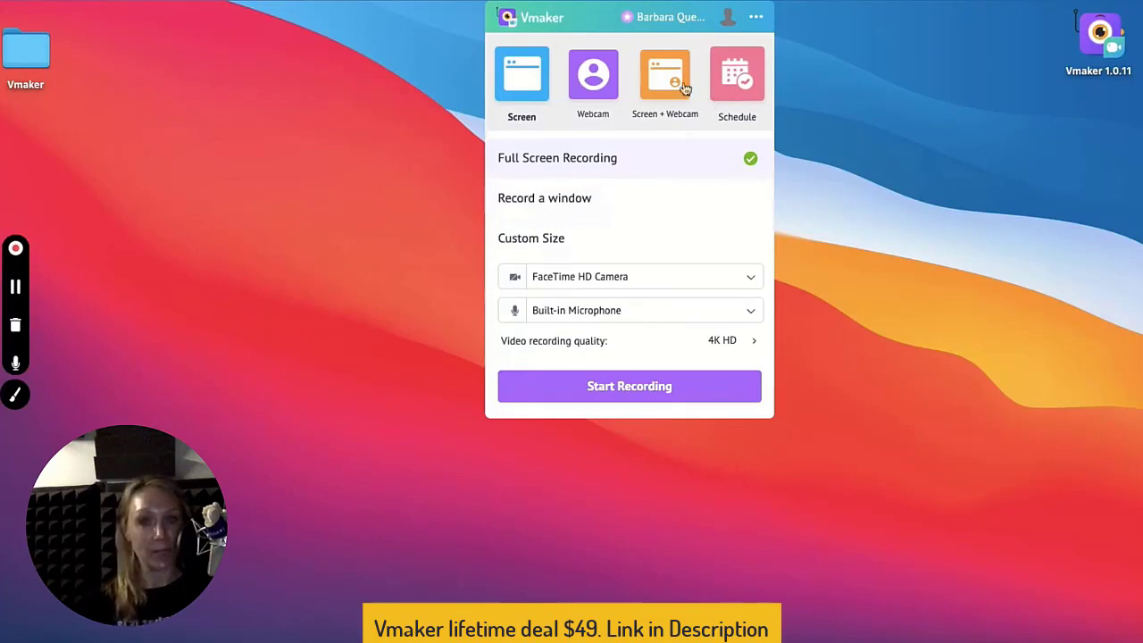
mouse_move(705, 37)
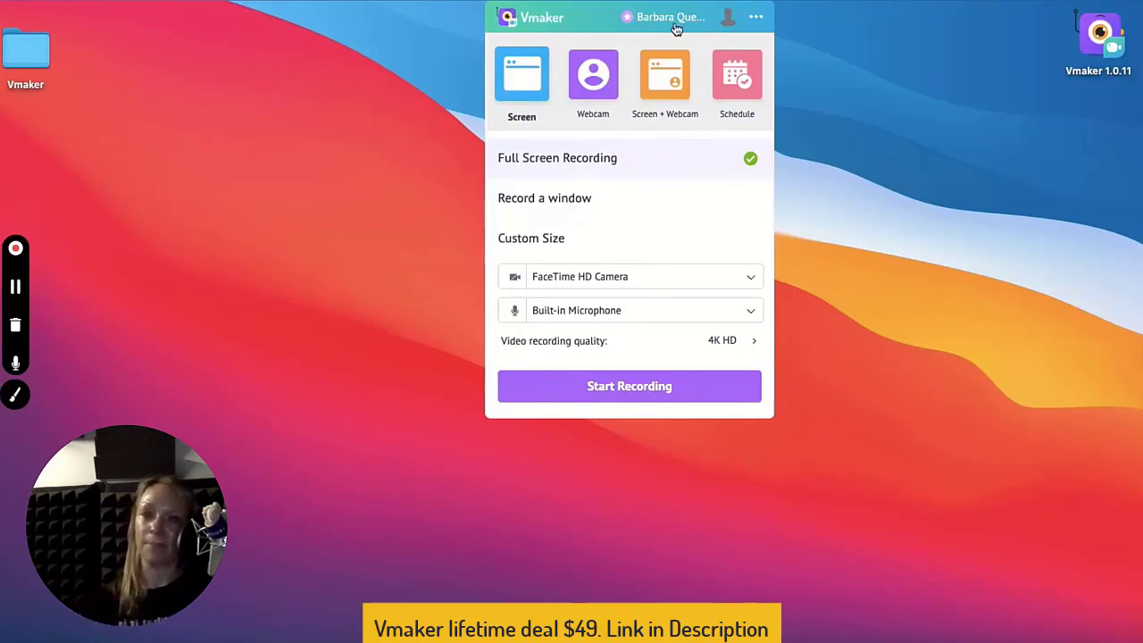
click(670, 17)
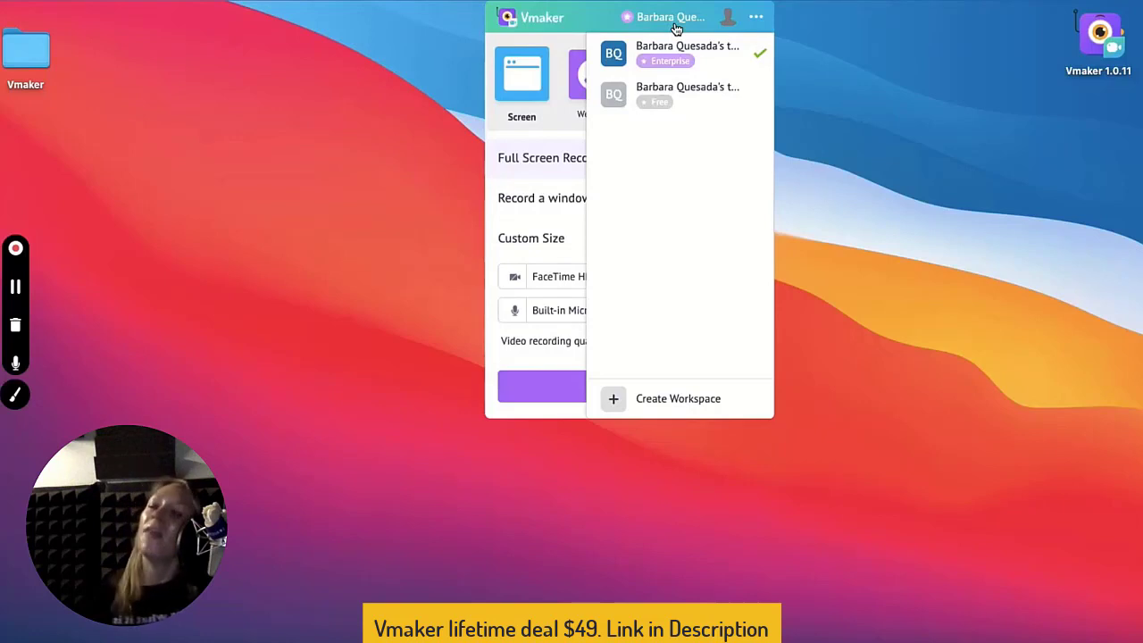
click(671, 17)
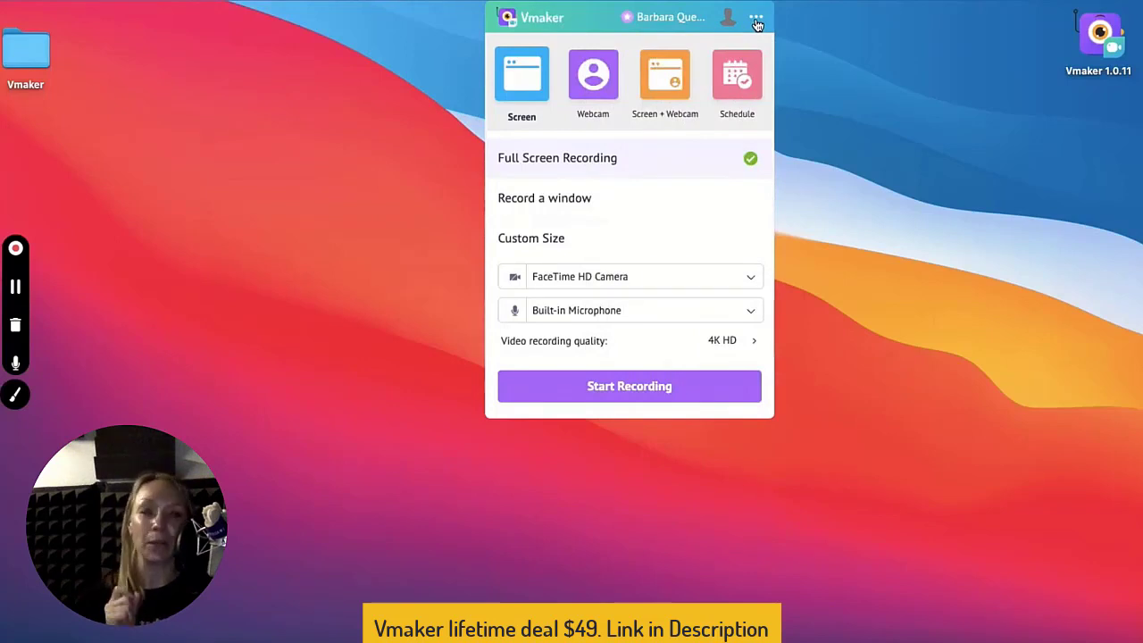
Choose Preferences from the ••• options menu
click(756, 17)
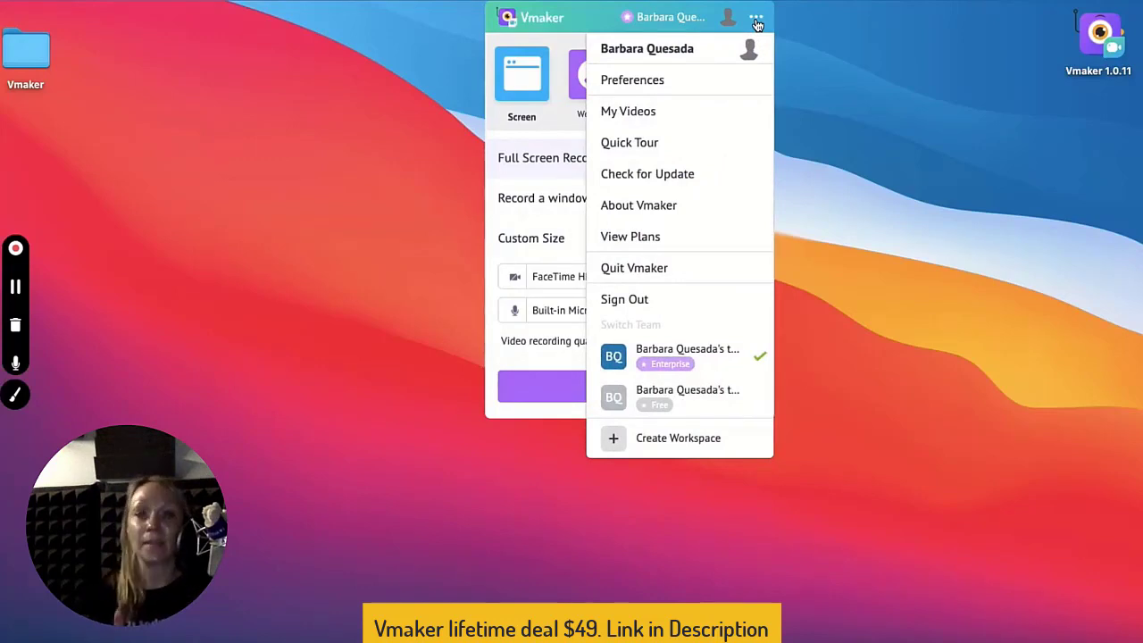
mouse_move(661, 274)
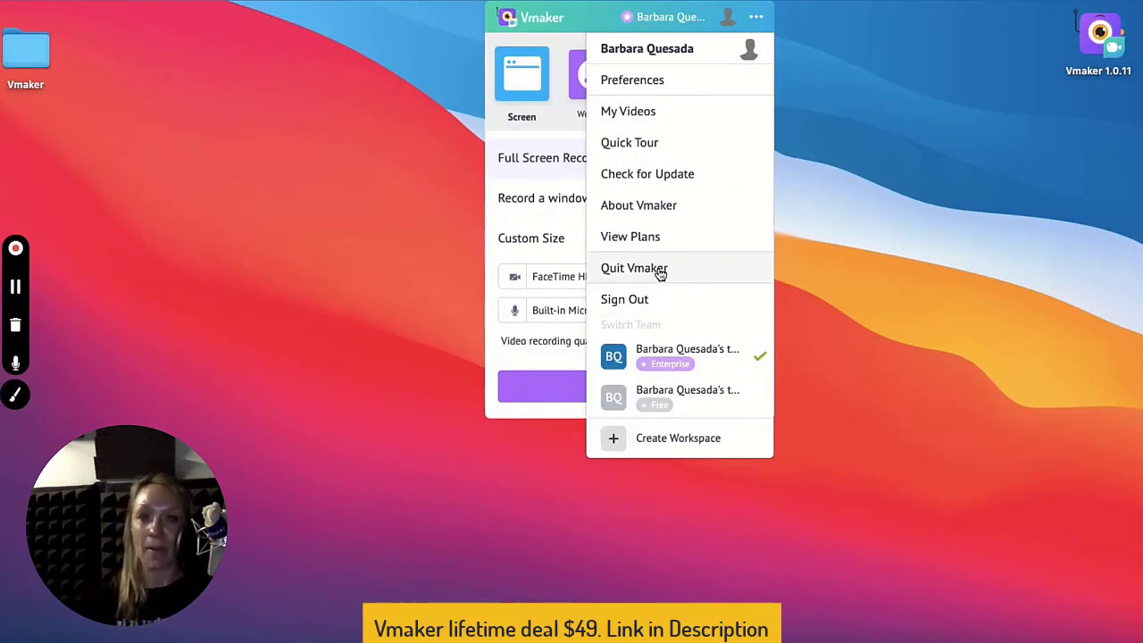
mouse_move(649, 188)
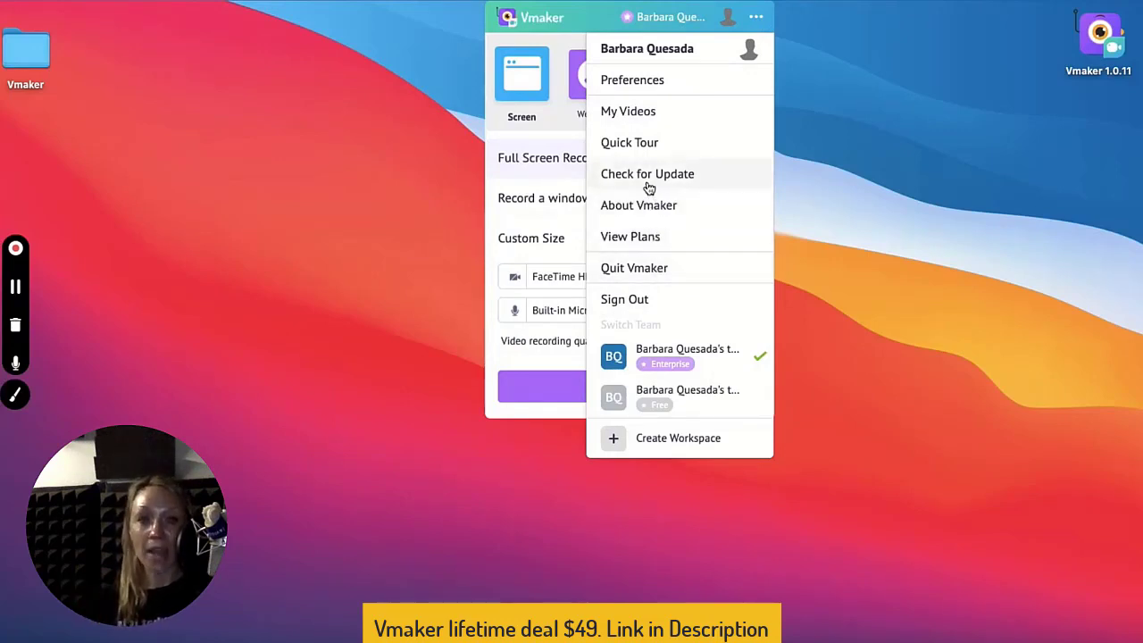
mouse_move(639, 152)
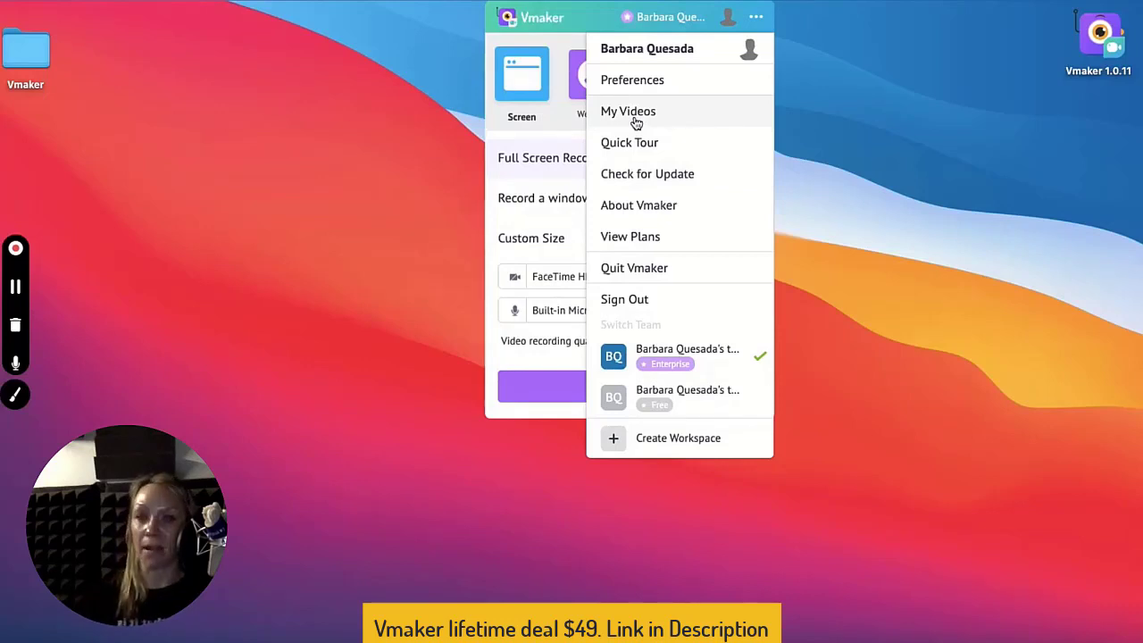
mouse_move(636, 93)
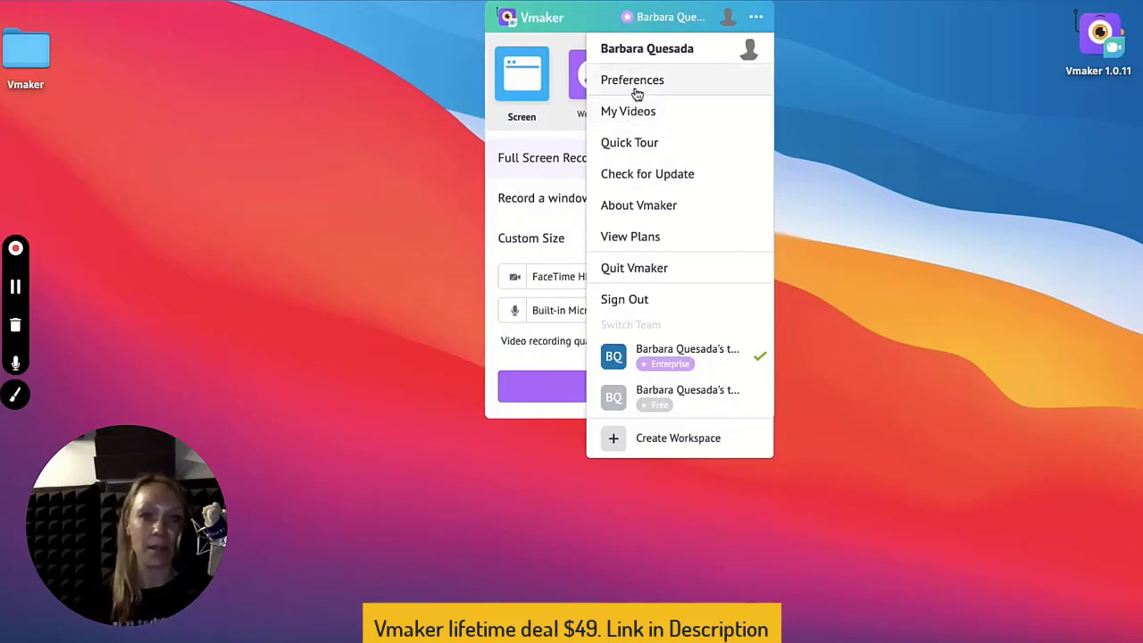
click(632, 79)
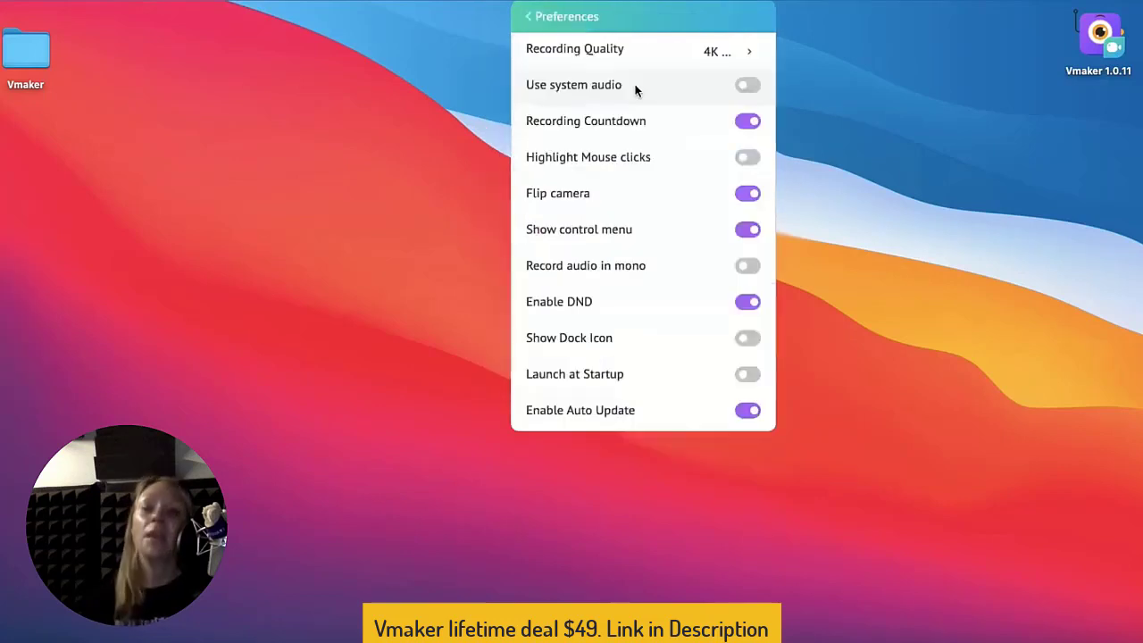
Reopen Preferences and switch on Highlight Mouse clicks
click(529, 16)
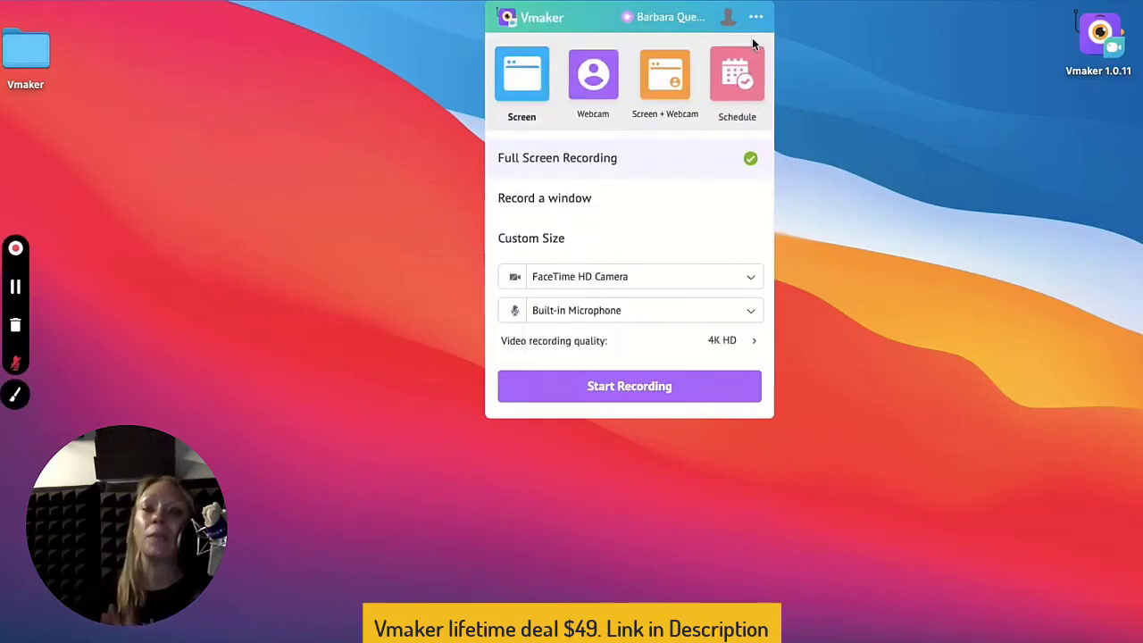
click(755, 16)
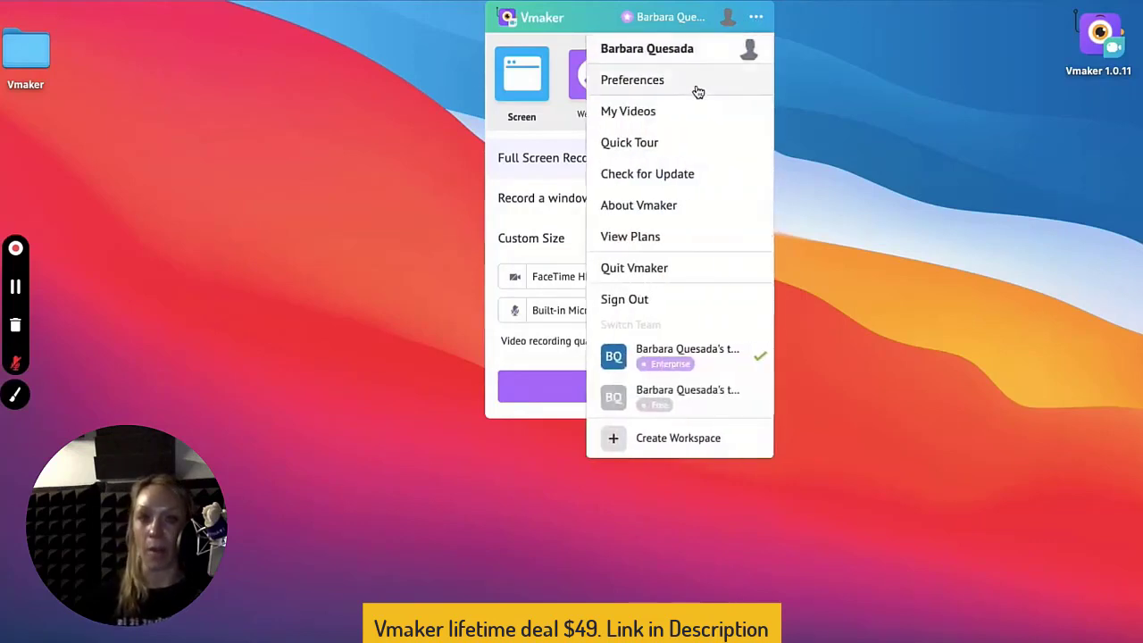
click(632, 80)
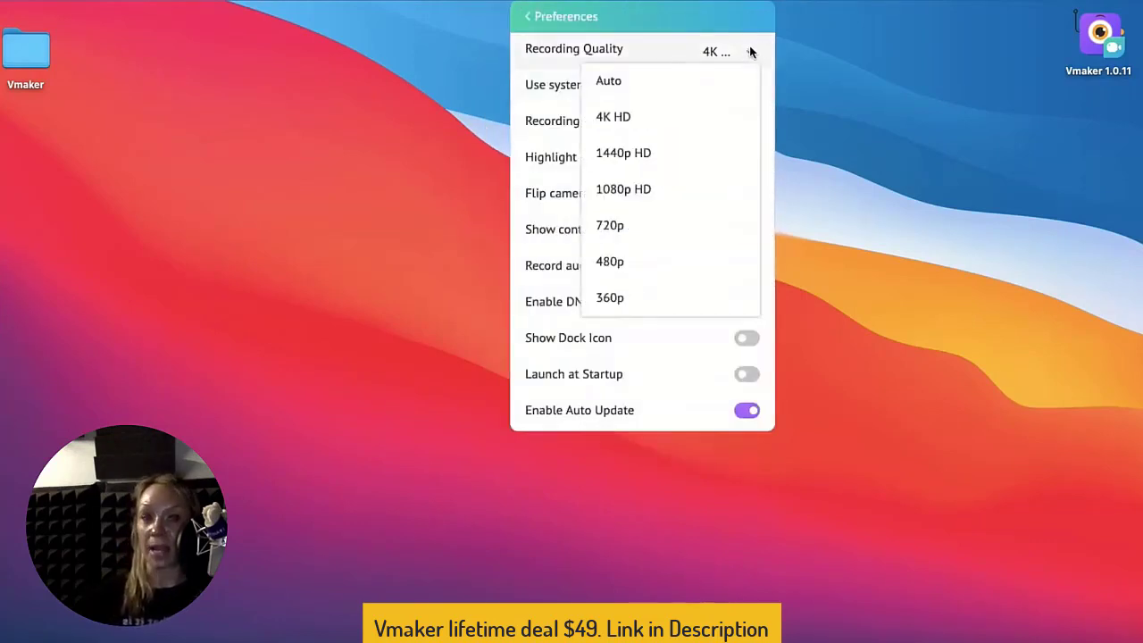
mouse_move(710, 110)
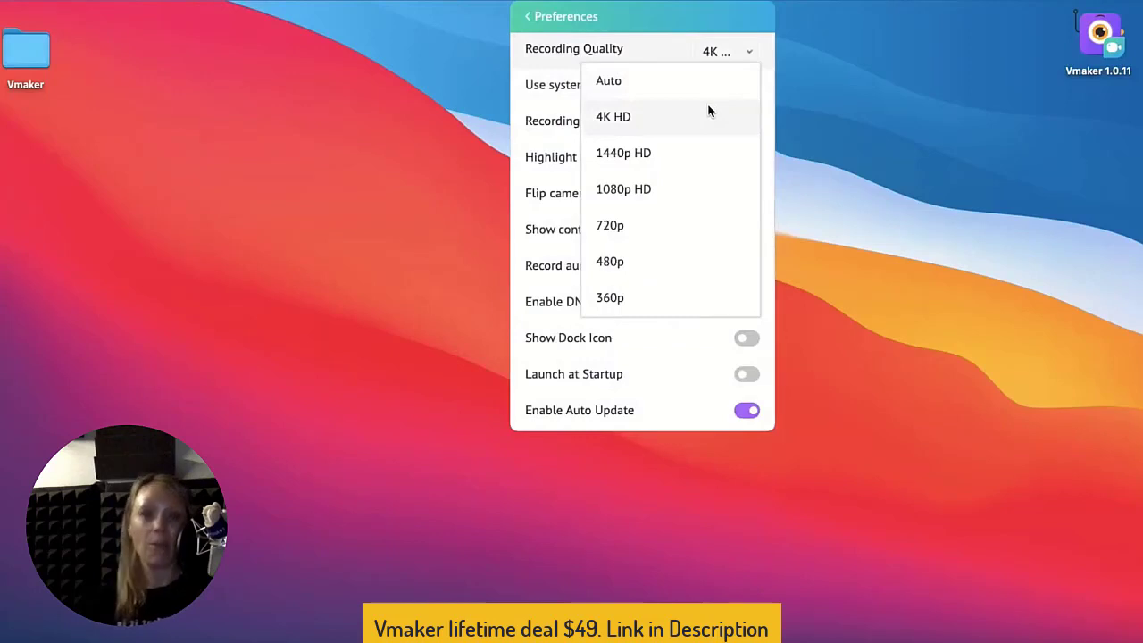
mouse_move(706, 153)
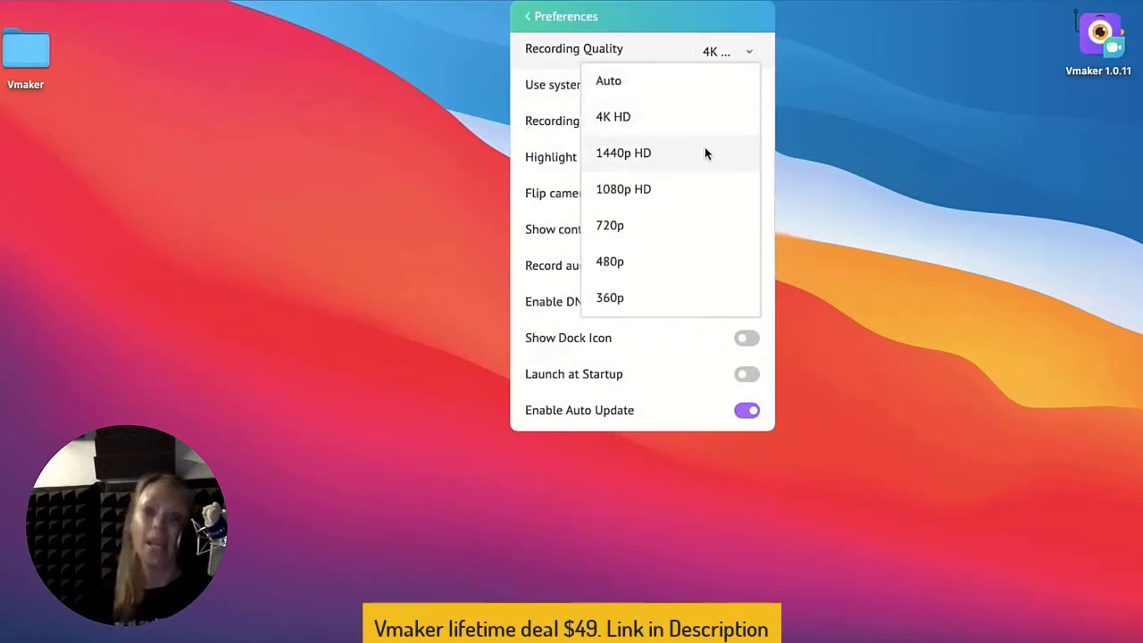
mouse_move(701, 189)
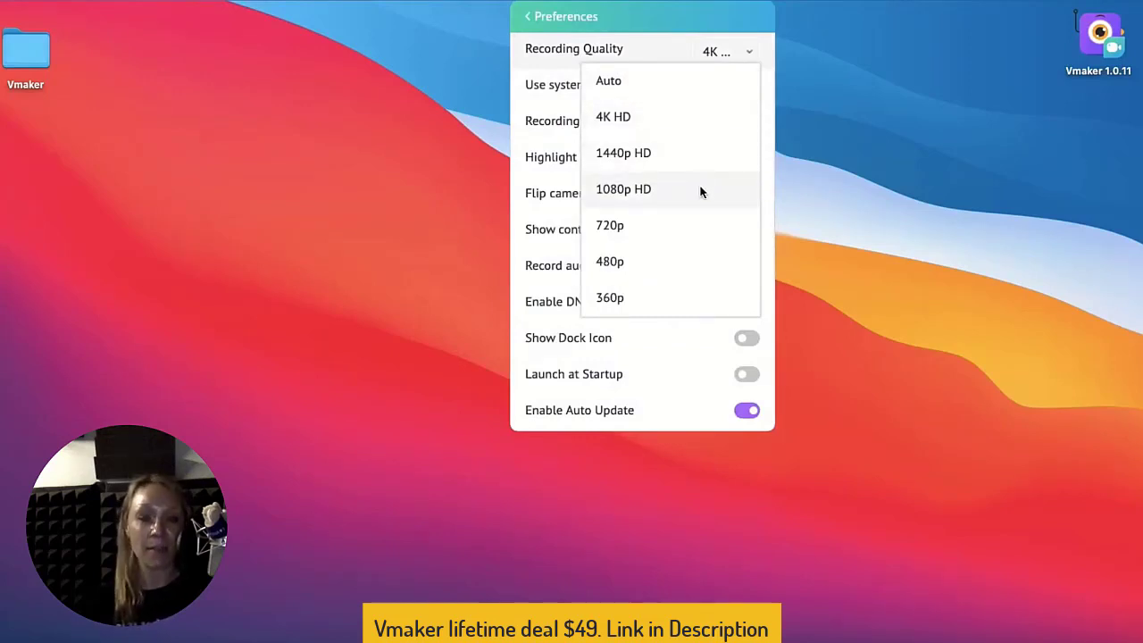
mouse_move(692, 229)
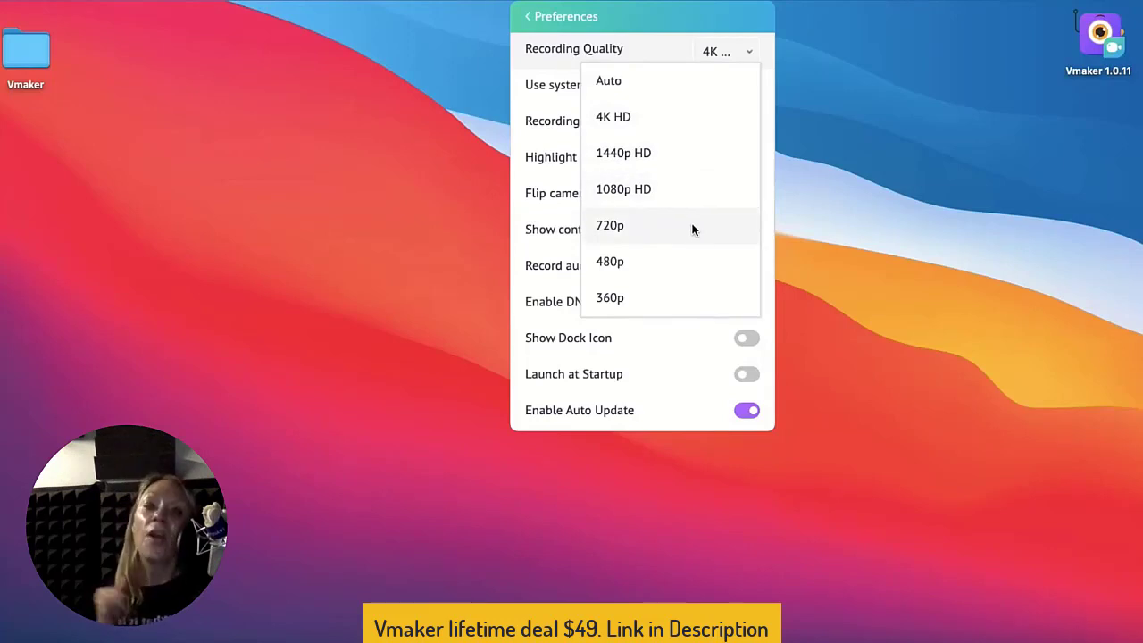
mouse_move(690, 262)
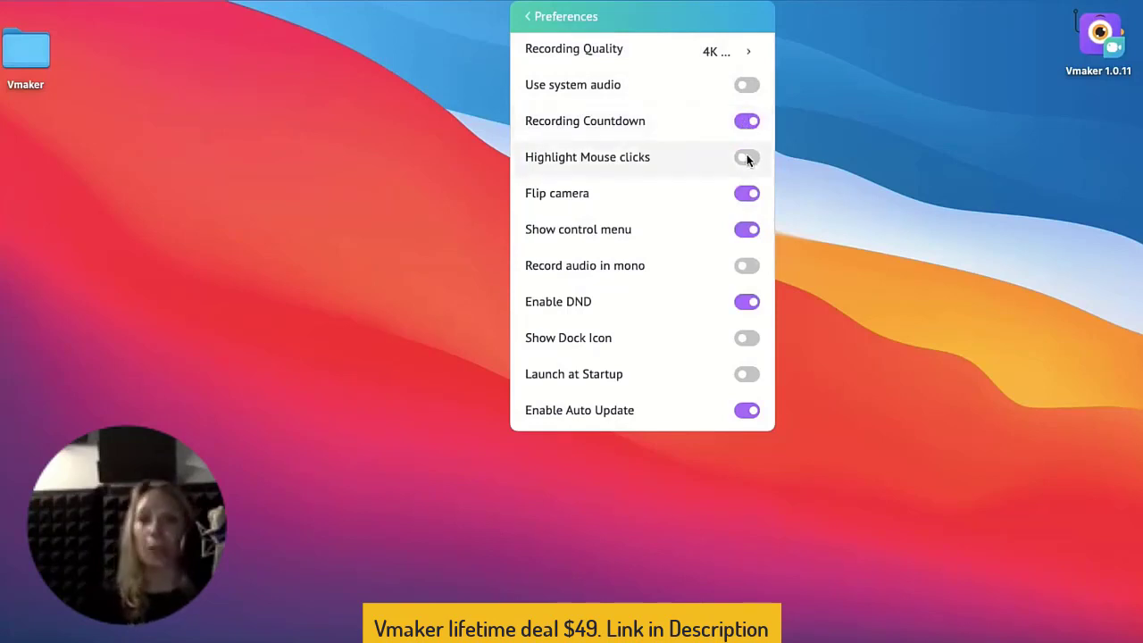
click(747, 157)
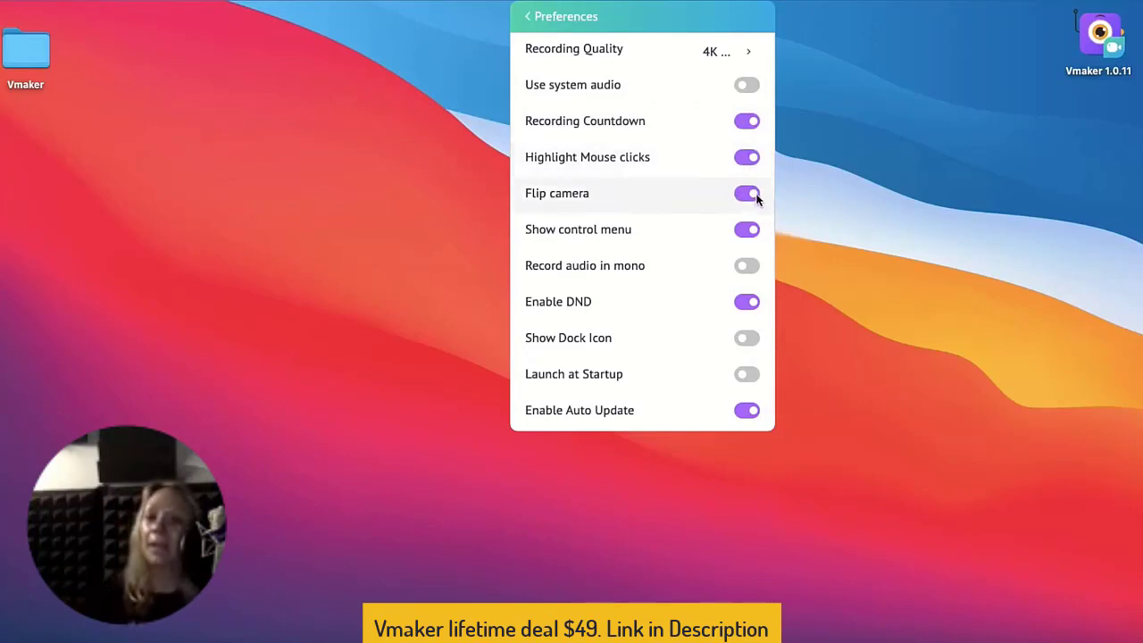
click(747, 192)
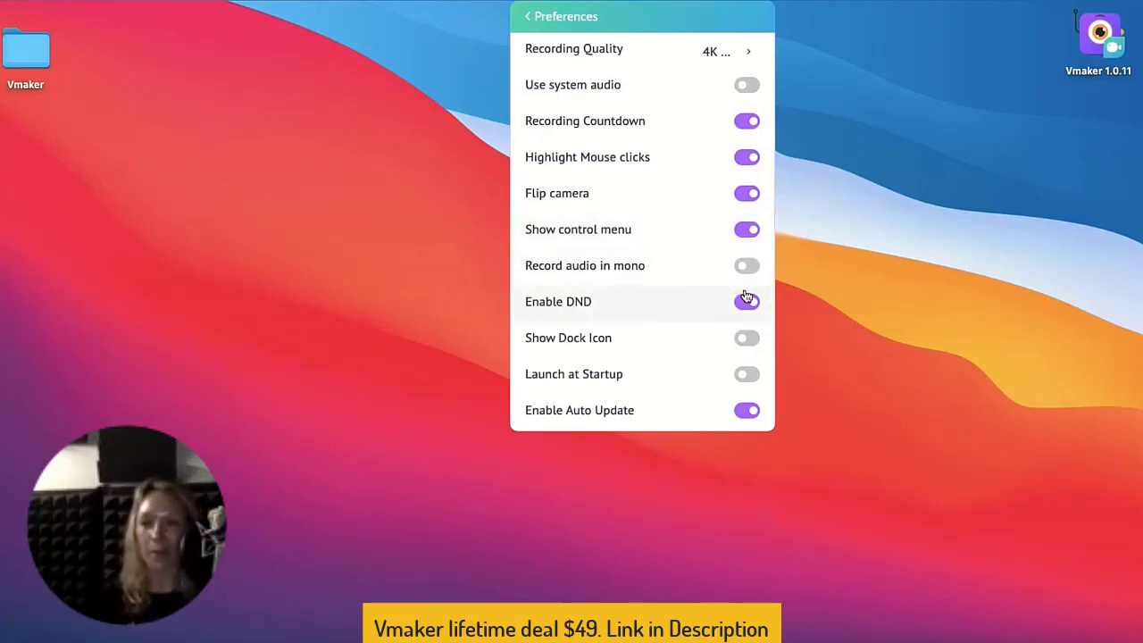
Toggle Do Not Disturb off and back on, and Launch at Startup on then off
click(746, 301)
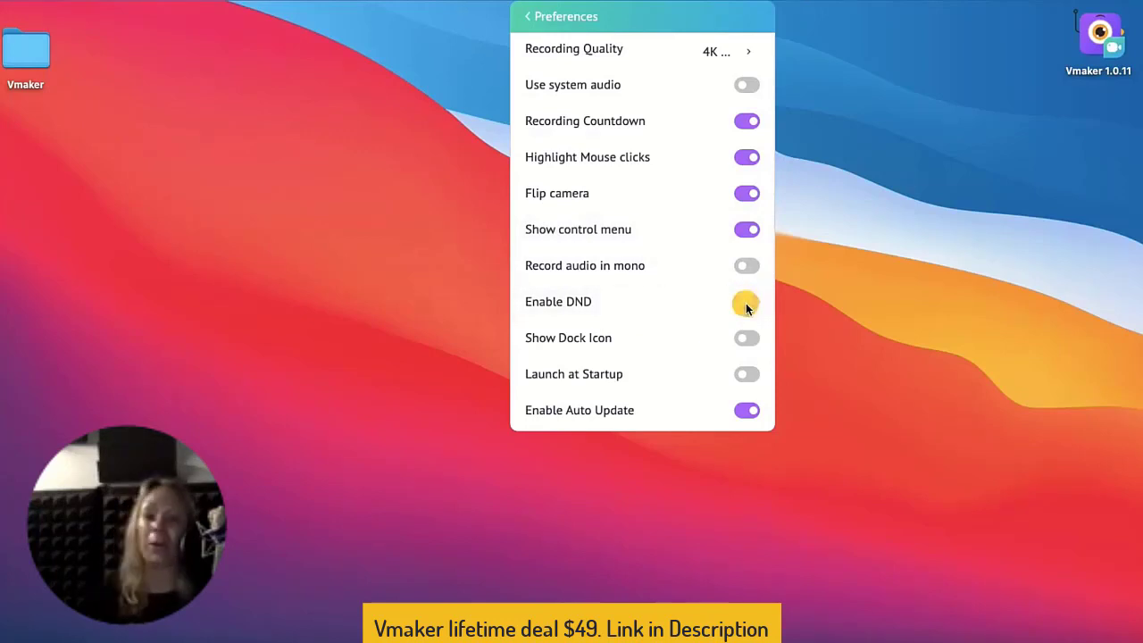
click(747, 301)
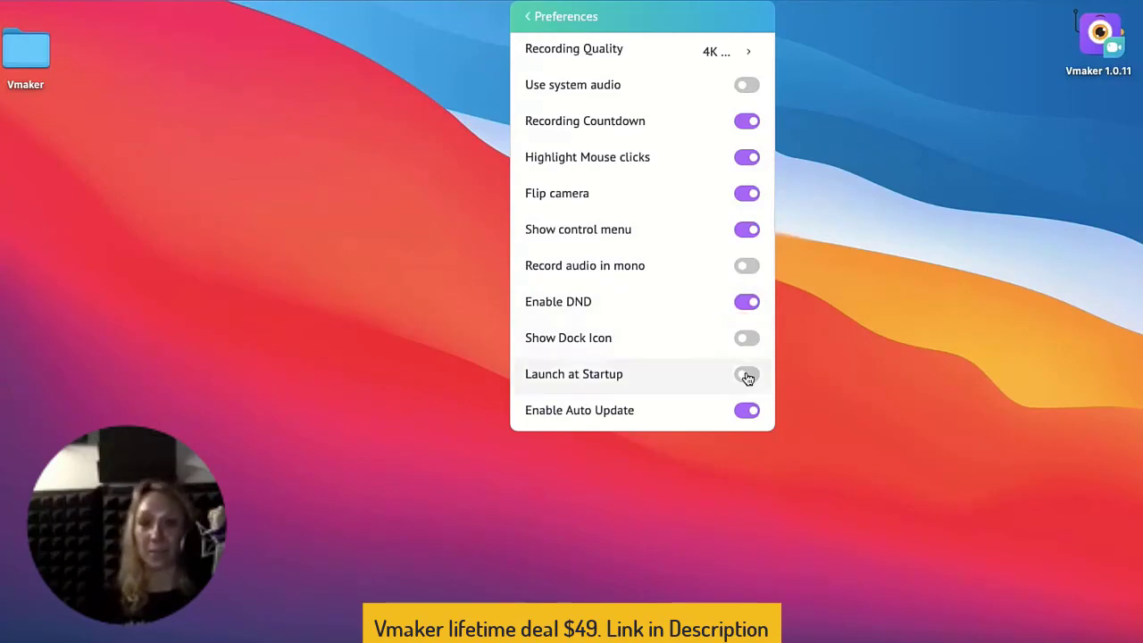
click(747, 374)
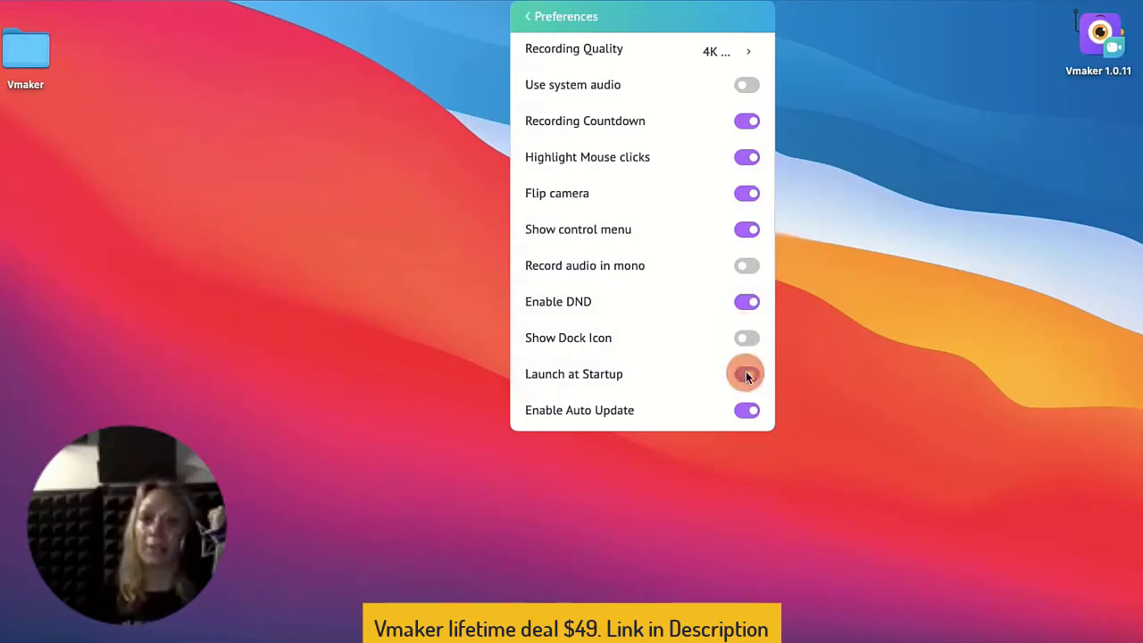
click(746, 373)
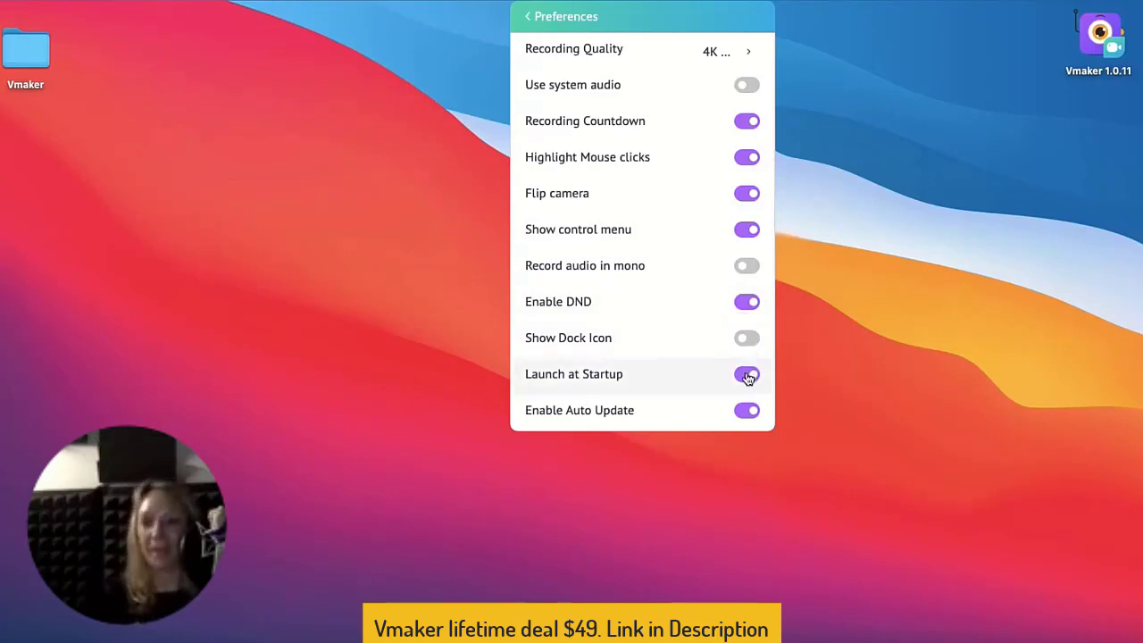
click(746, 374)
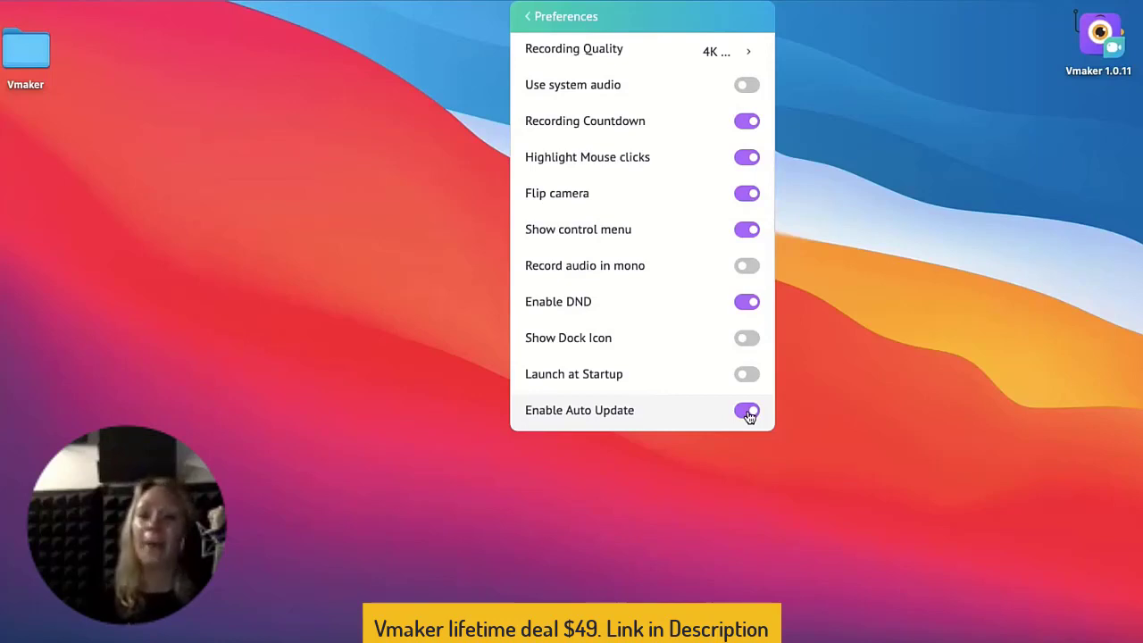
click(746, 410)
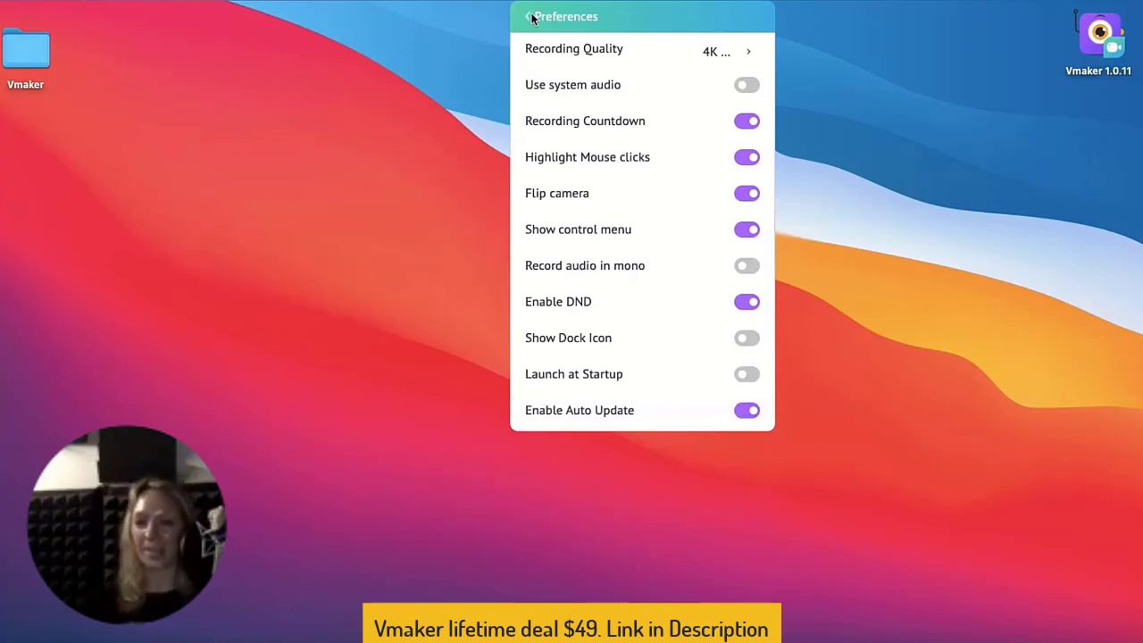
Schedule 'Vmaker sales team weekly review' for 30 November, 2–3 pm, with 5-minute confirmation
click(531, 16)
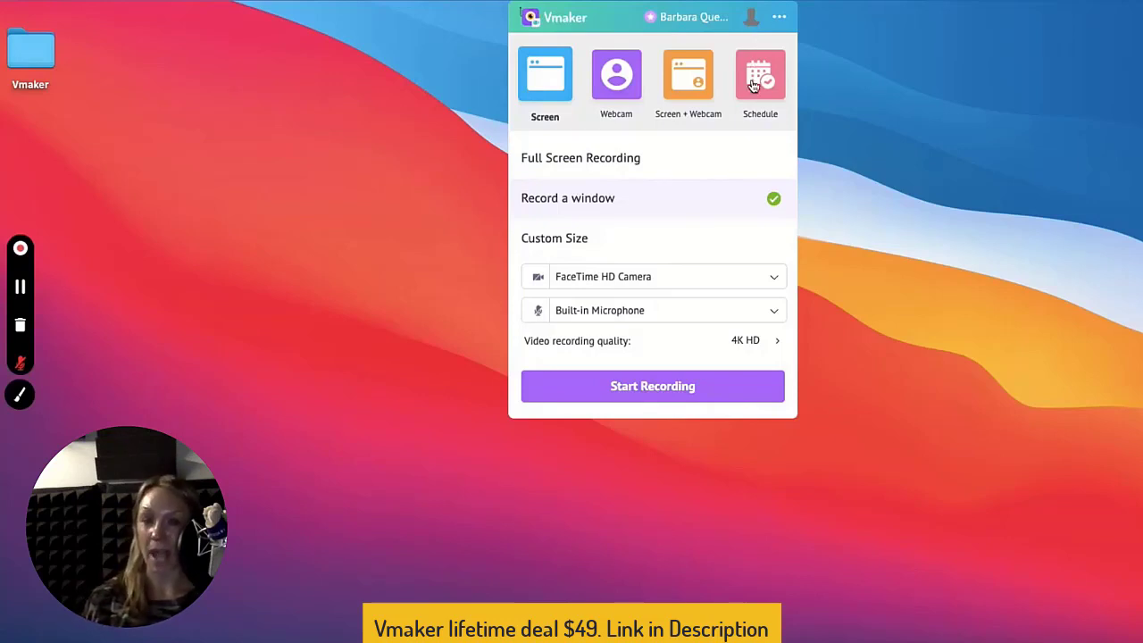
click(760, 76)
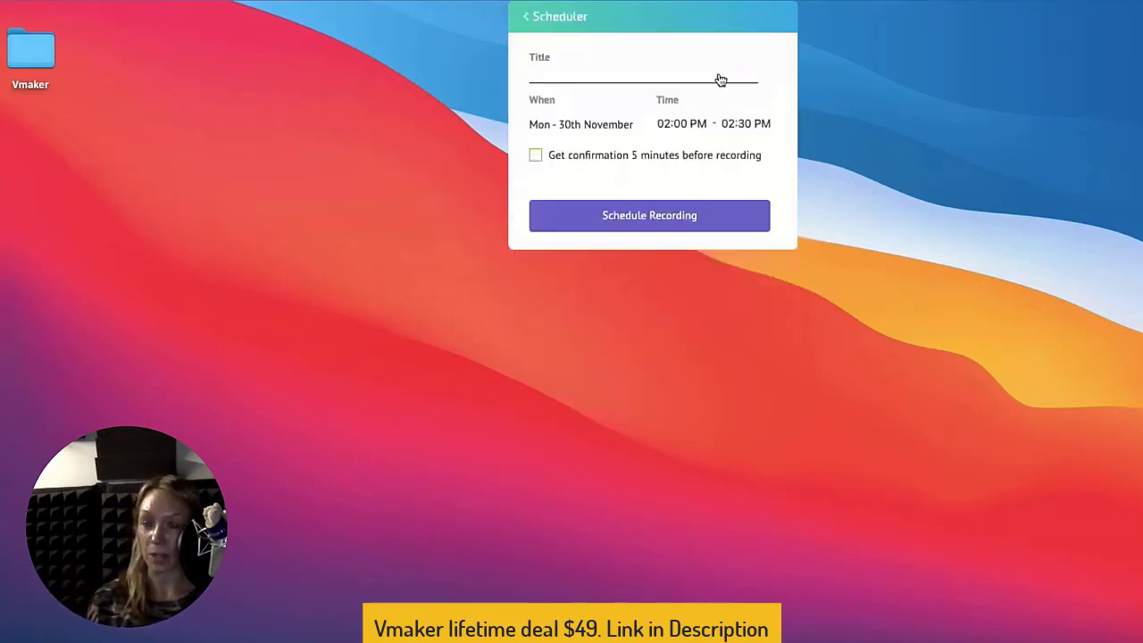
text(Vmaker sales team weekly review)
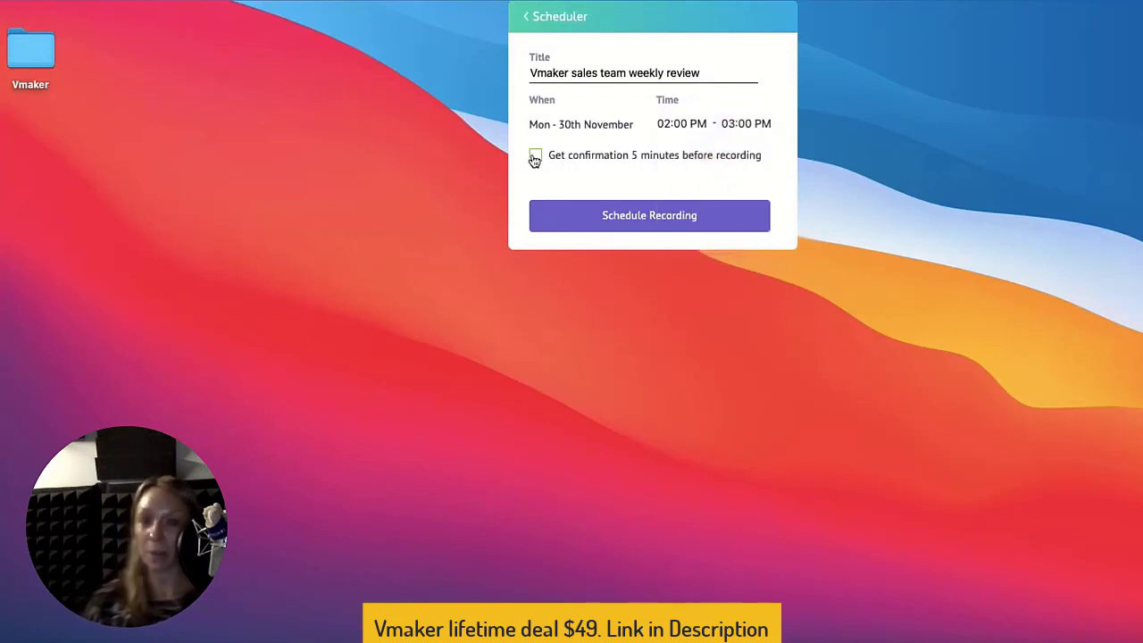
click(535, 155)
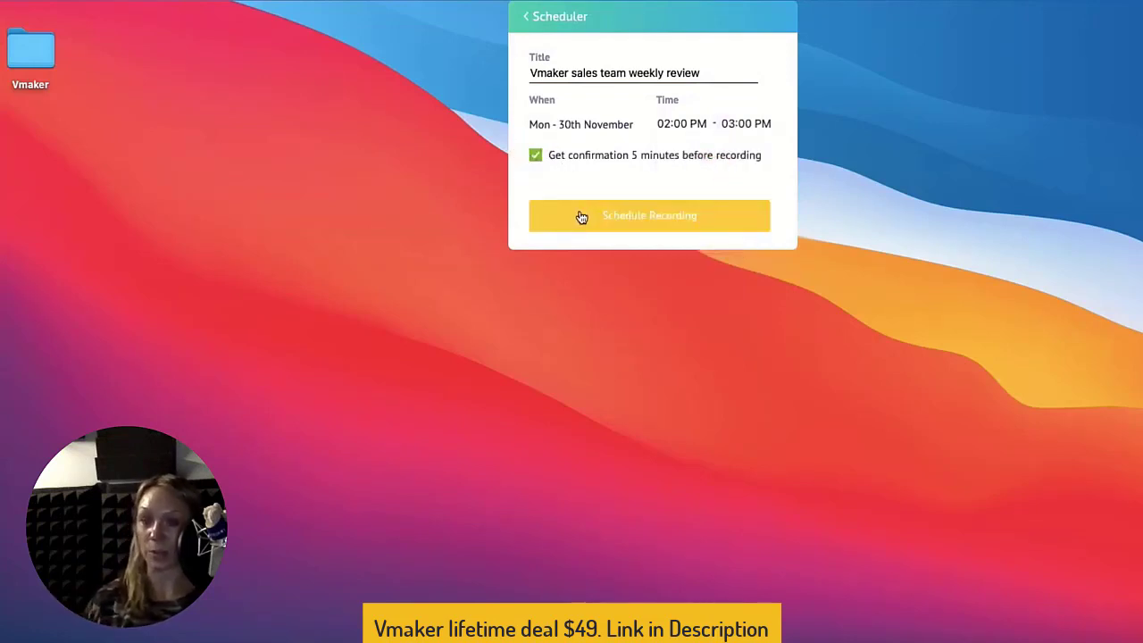
click(649, 215)
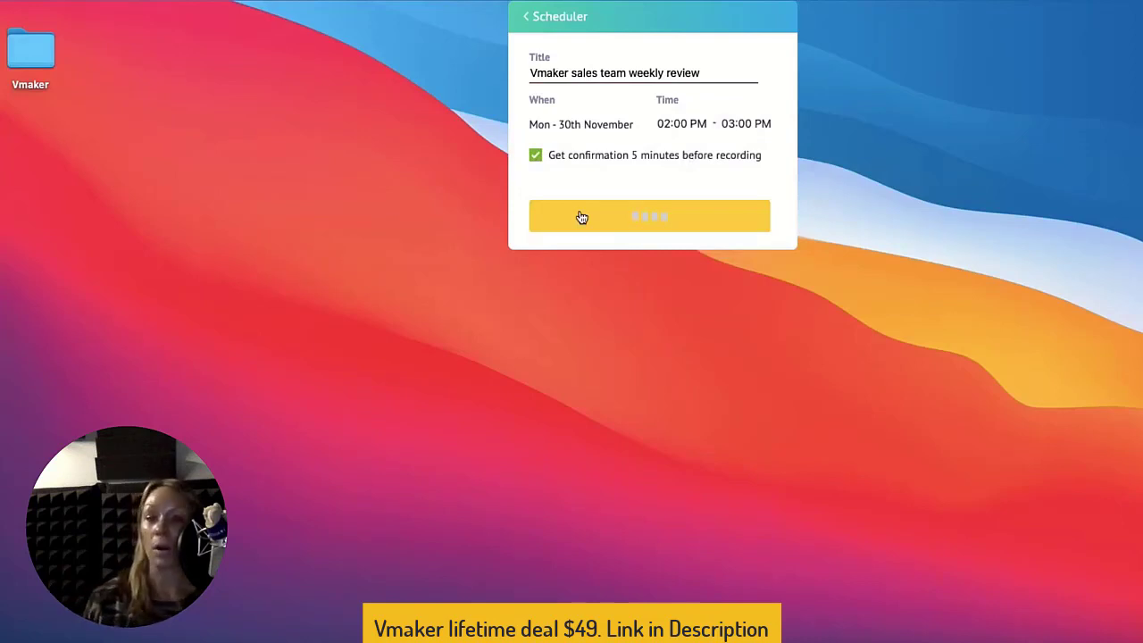
click(649, 216)
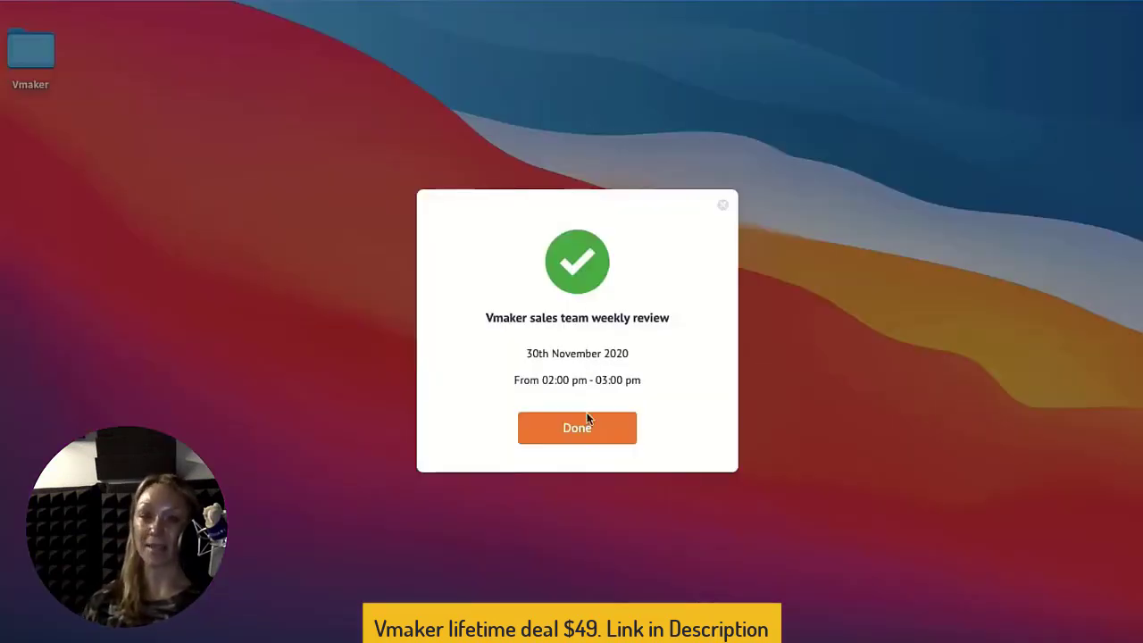
Add the Vmaker contact as a guest to the calendar event and save
click(576, 427)
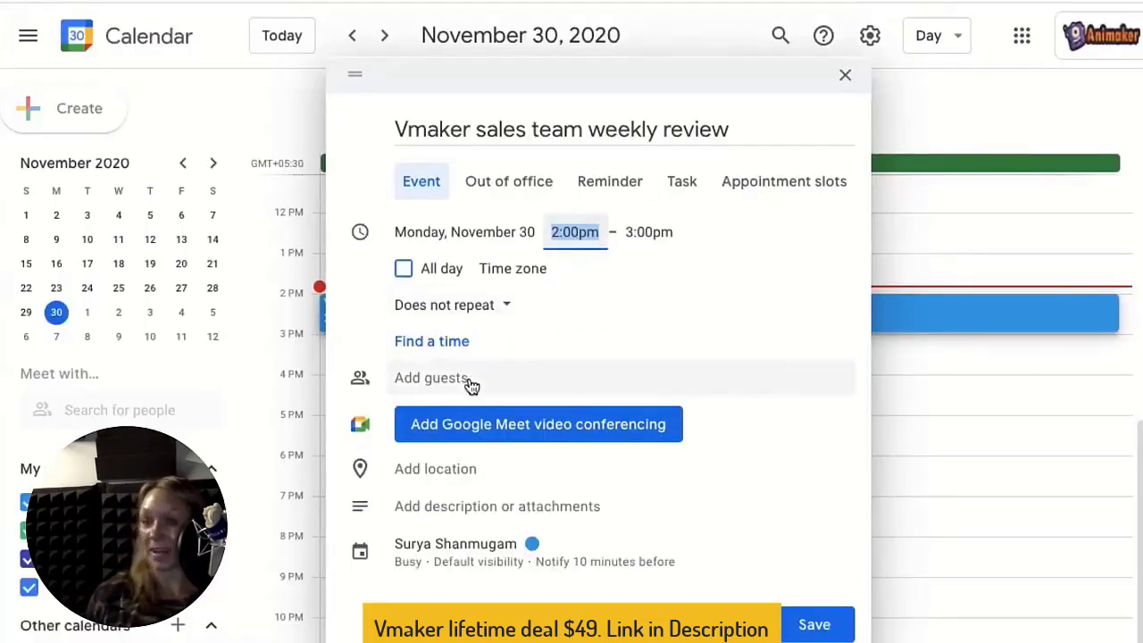
text(h)
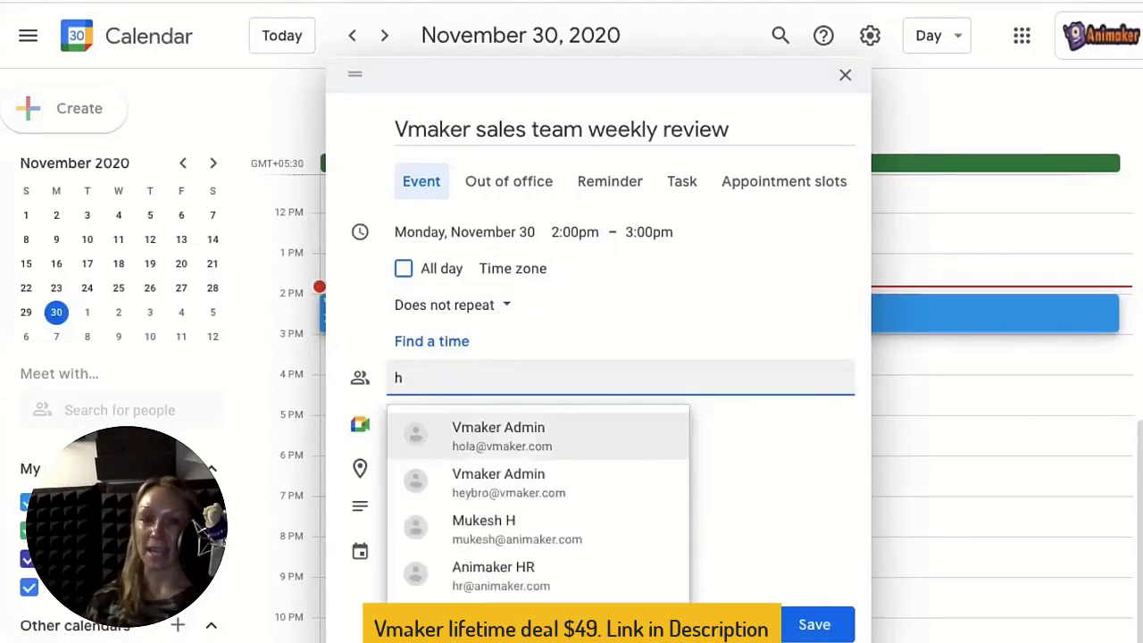
text(eym)
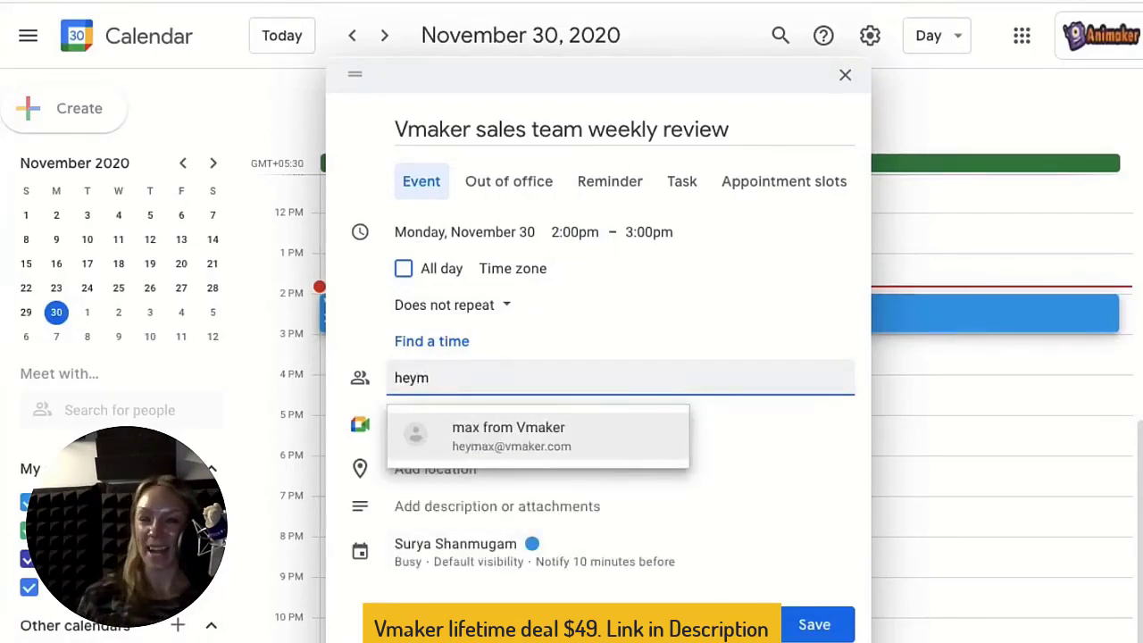
click(508, 436)
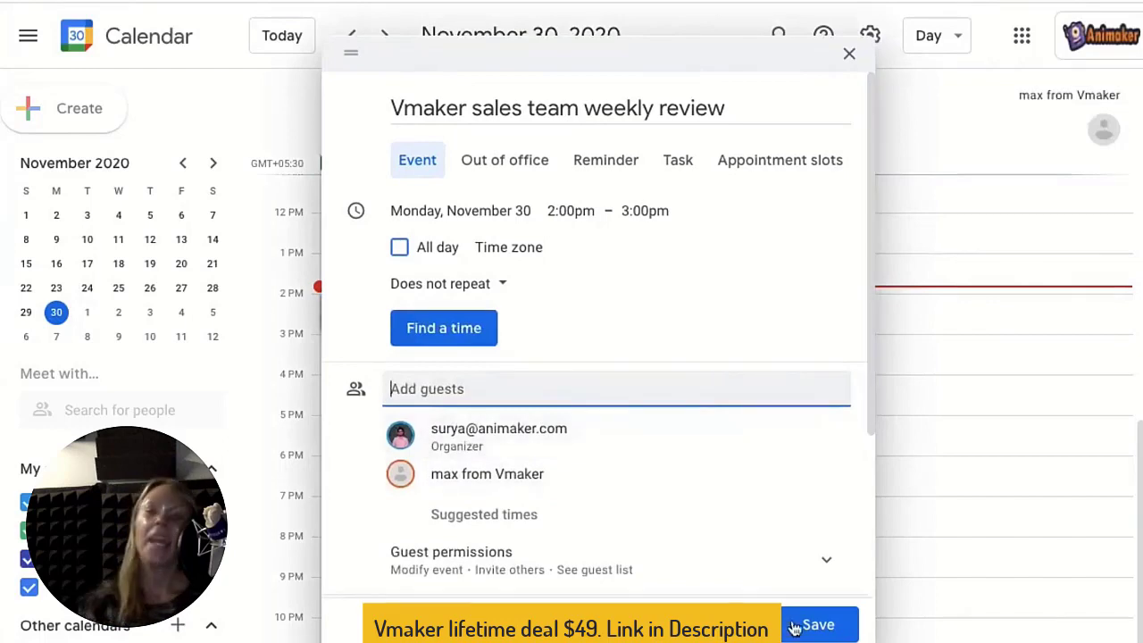
click(818, 624)
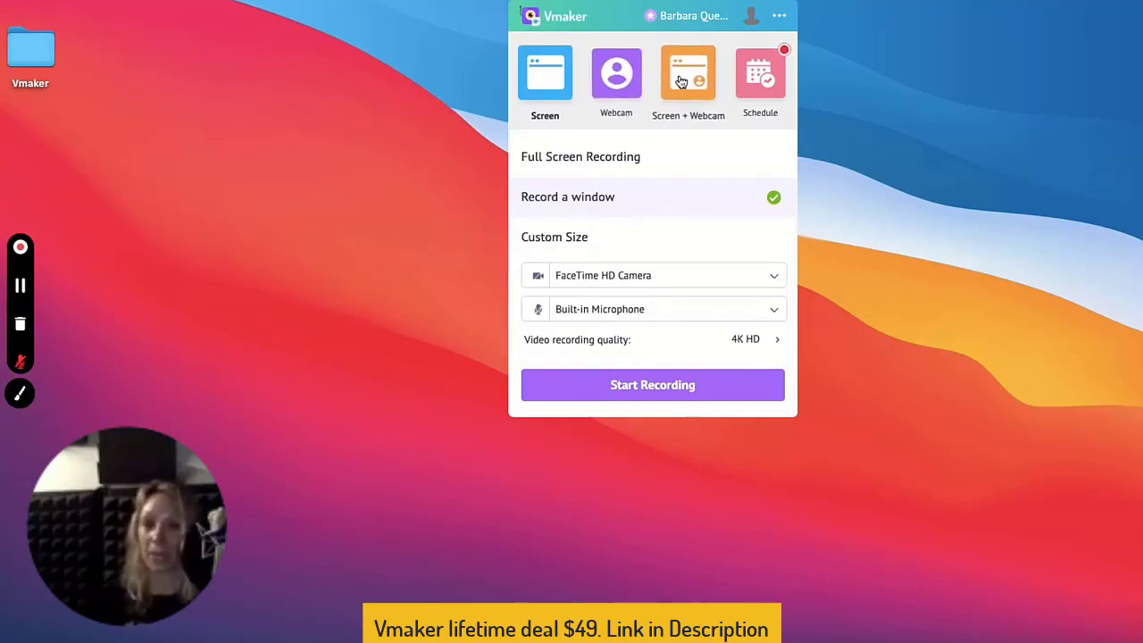
Try Full Screen and Custom Size capture, settling on Record a window
click(544, 74)
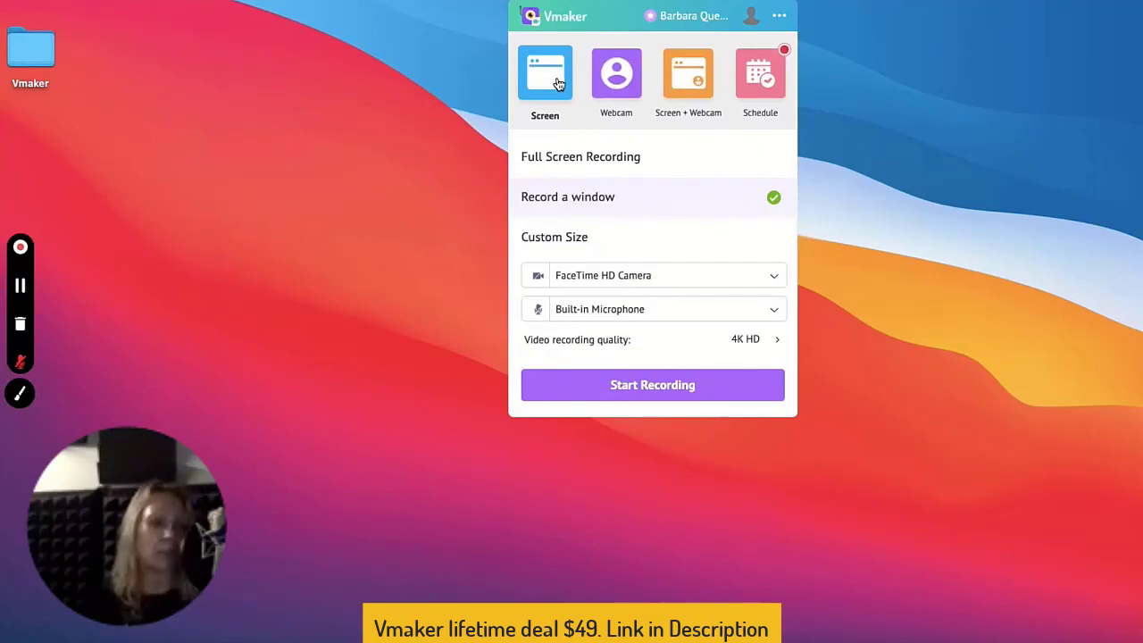
click(581, 156)
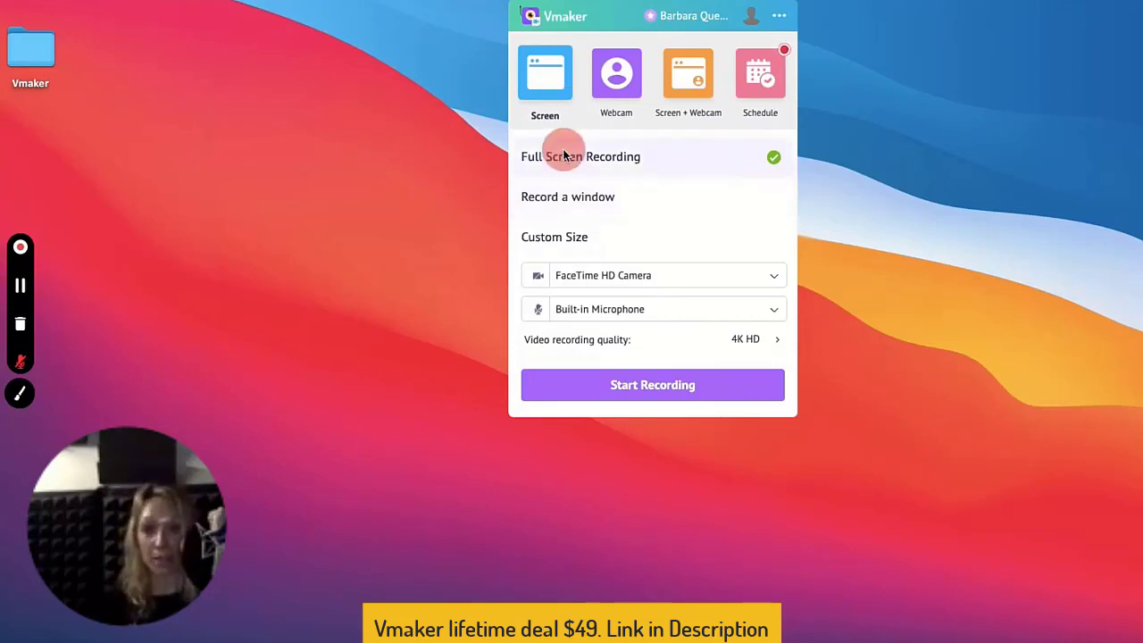
click(568, 196)
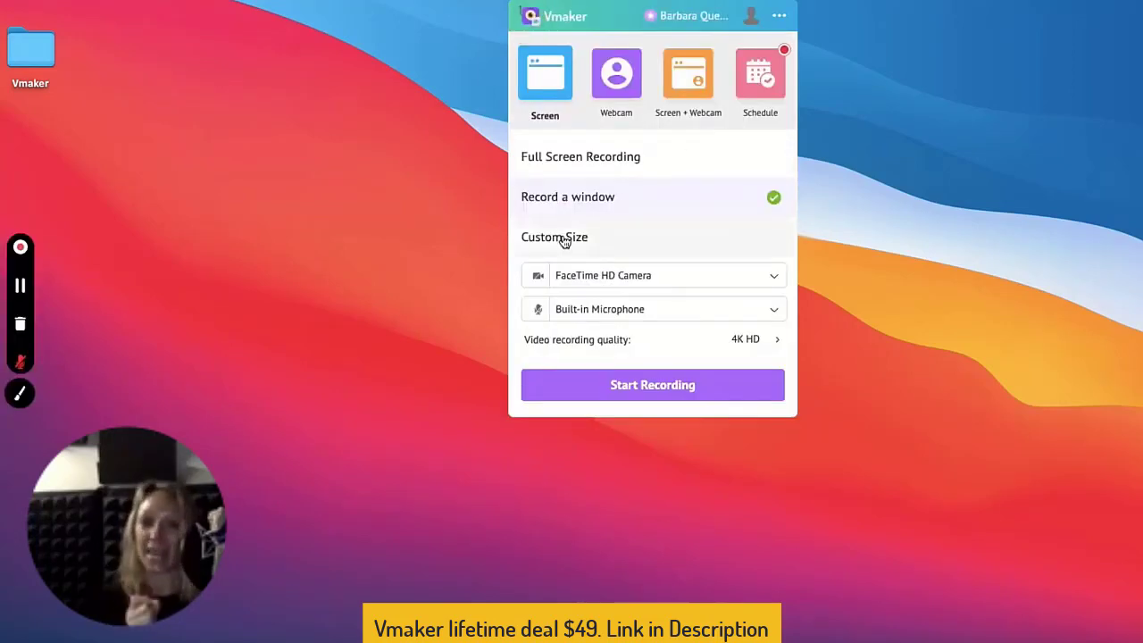
click(554, 236)
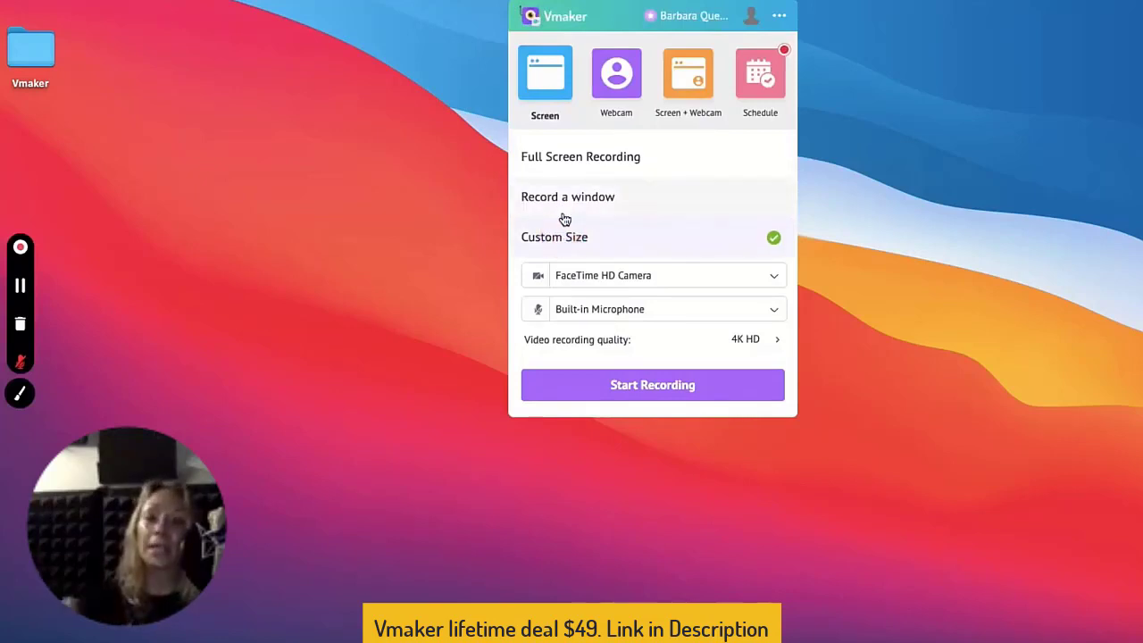
click(568, 197)
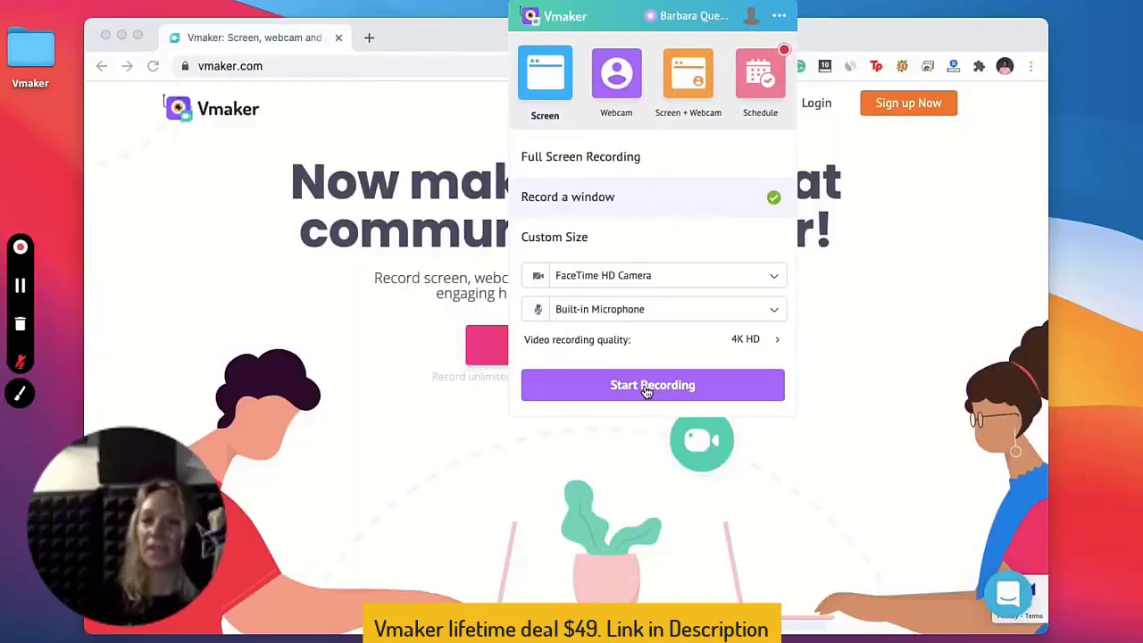
Record the Vmaker website browser window, scroll to For YouTubers, and show the pen colours
click(652, 385)
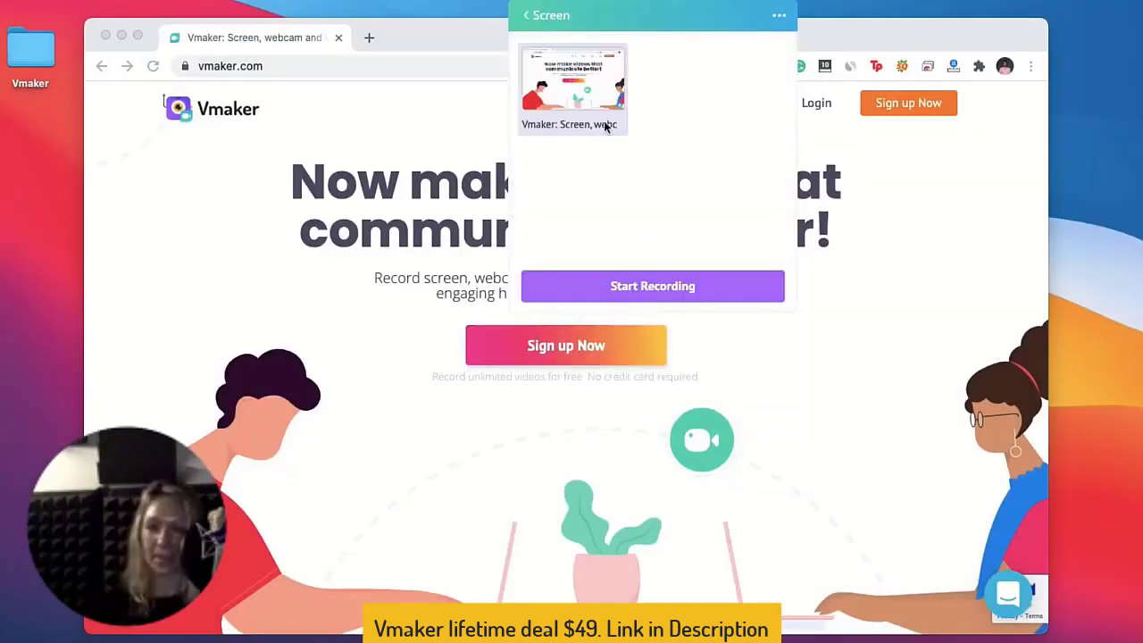
click(651, 286)
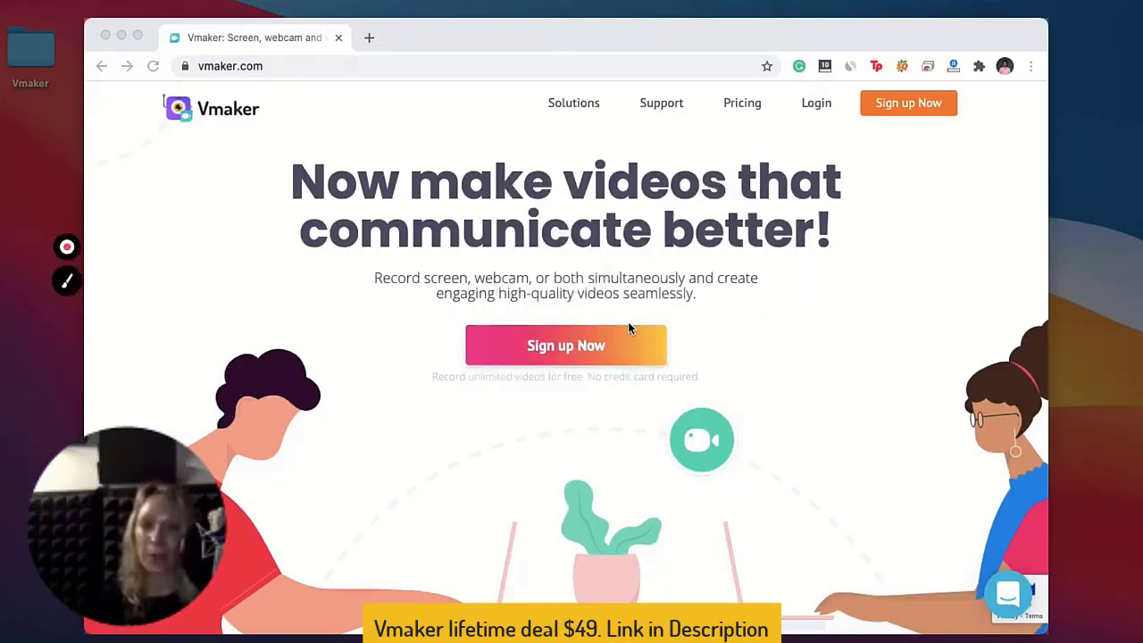
scroll(down, 3)
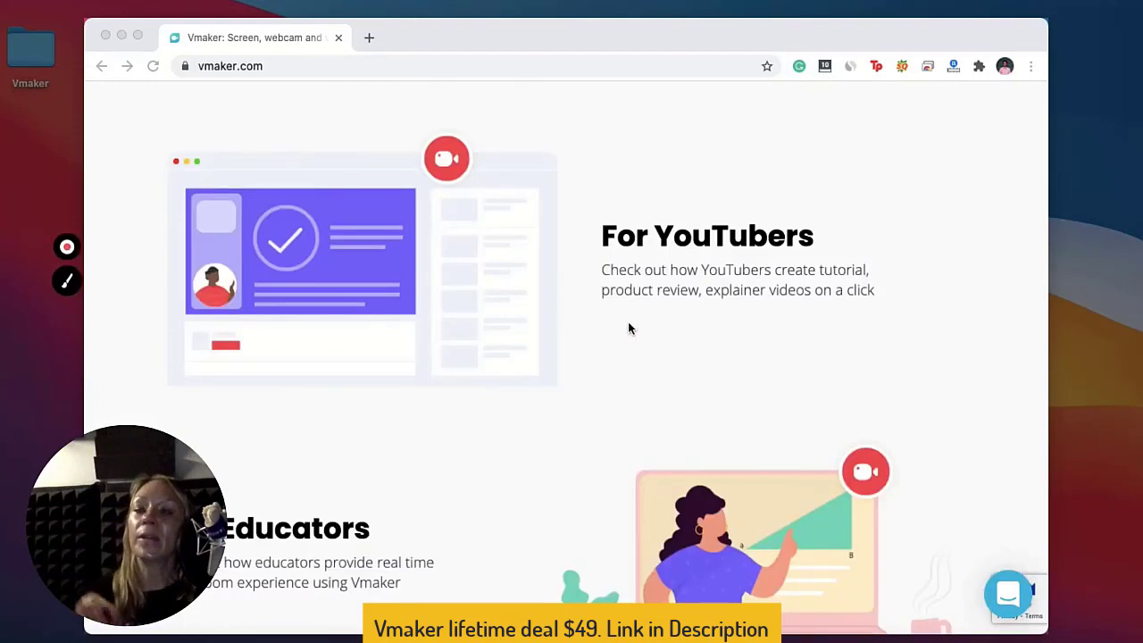
mouse_move(67, 259)
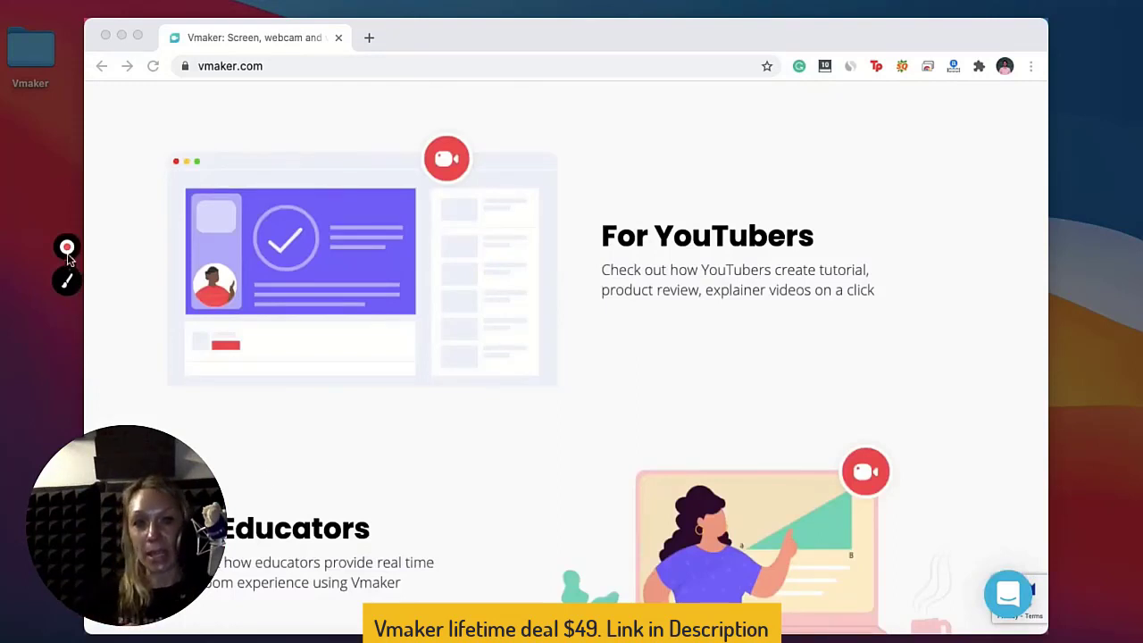
click(67, 248)
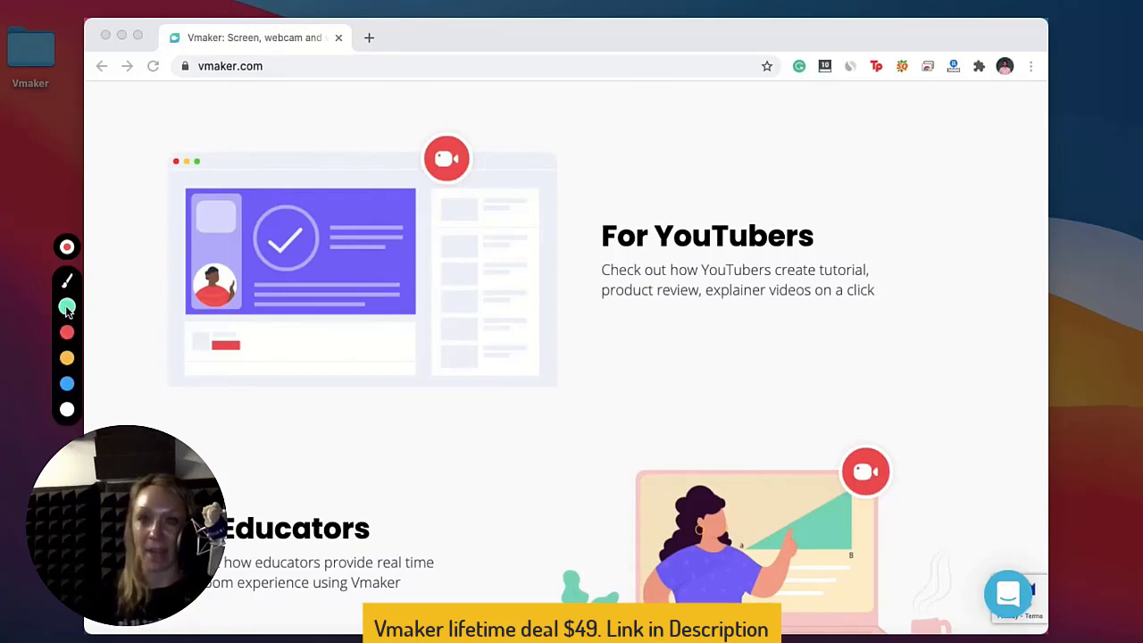
mouse_move(69, 397)
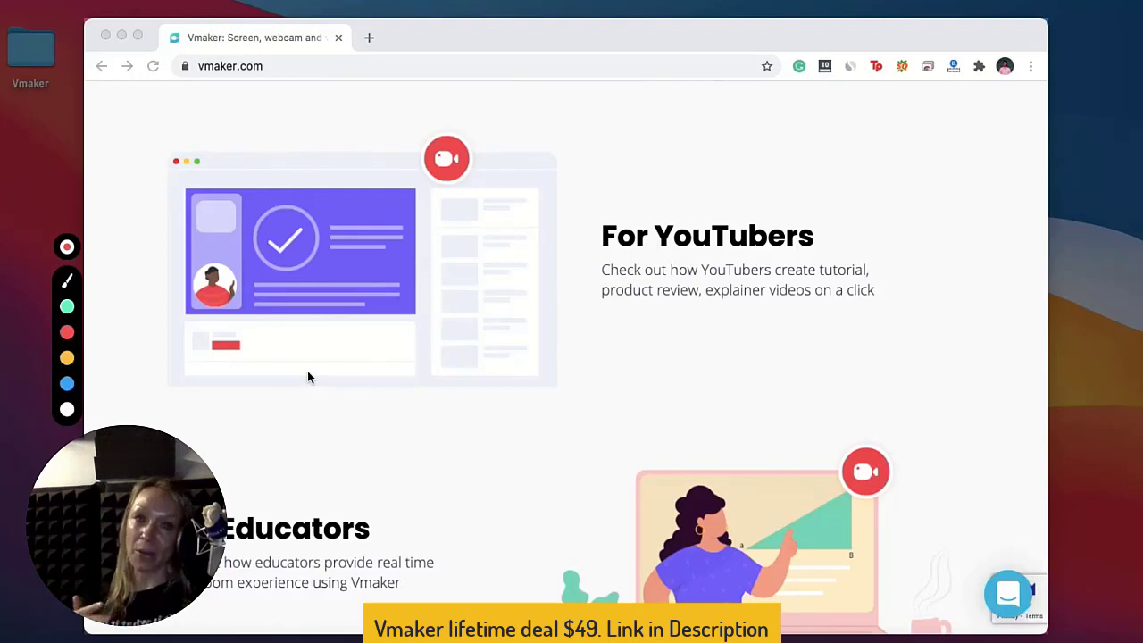
Stop recording, title the video 'homepage', copy its share link and start emailing it
click(67, 247)
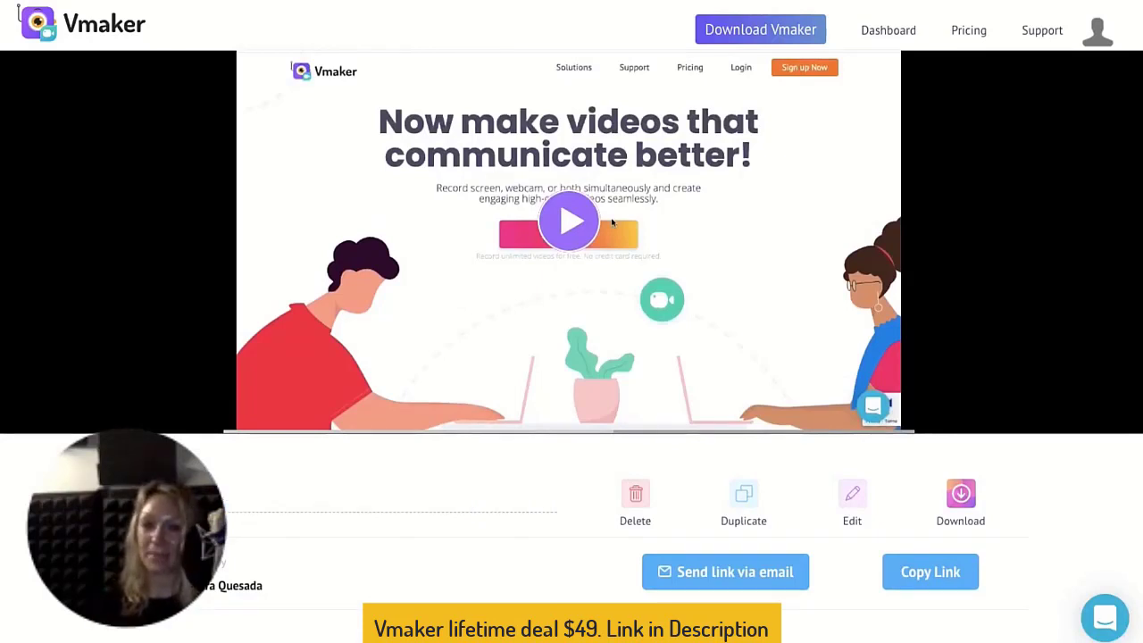
text(homepa)
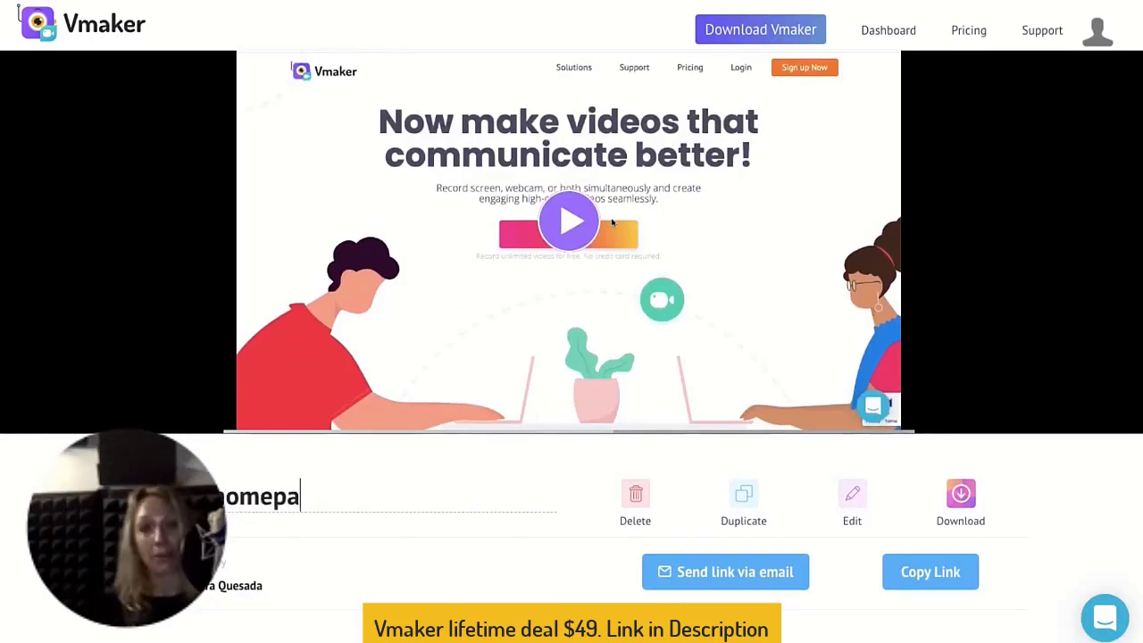
text(ge)
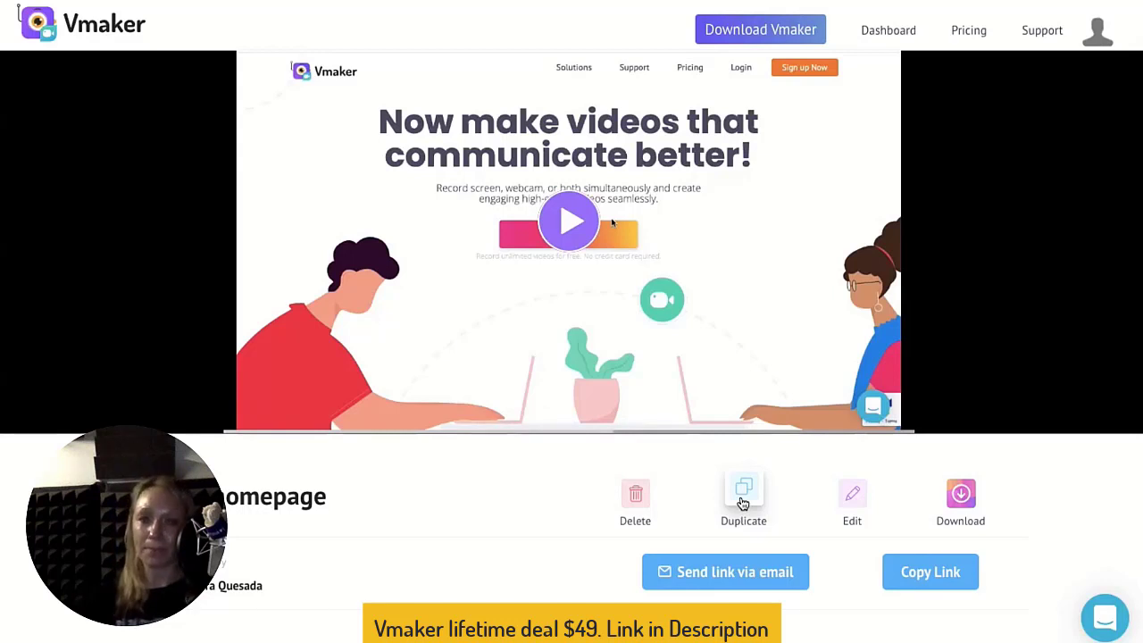
mouse_move(851, 494)
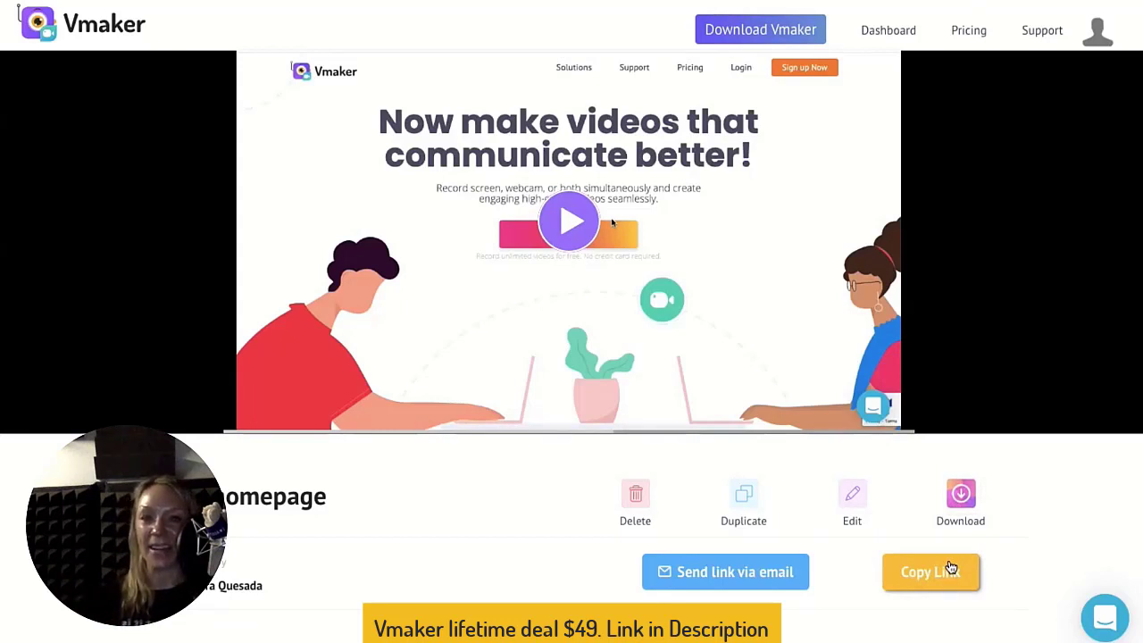
click(929, 571)
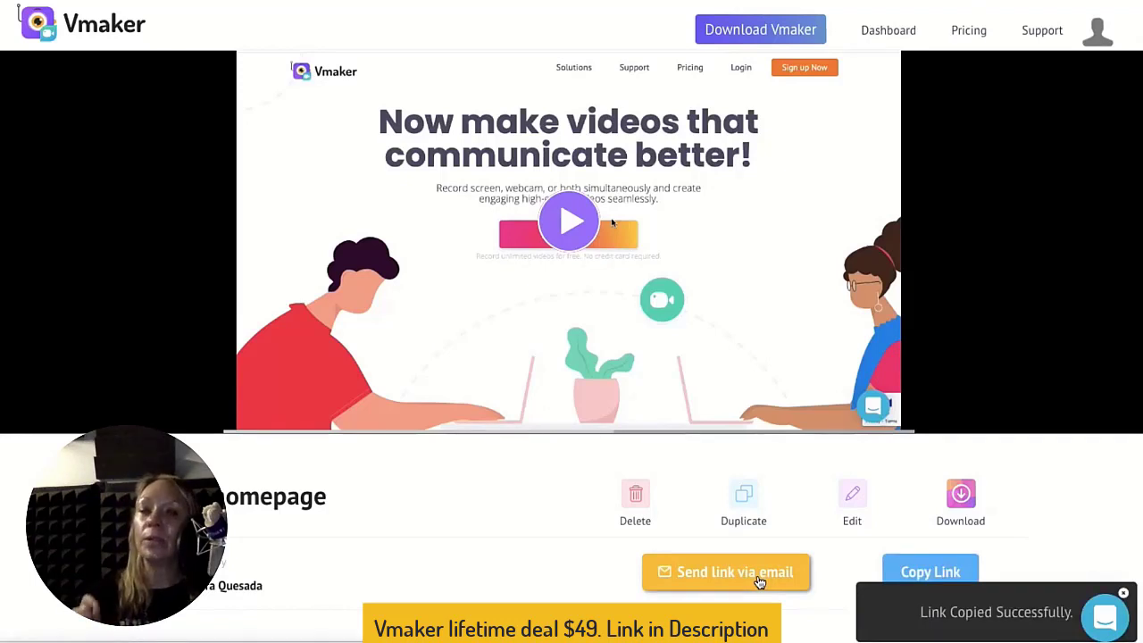
click(725, 571)
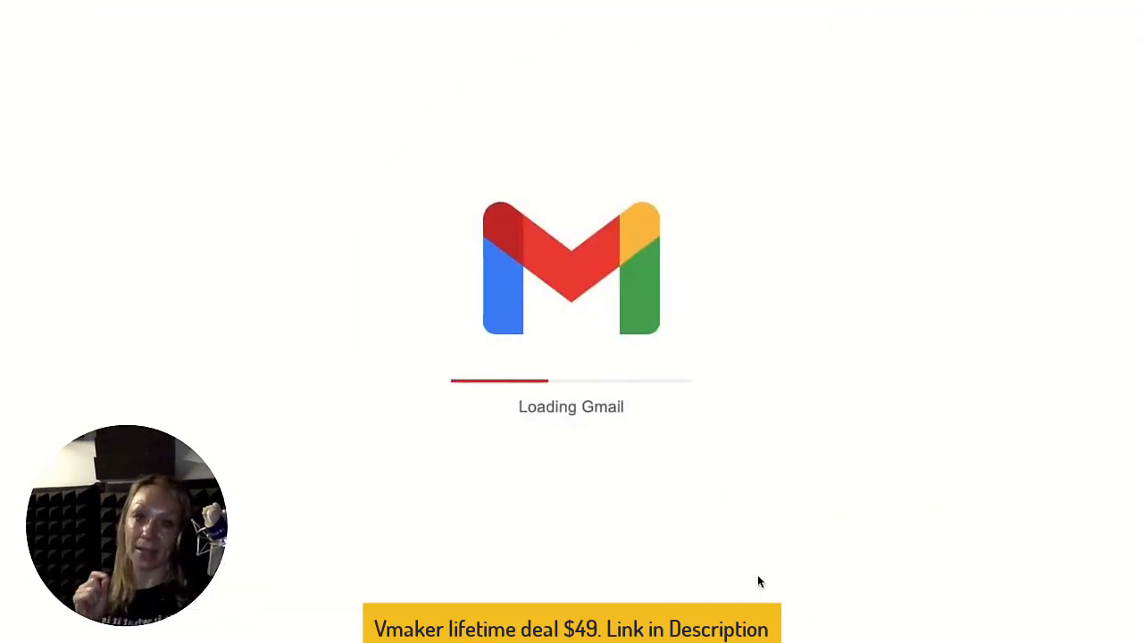
Add recipient 'barb', pick a duration unit for the video timer, and send the link
text(barb)
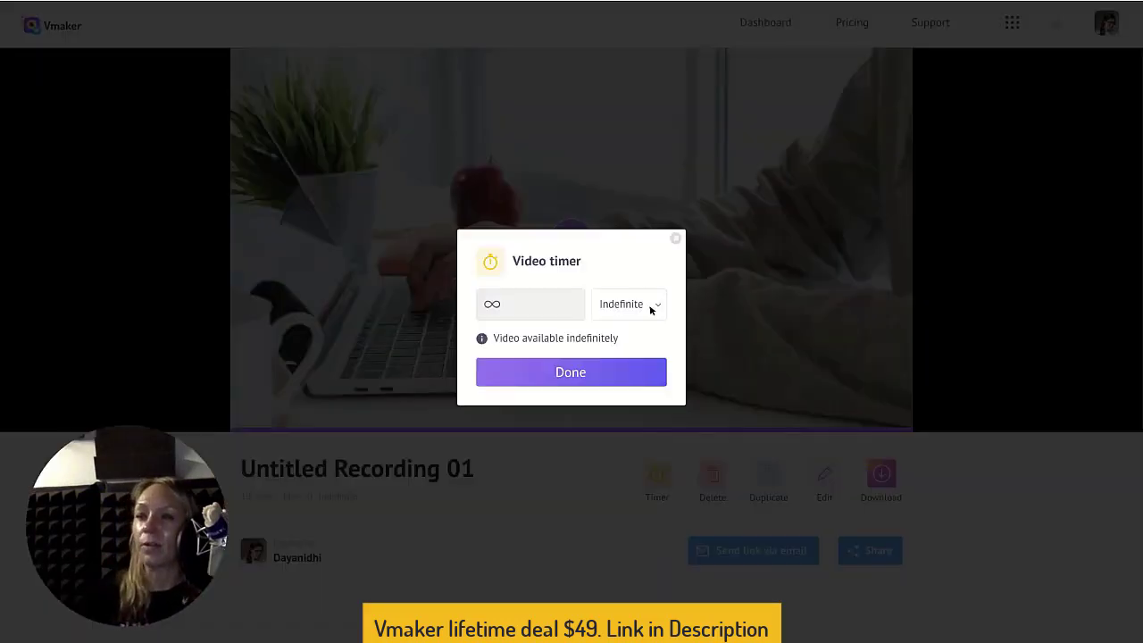
click(628, 303)
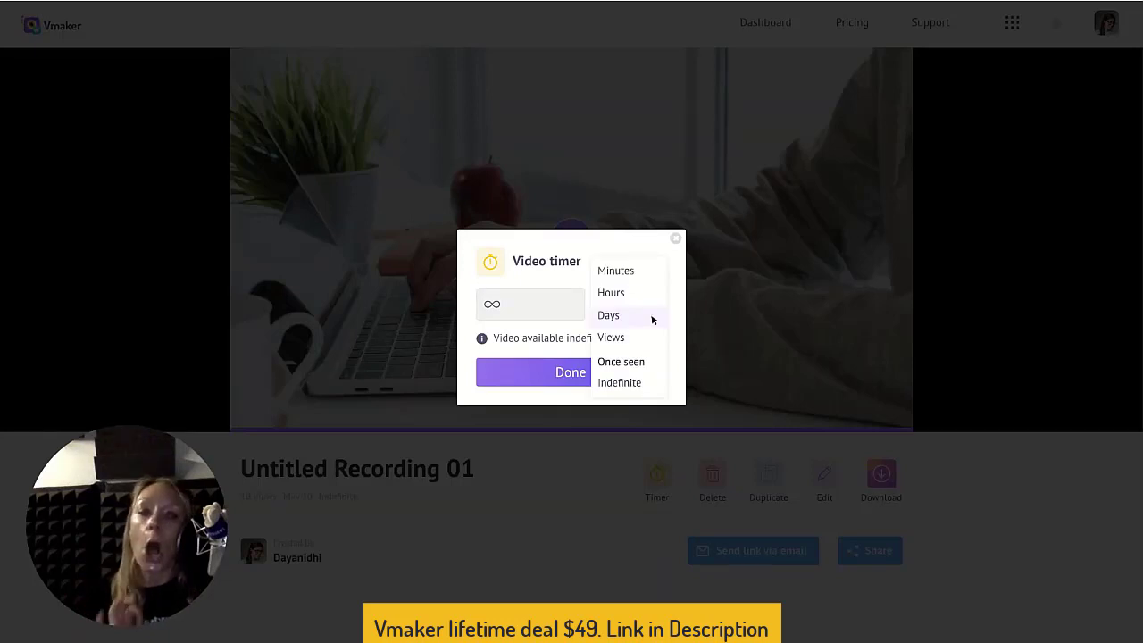
click(608, 315)
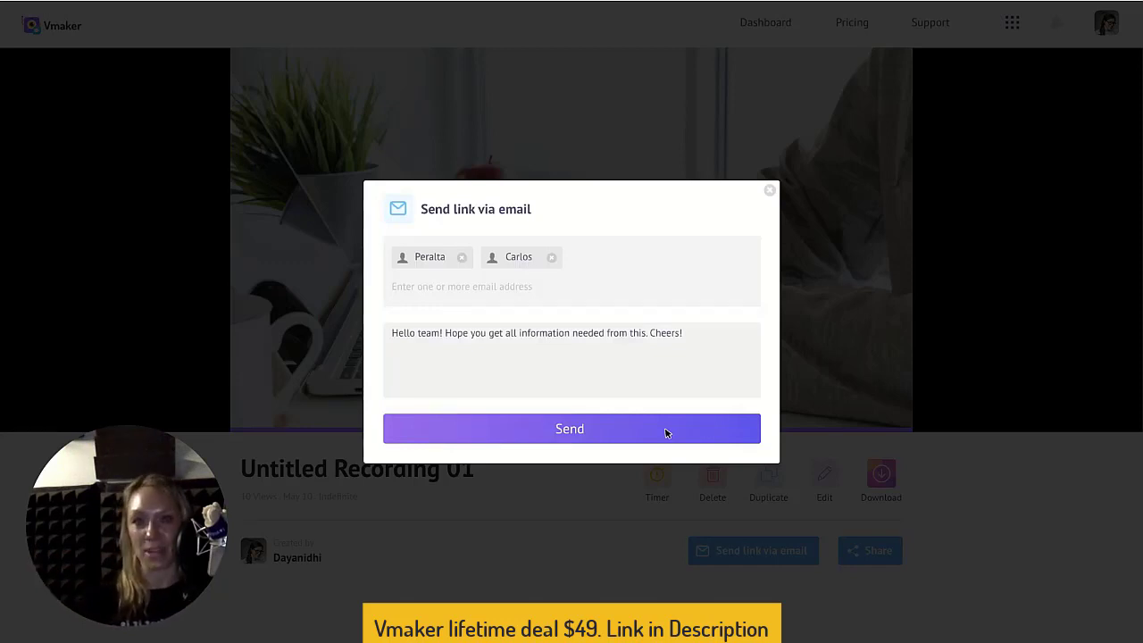
click(569, 428)
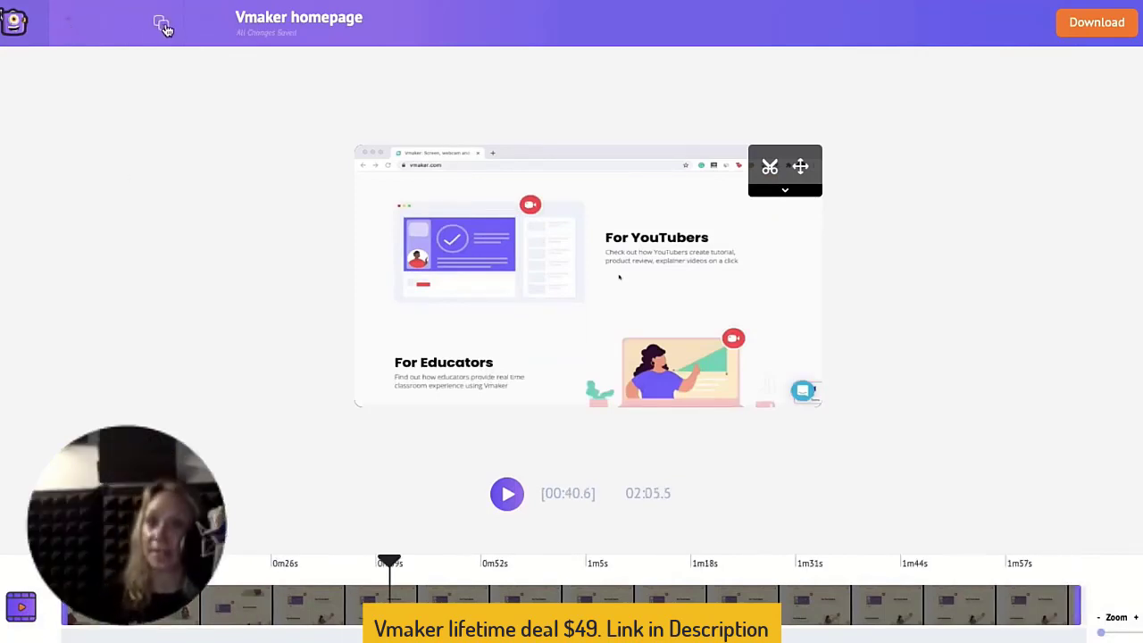
mouse_move(164, 25)
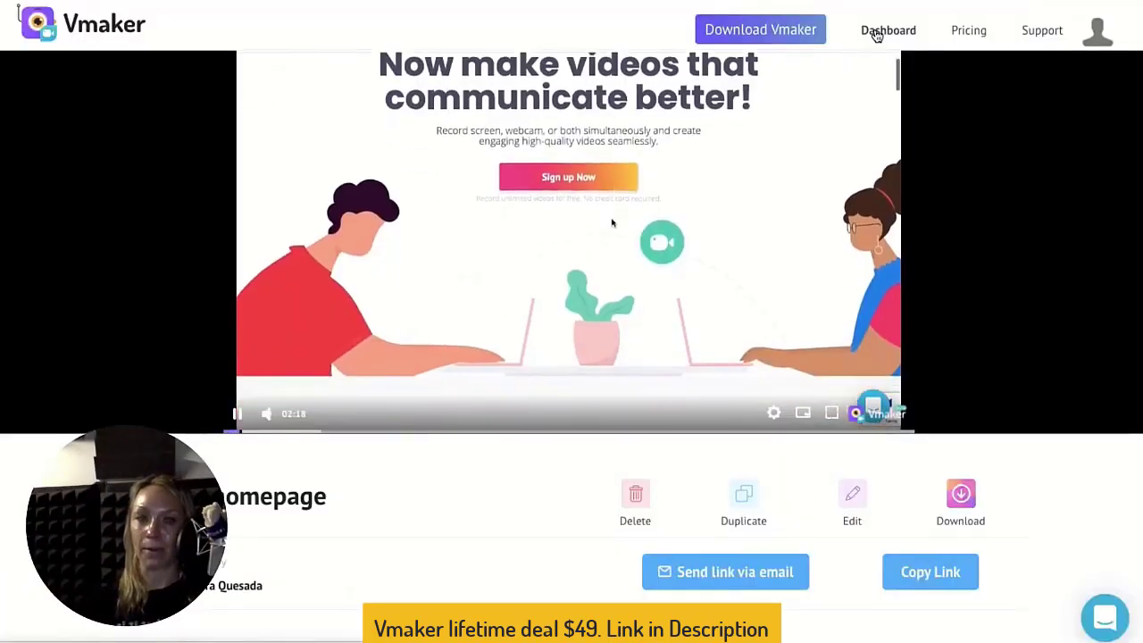
Go back to the Vmaker dashboard from the top navigation bar
click(888, 29)
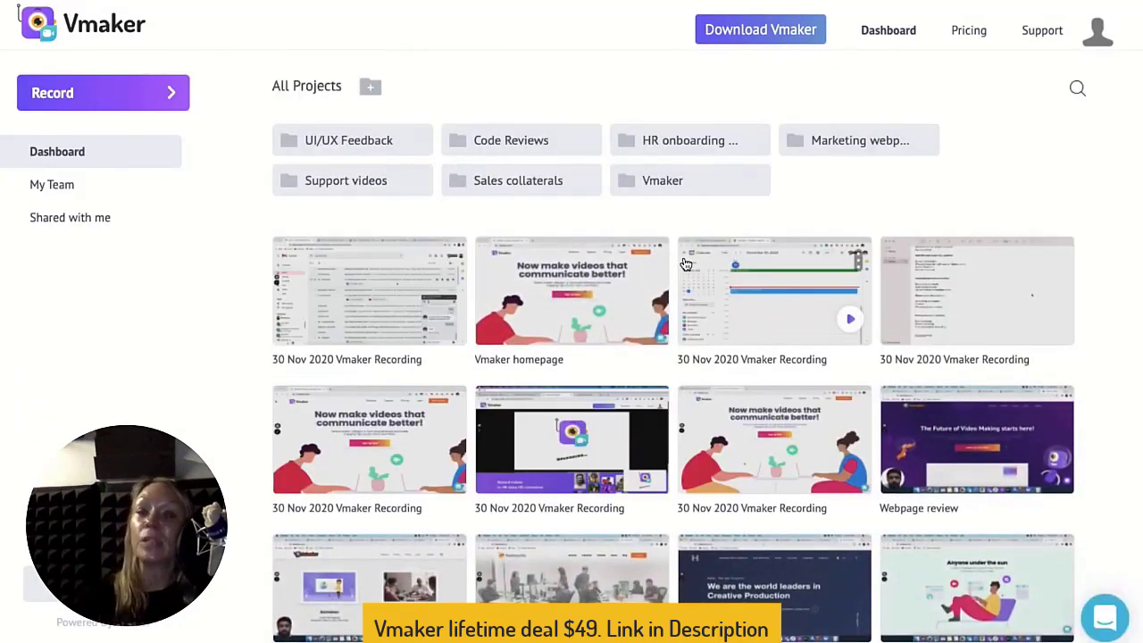
mouse_move(558, 411)
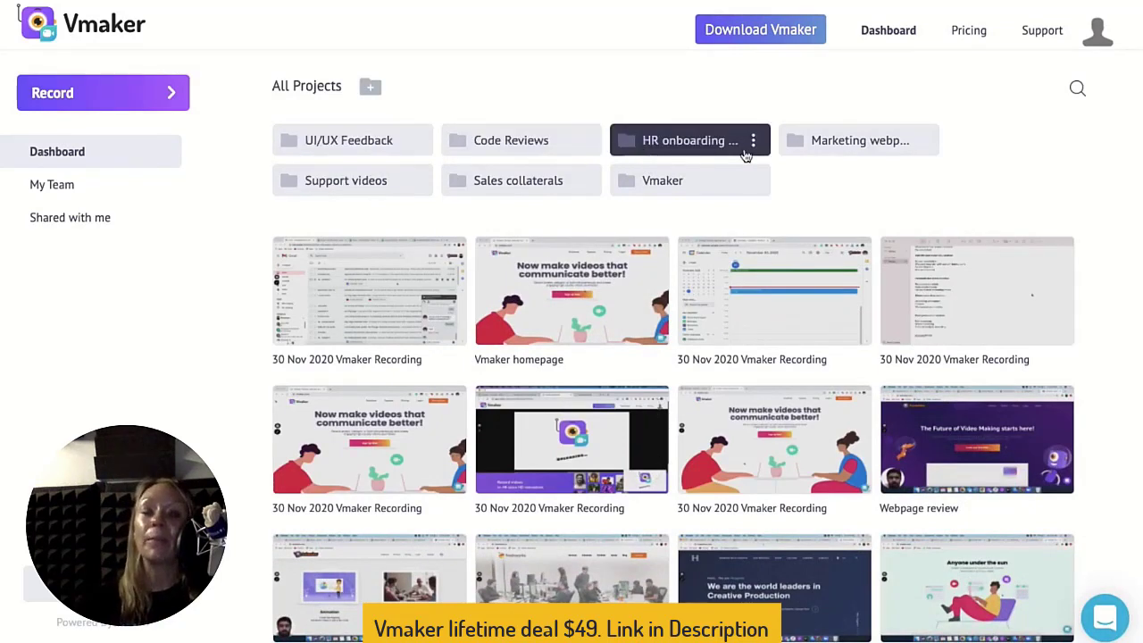
mouse_move(518, 179)
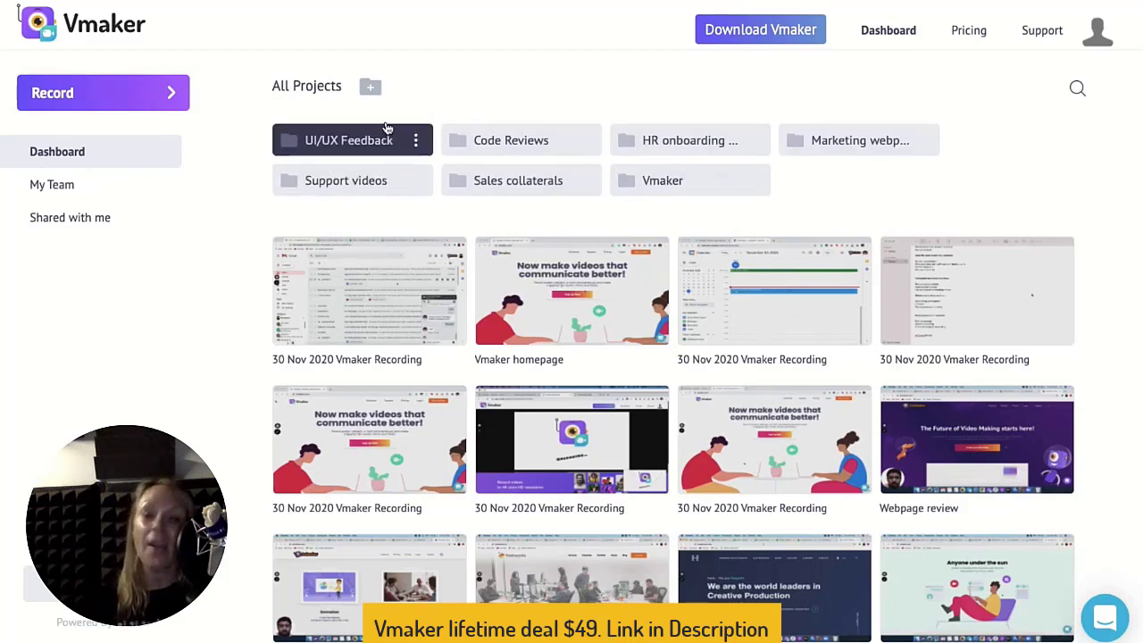
Add a project folder named 'Vmaker Videos' next to All Projects
click(369, 87)
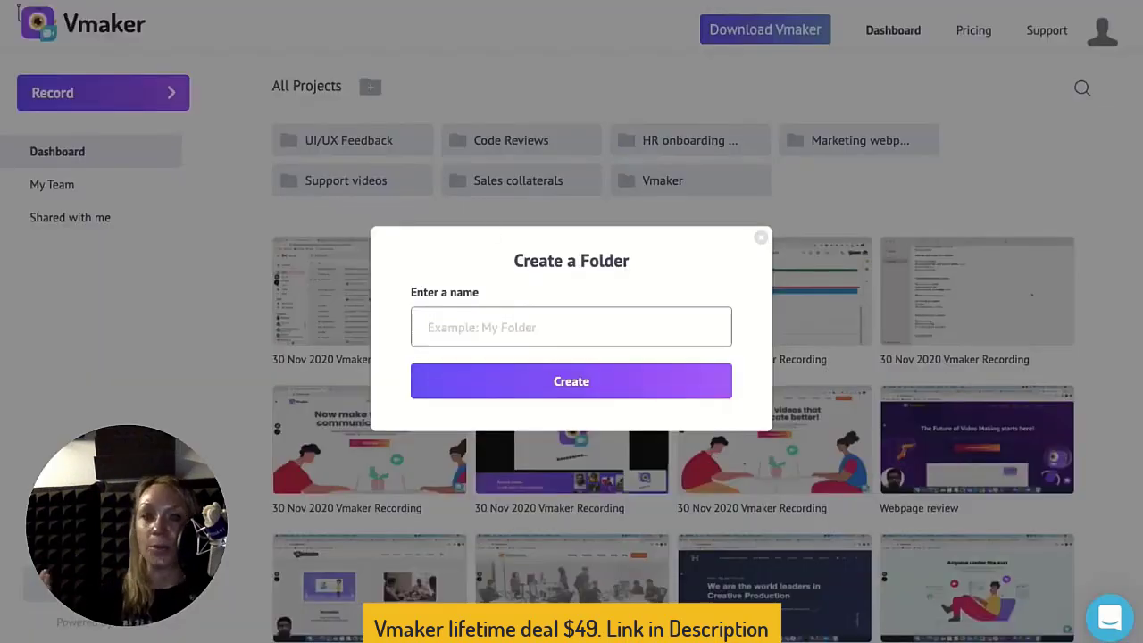
text(Vmaker homepage)
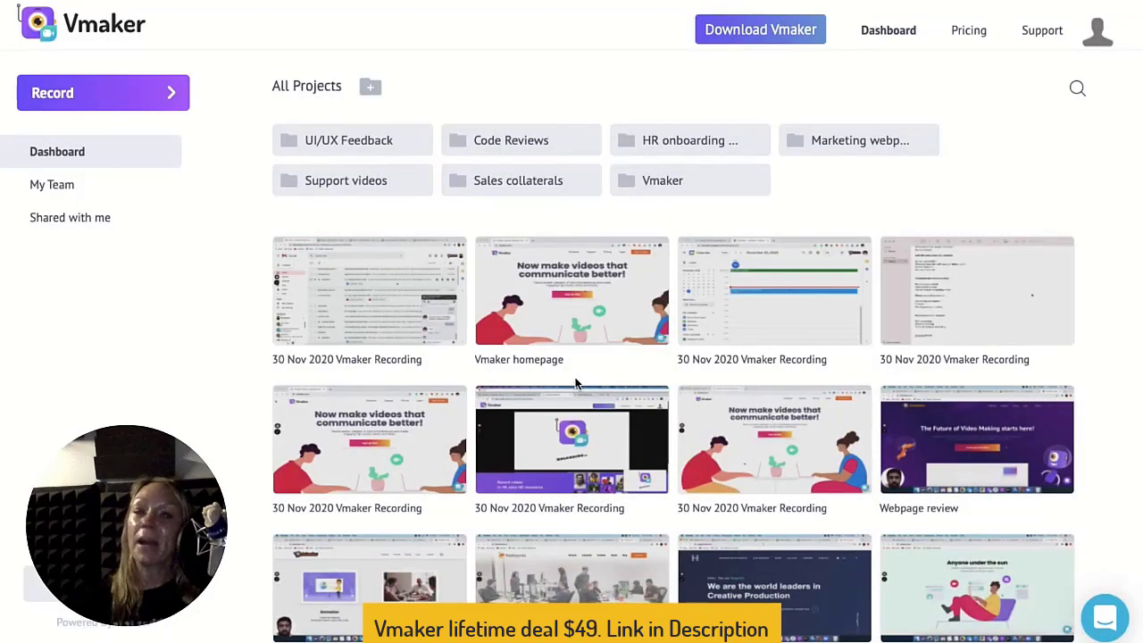
click(370, 86)
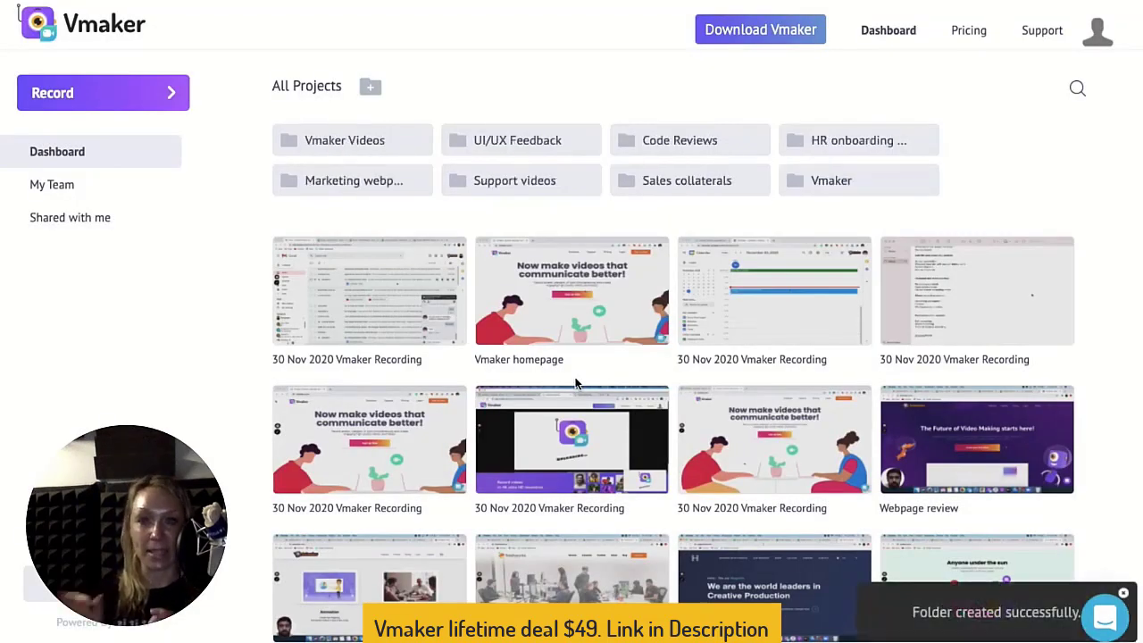
mouse_move(527, 319)
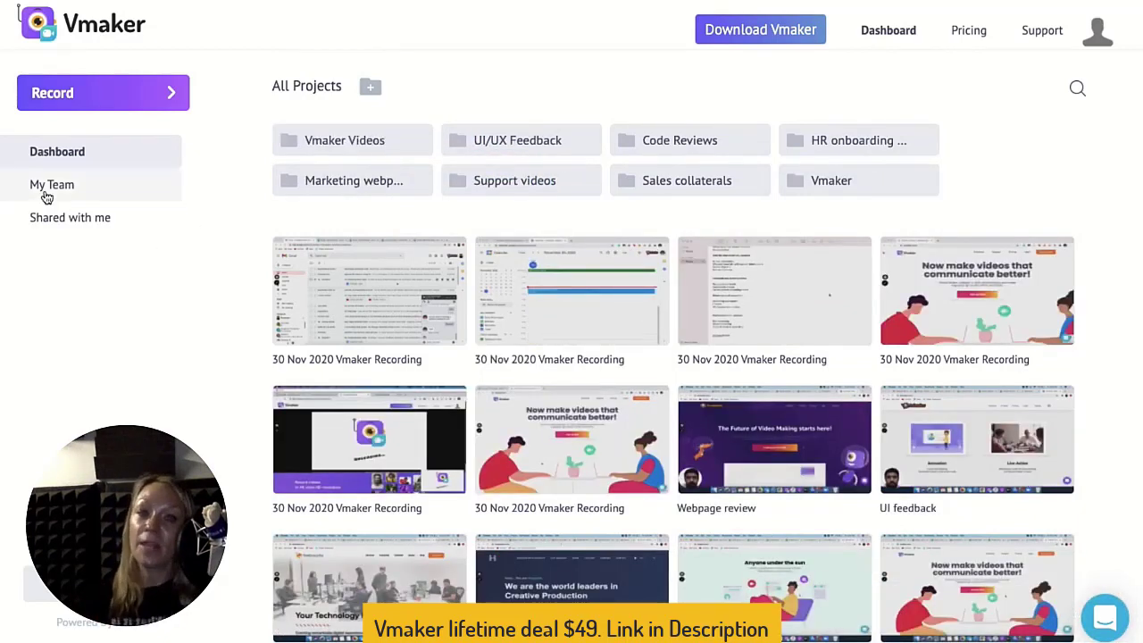
On the team invitations page, make the first invitee an Admin, then show the workspace list
click(52, 184)
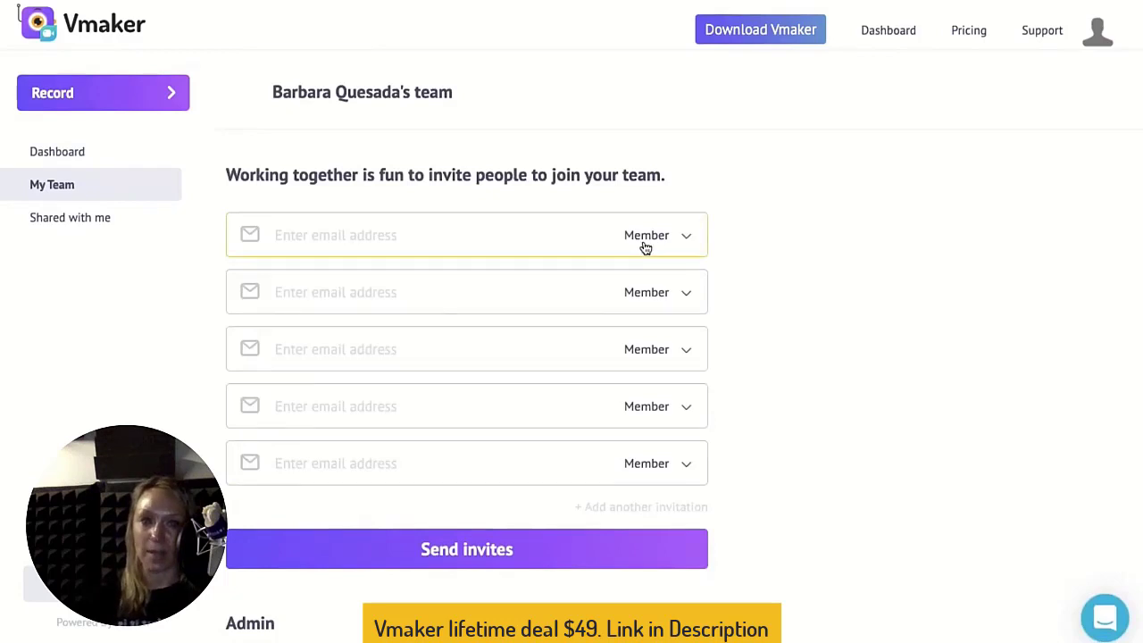
click(645, 235)
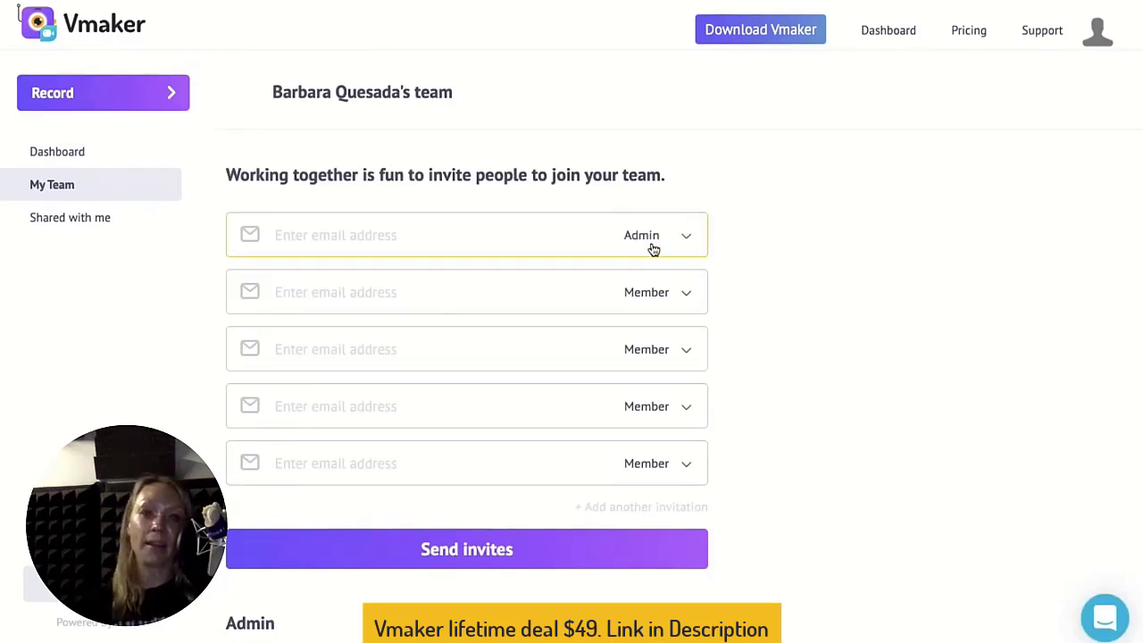
click(658, 235)
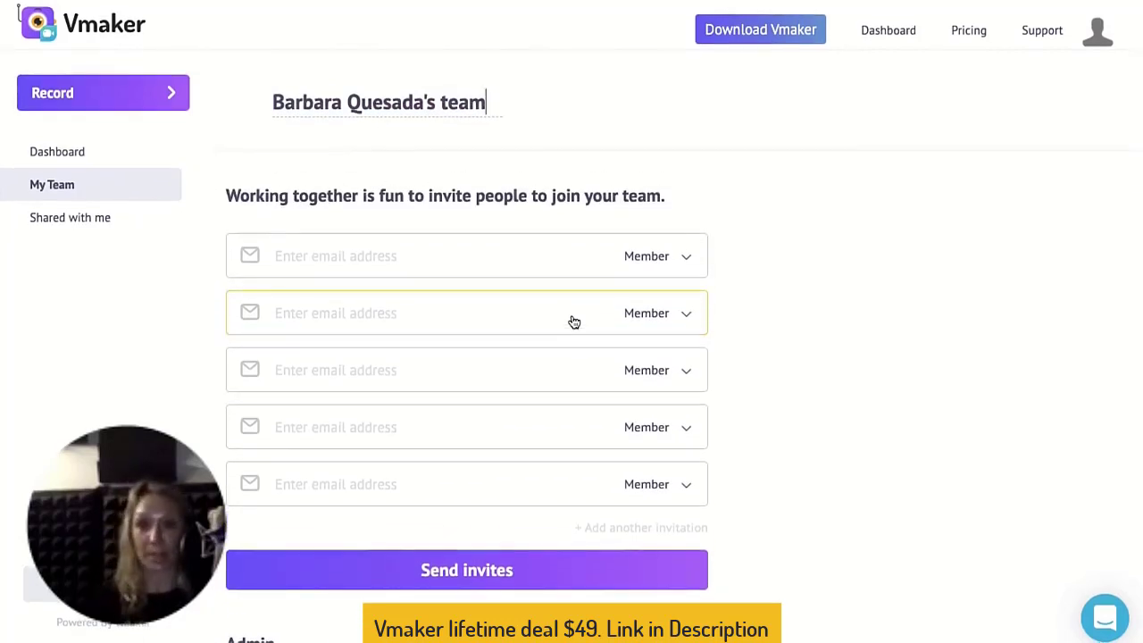
mouse_move(1062, 91)
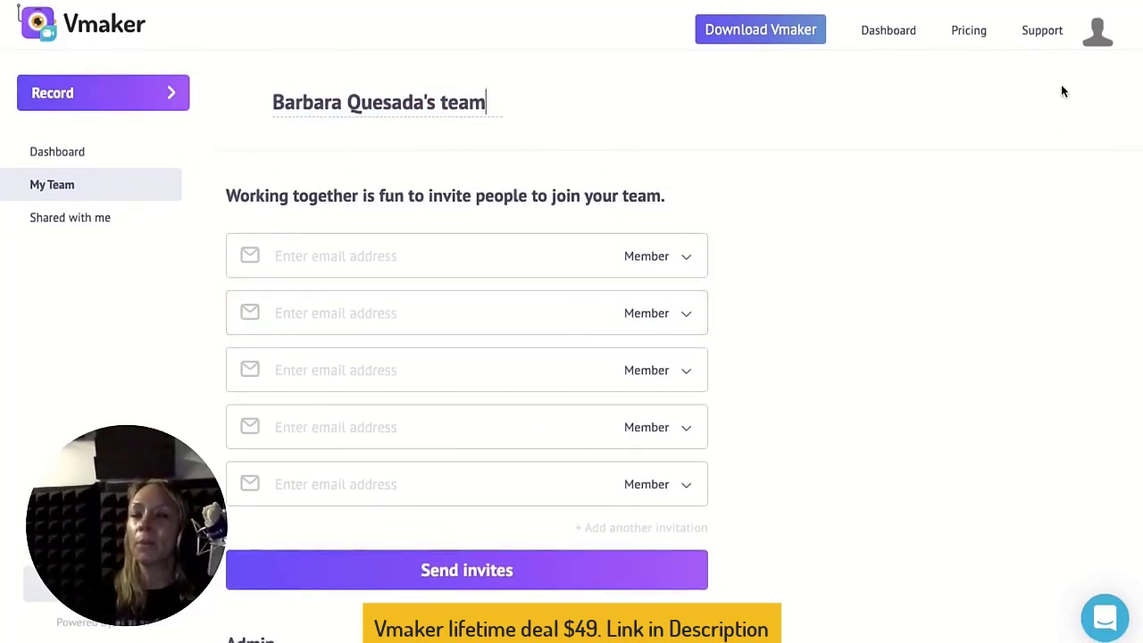
click(1098, 30)
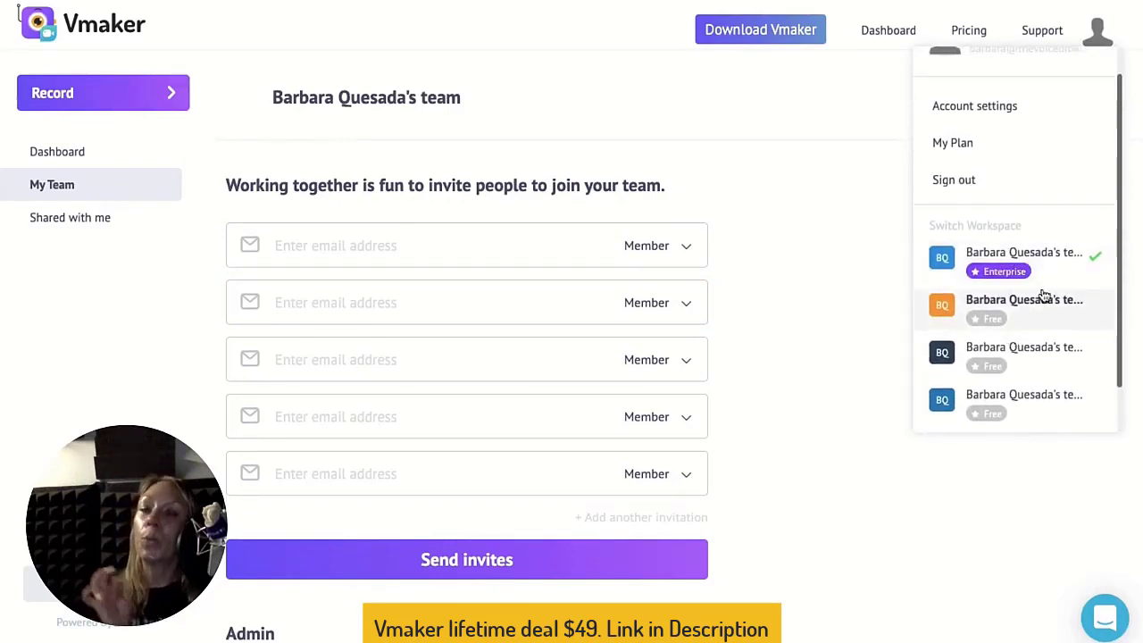
Switch to the team 5 workspace, then back to the Enterprise workspace
click(1097, 29)
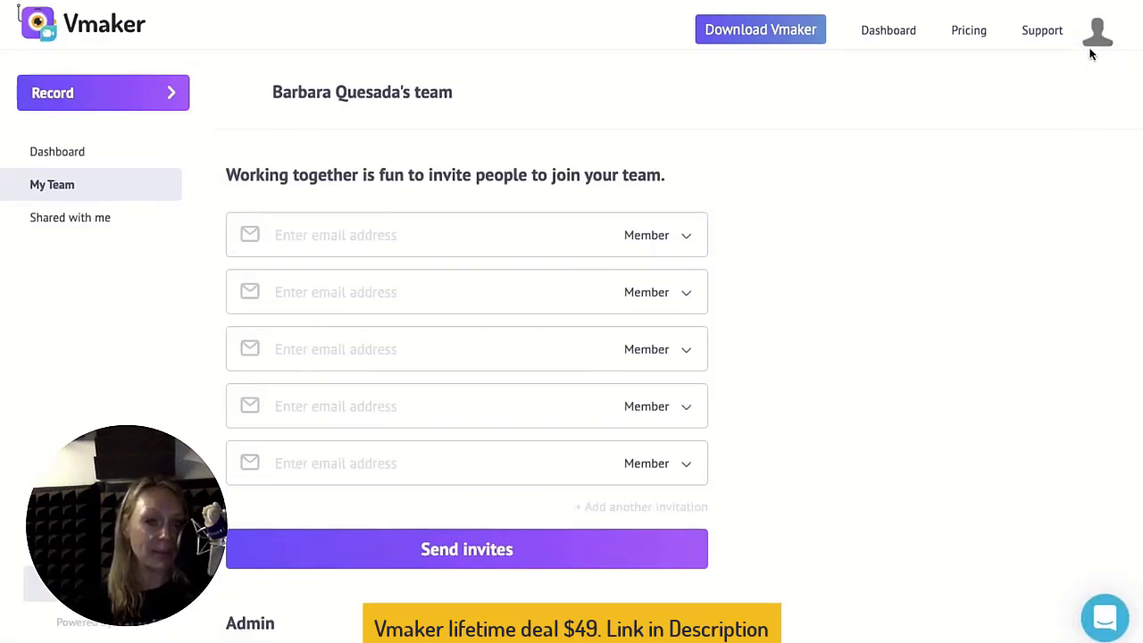
click(1097, 29)
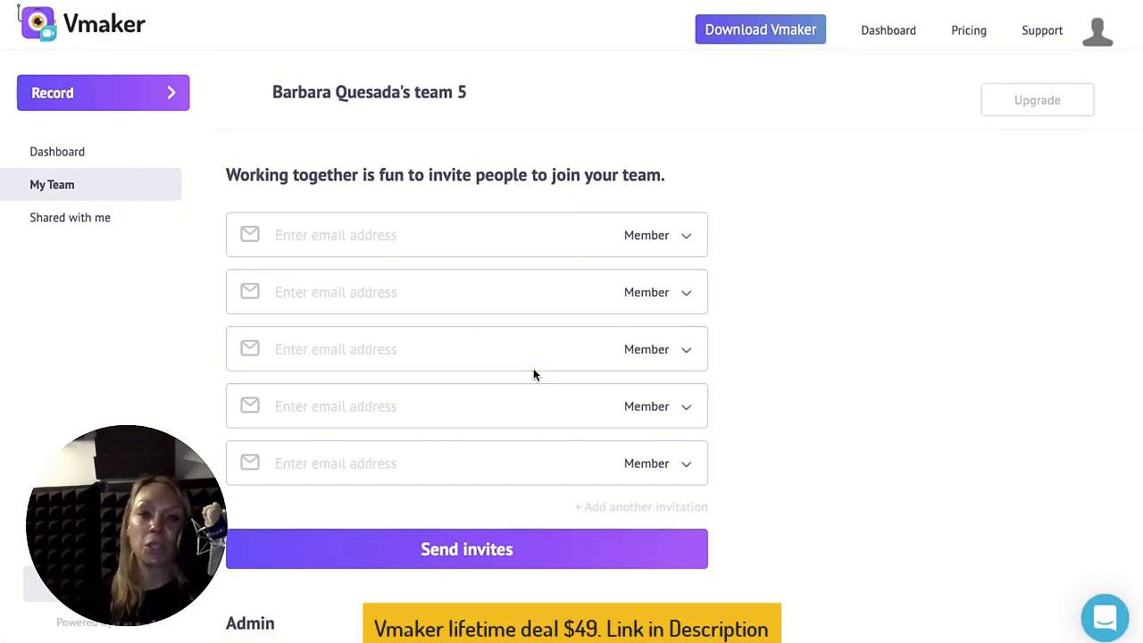
mouse_move(857, 152)
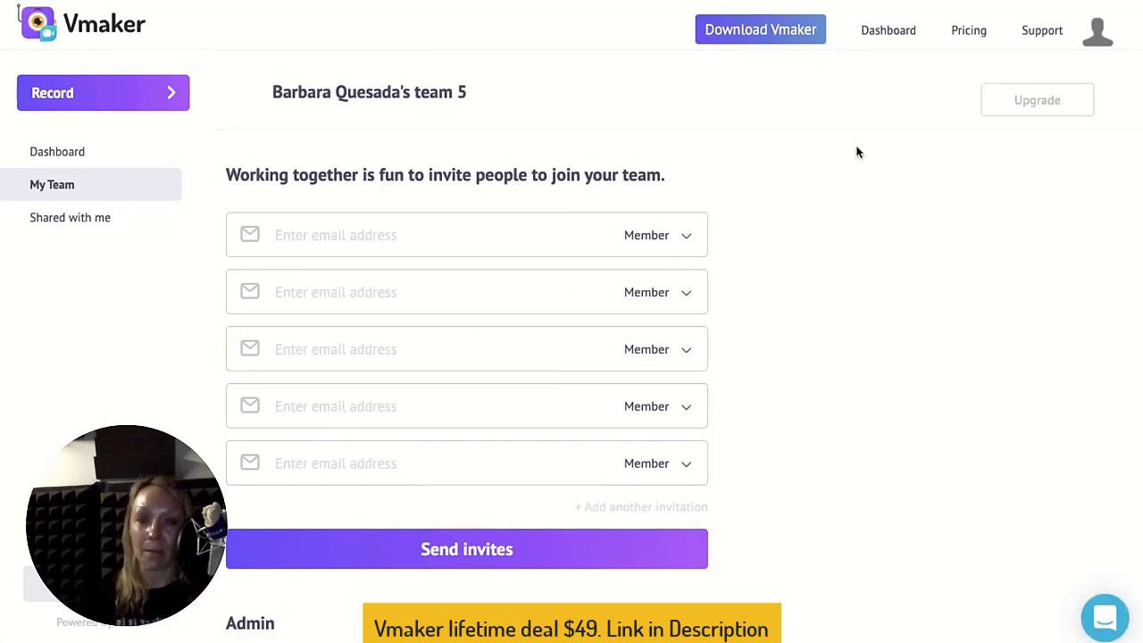
click(1097, 29)
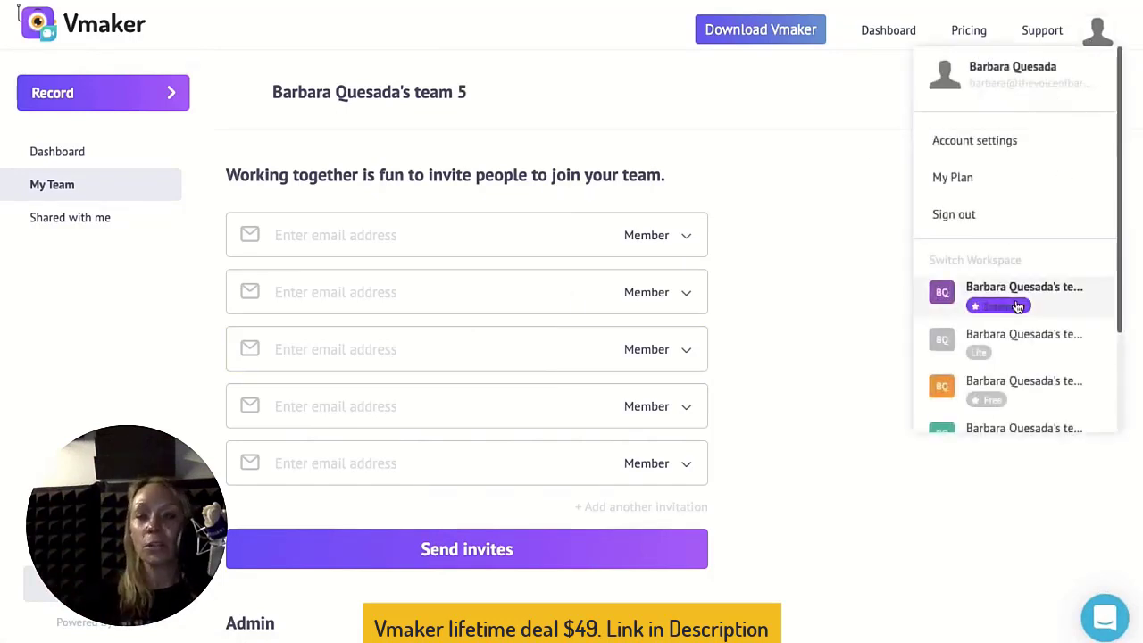
click(1097, 30)
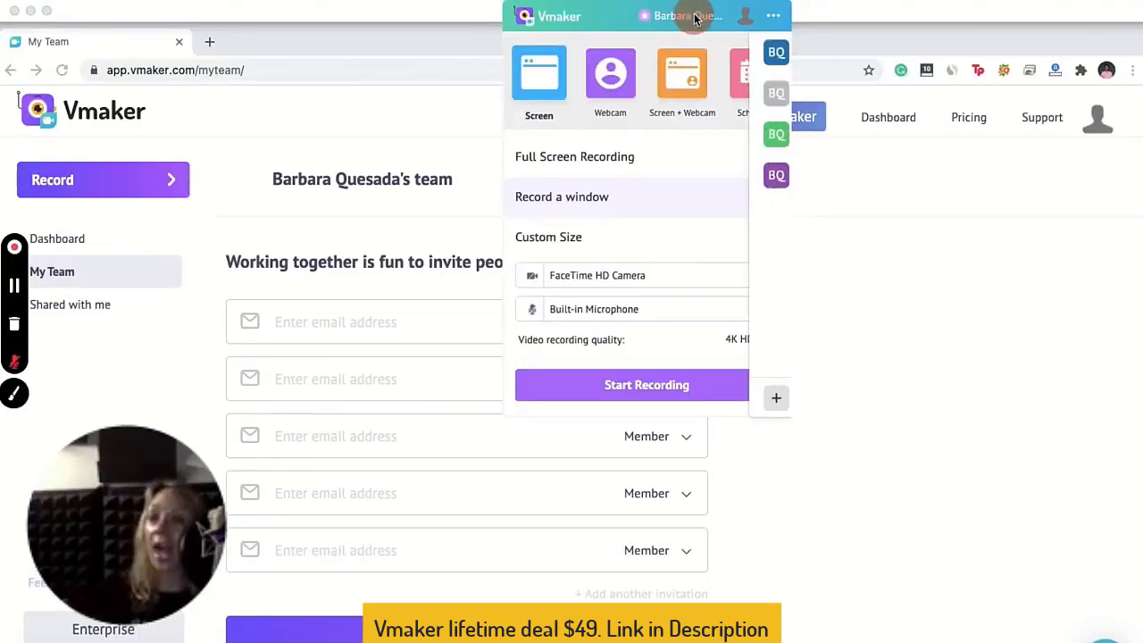
Close the recorder's workspace panel and show the account menu on the team page
click(687, 15)
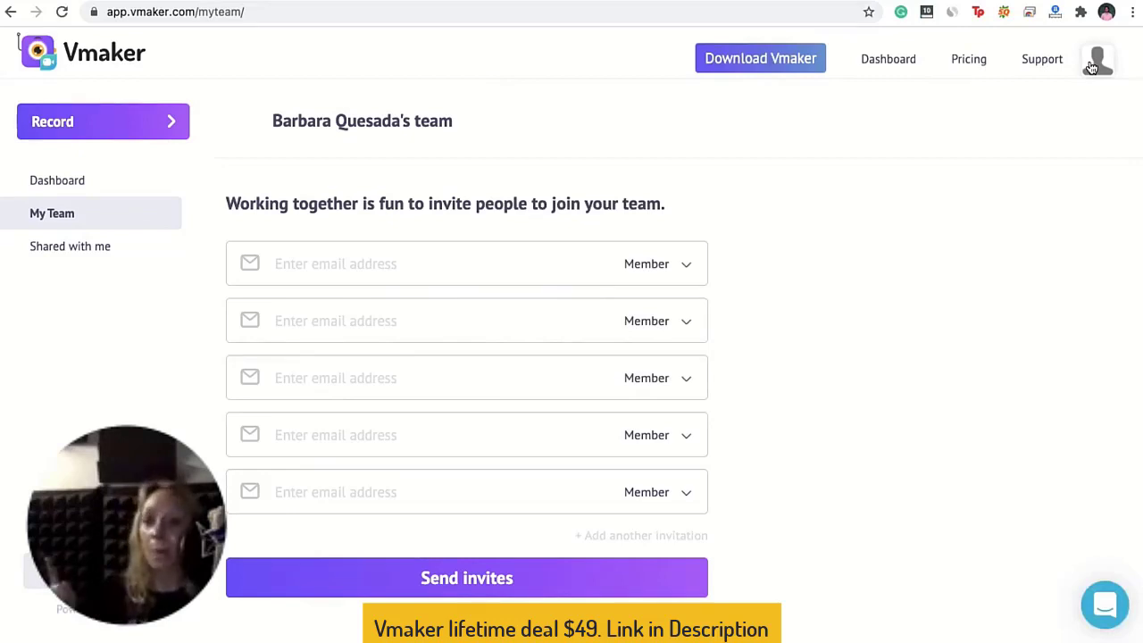
click(1098, 59)
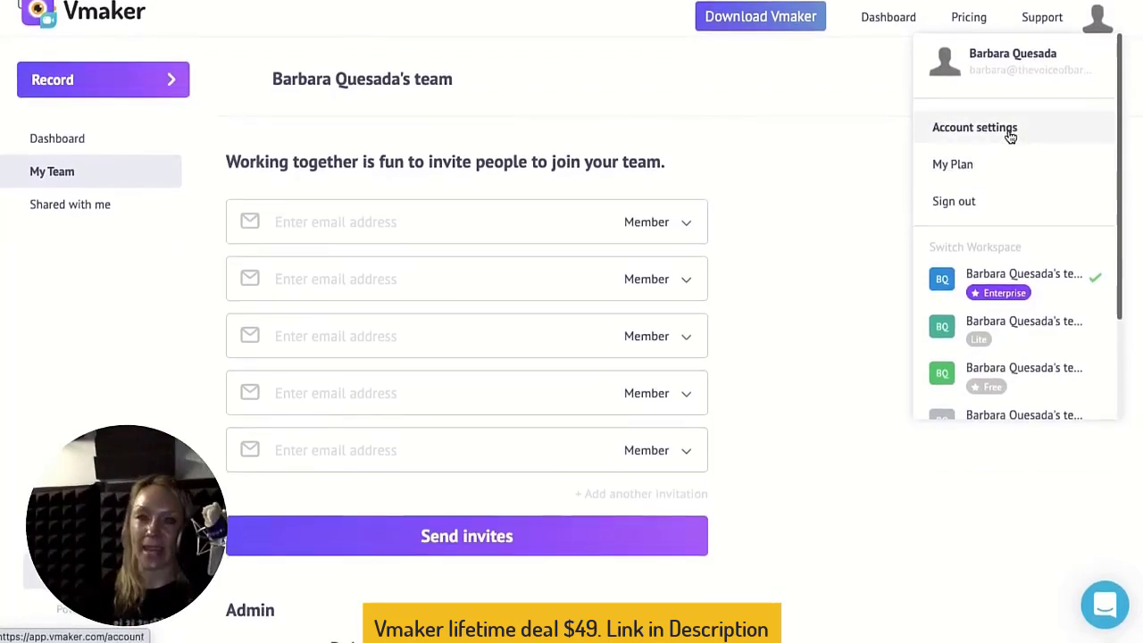
Review the profile details in Account settings, ending on the email, password and notification settings
click(974, 127)
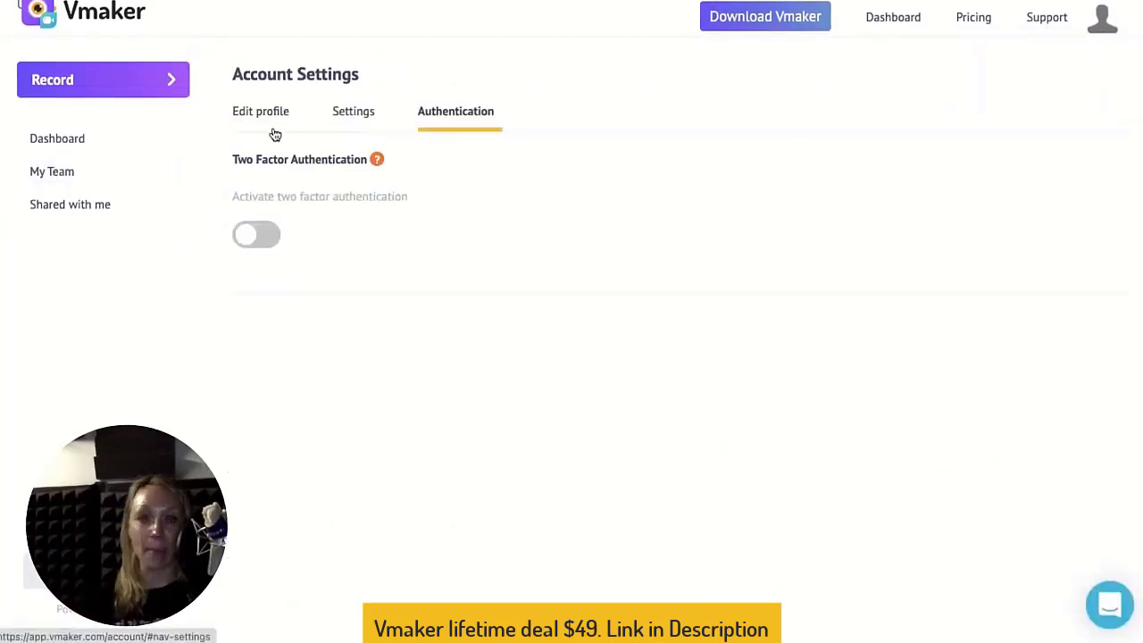
click(261, 111)
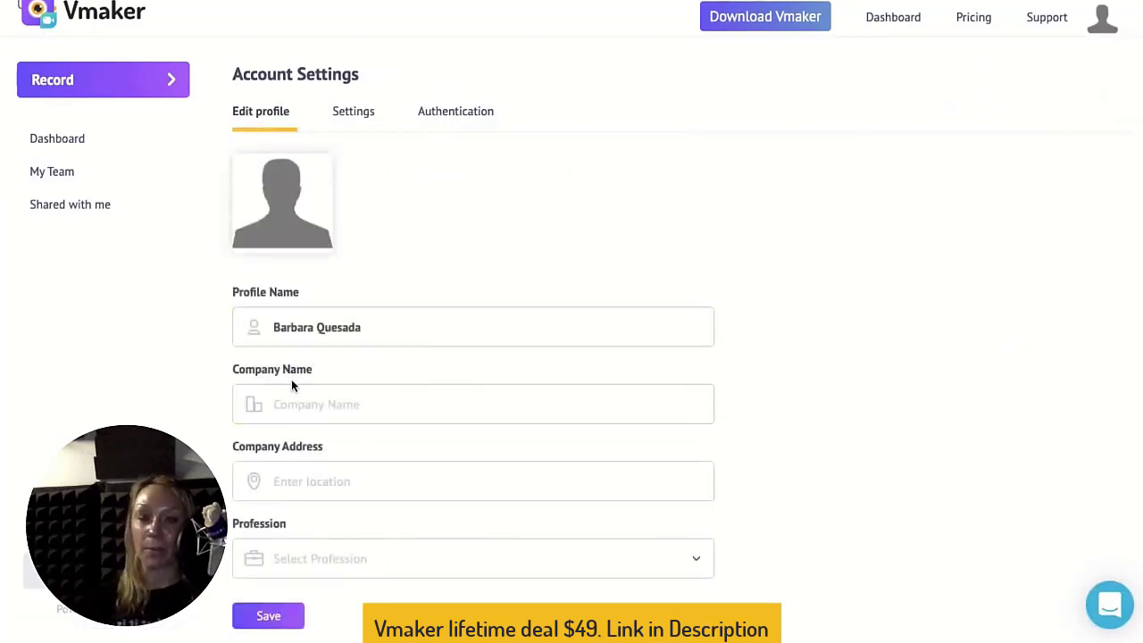
click(473, 481)
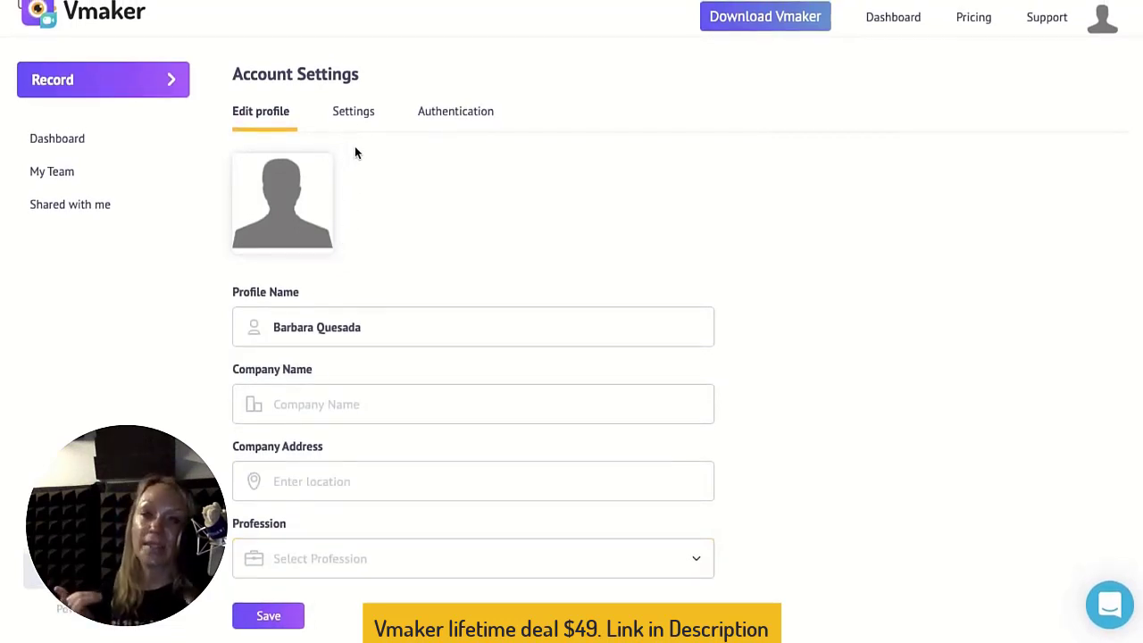
click(353, 111)
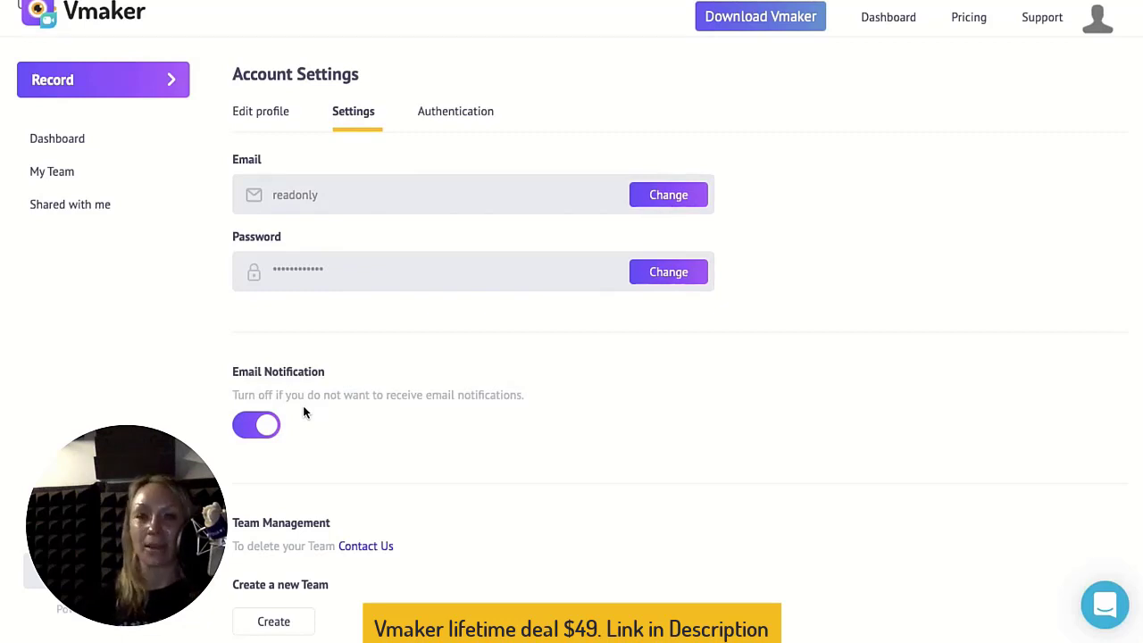
Scroll down to team management and Delete your account, then view the Authentication tab
scroll(down, 3)
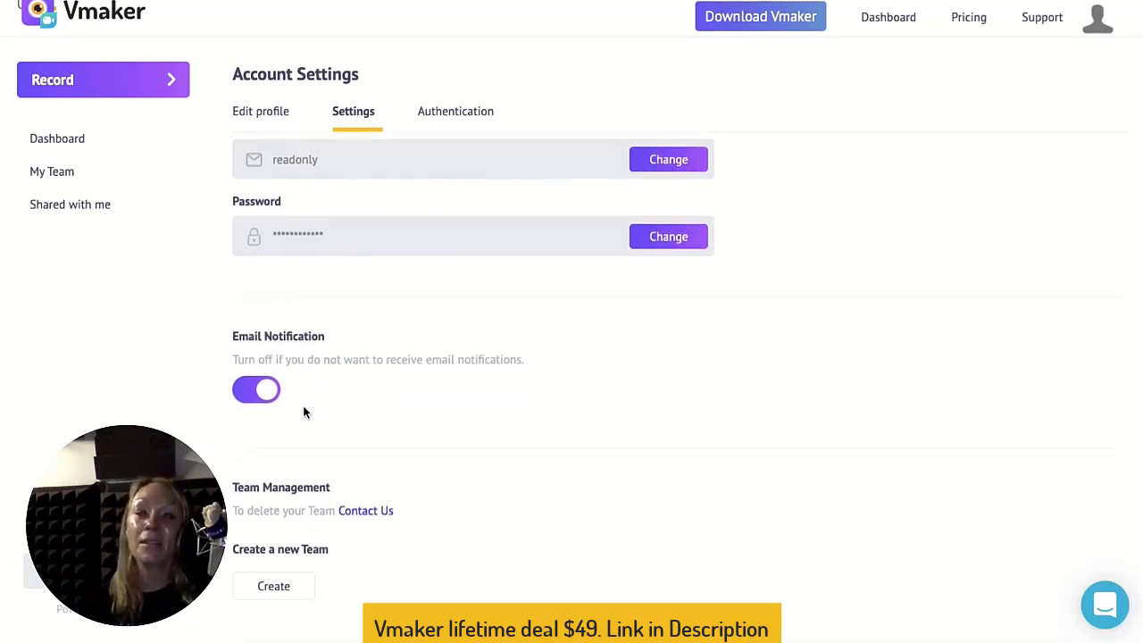
scroll(down, 3)
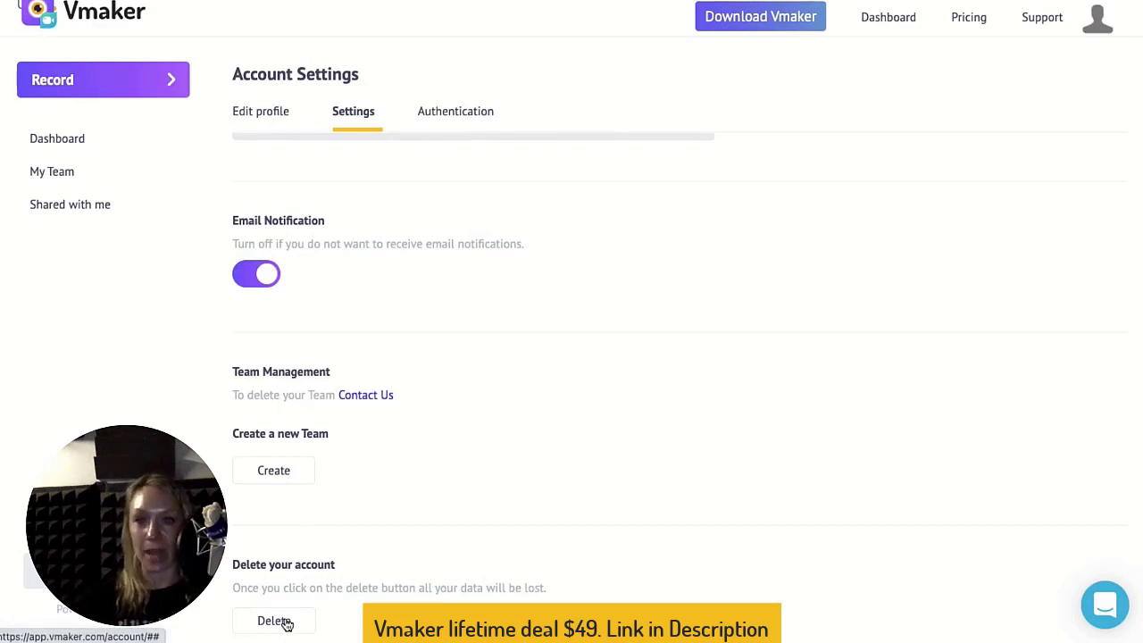
mouse_move(775, 429)
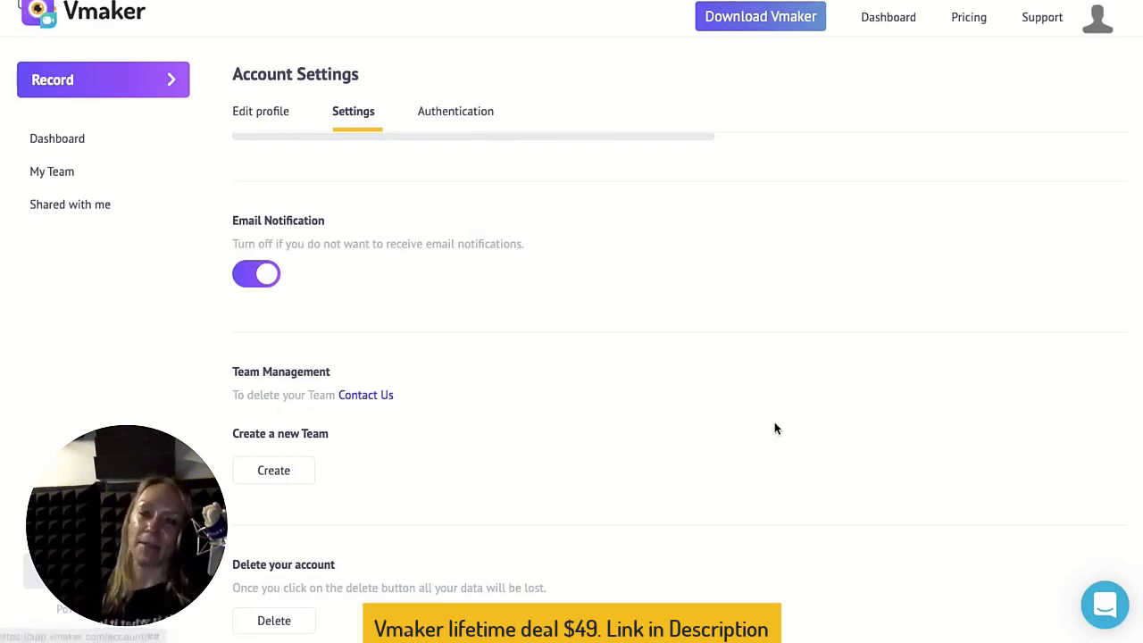
click(456, 111)
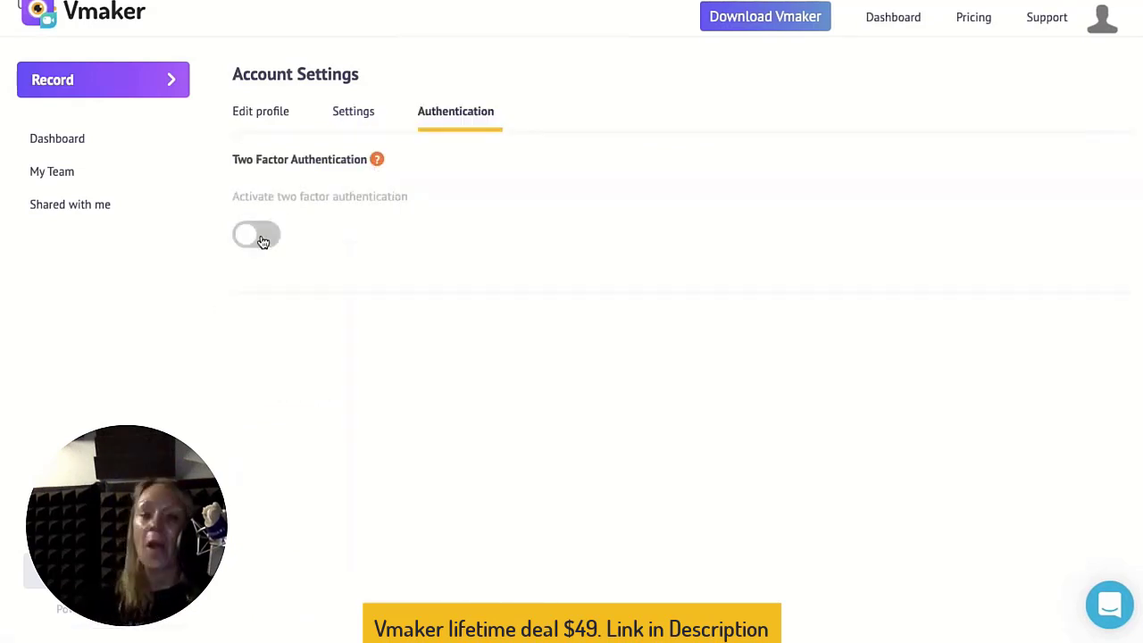
click(256, 234)
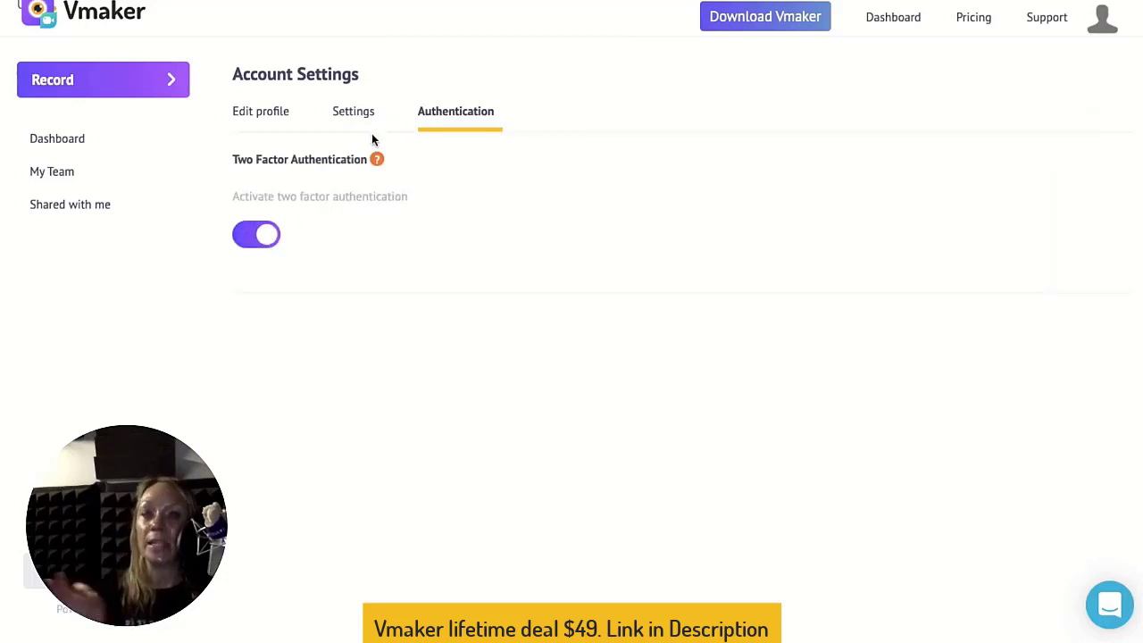
click(256, 234)
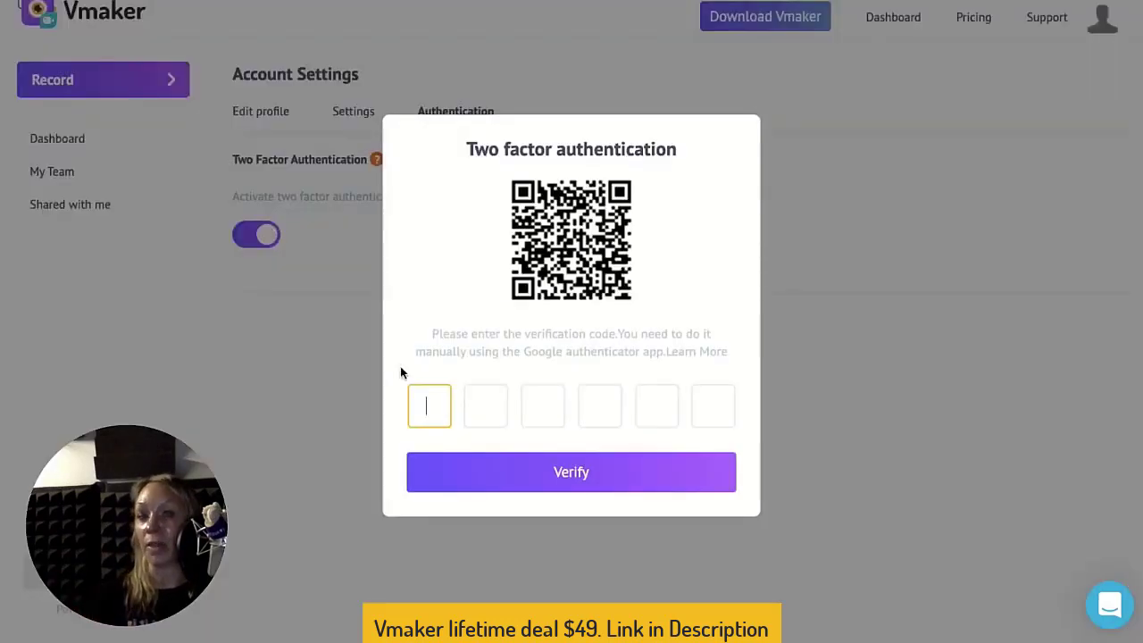
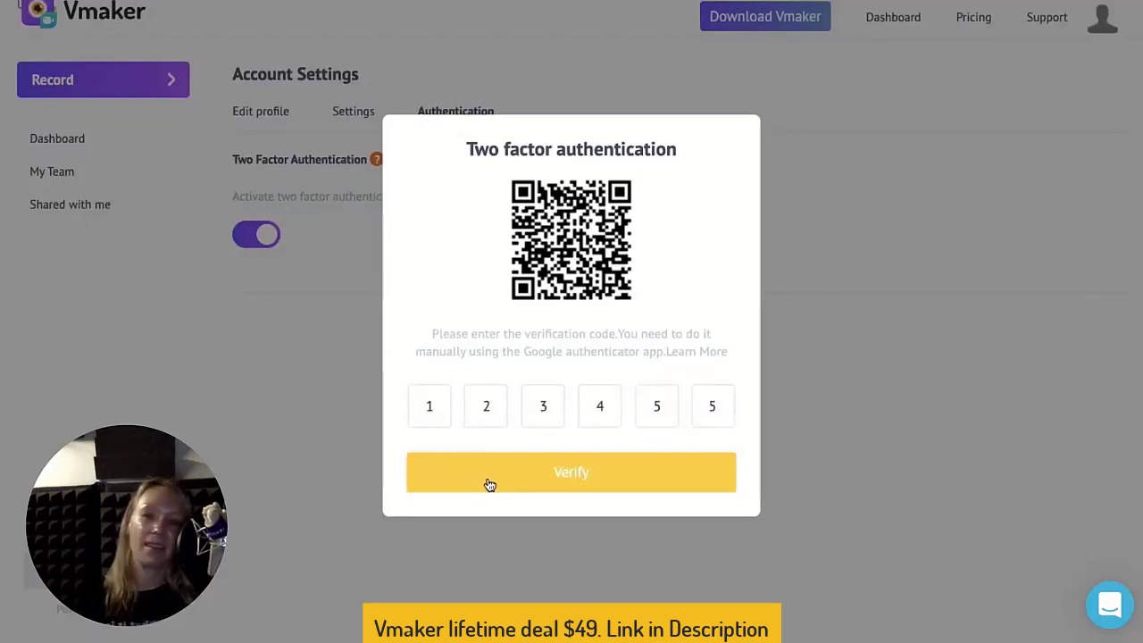
click(571, 471)
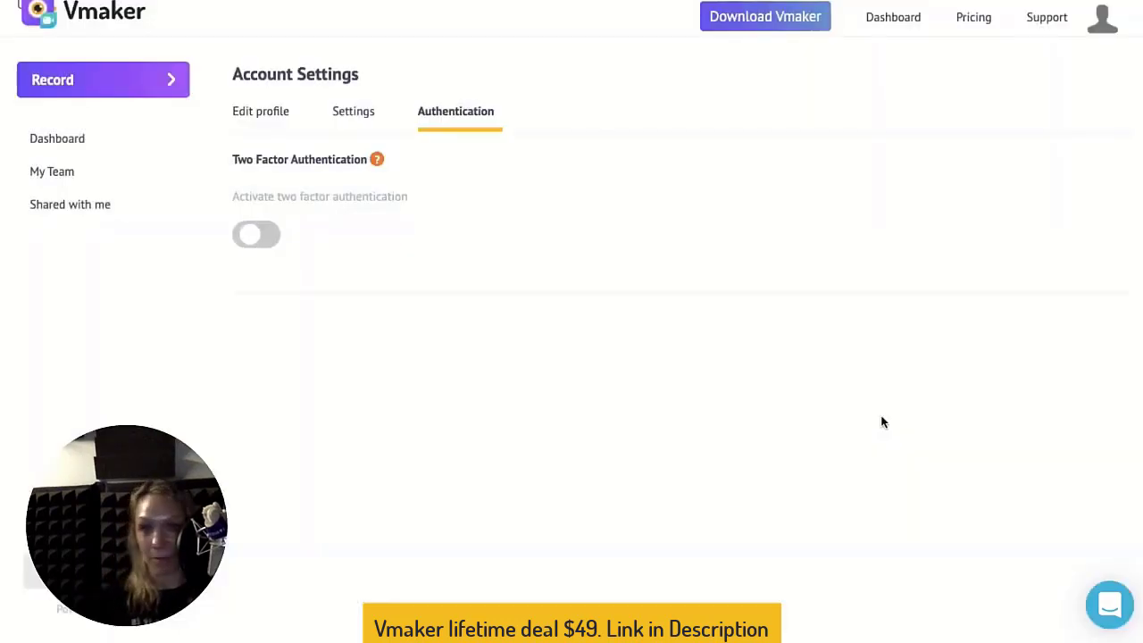
mouse_move(1072, 78)
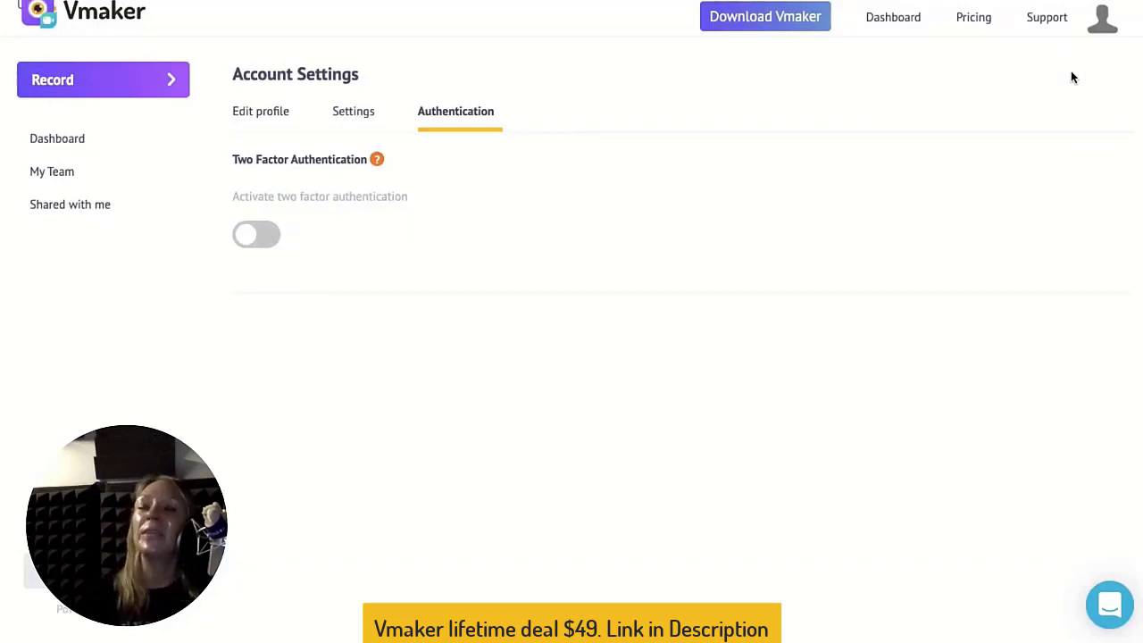
mouse_move(1102, 19)
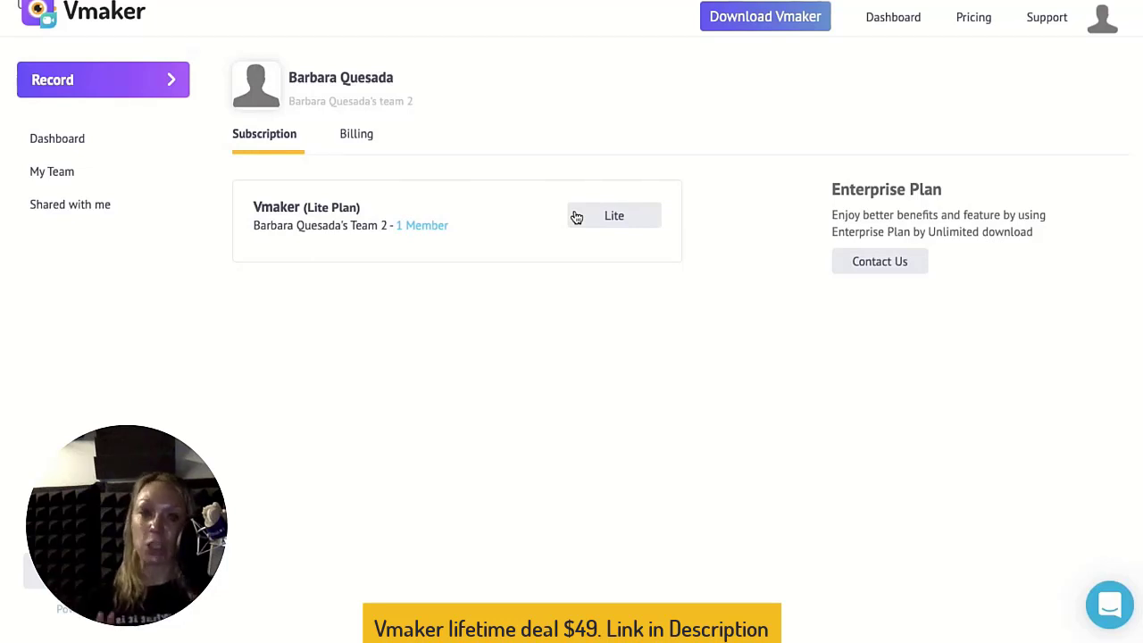
Open the Change Plan dialog from the Lite subscription card, listing Starter $10 and Team $15
click(614, 215)
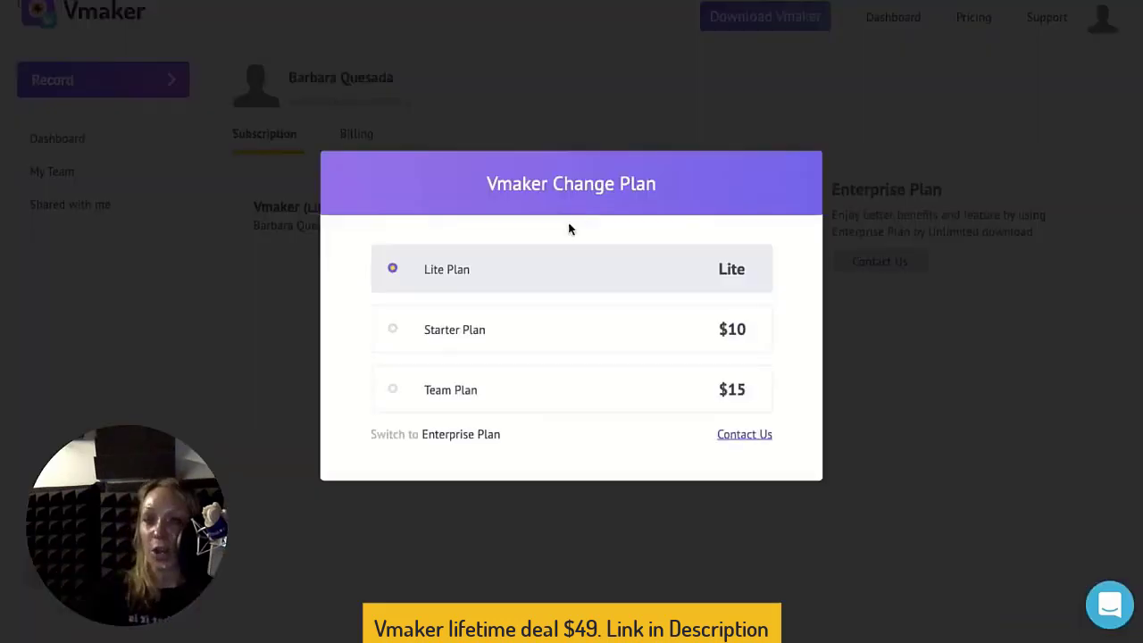
click(450, 389)
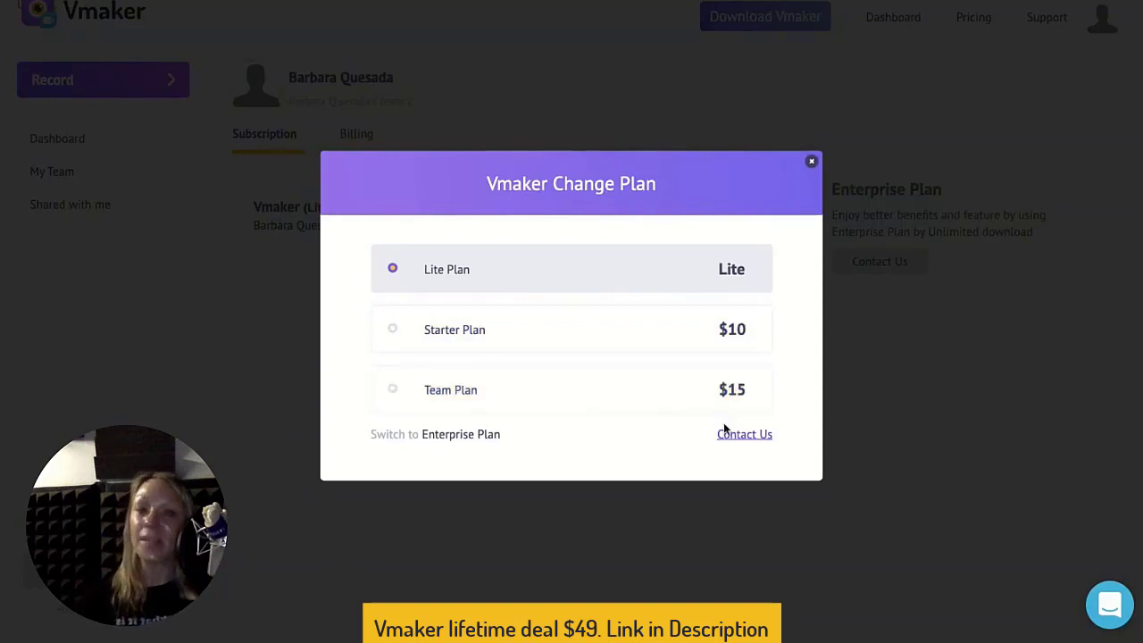
mouse_move(736, 439)
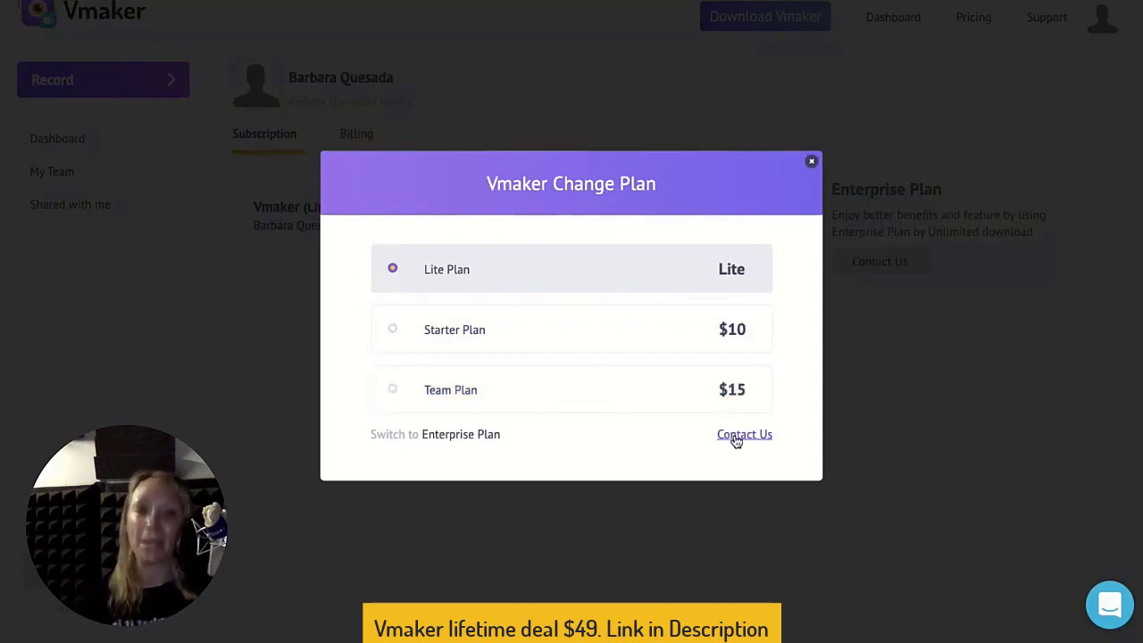
mouse_move(751, 341)
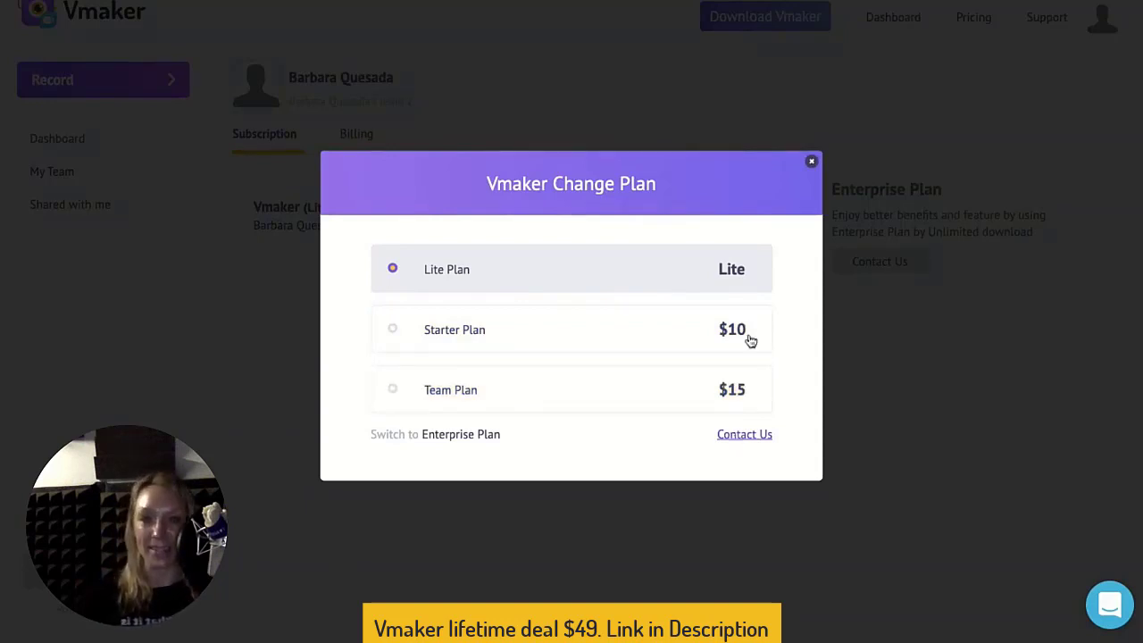